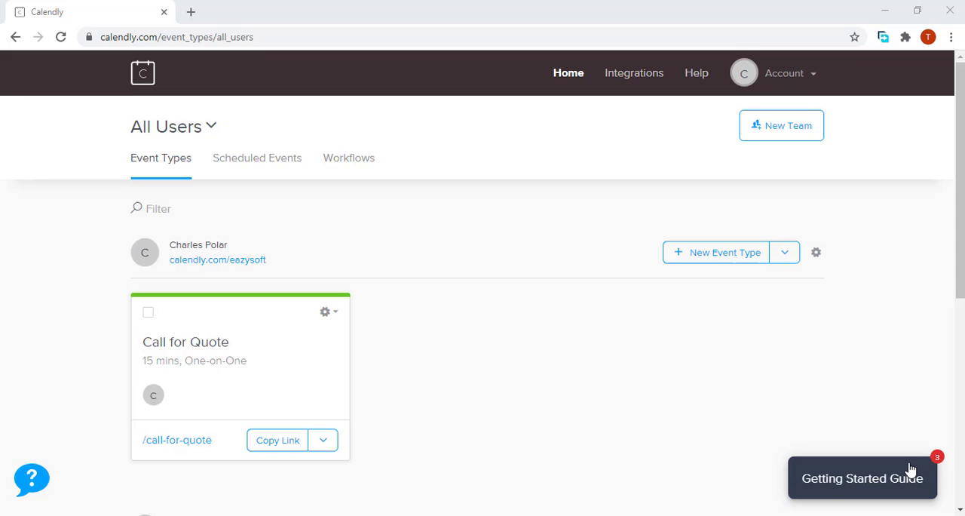
mouse_move(428, 380)
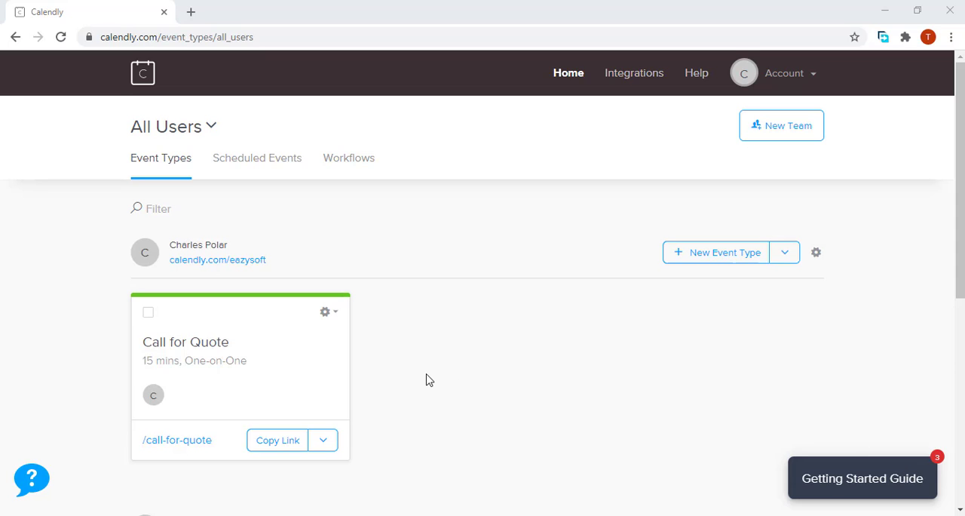
mouse_move(455, 261)
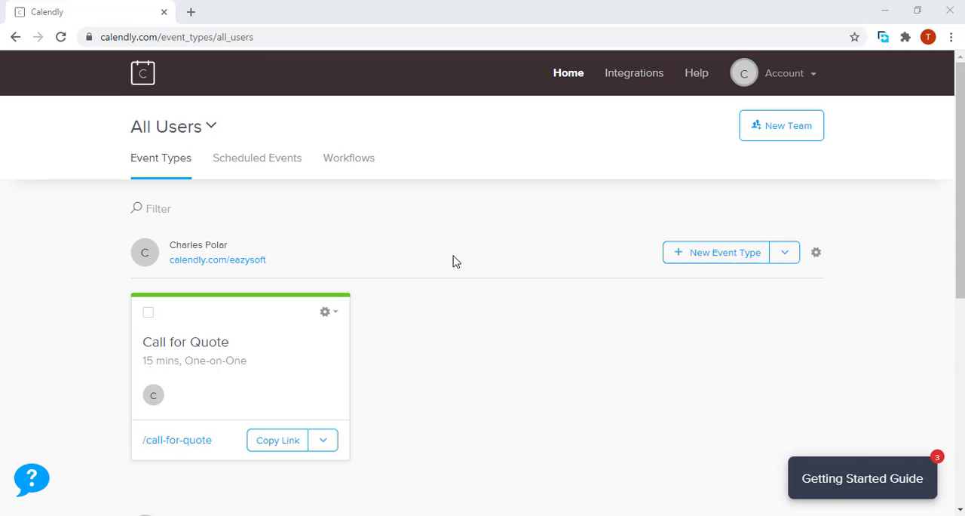
mouse_move(449, 197)
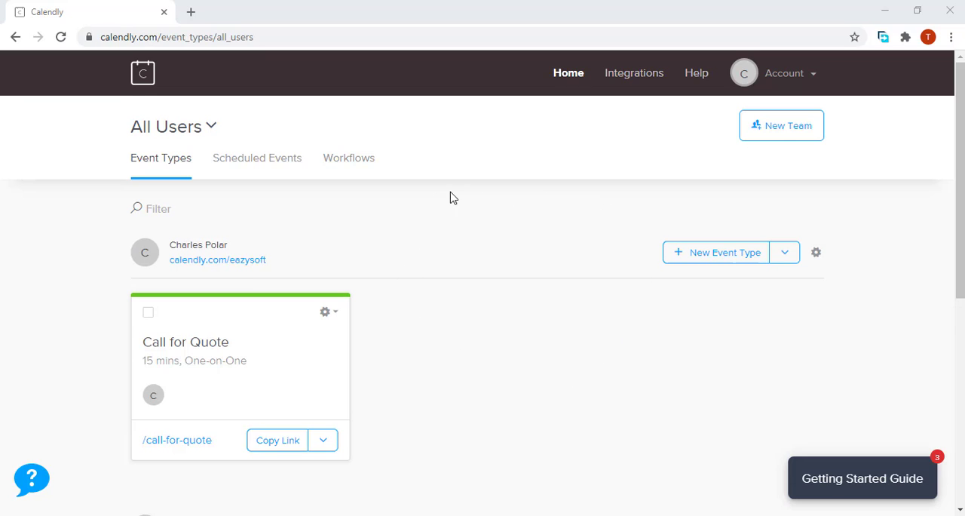
mouse_move(641, 301)
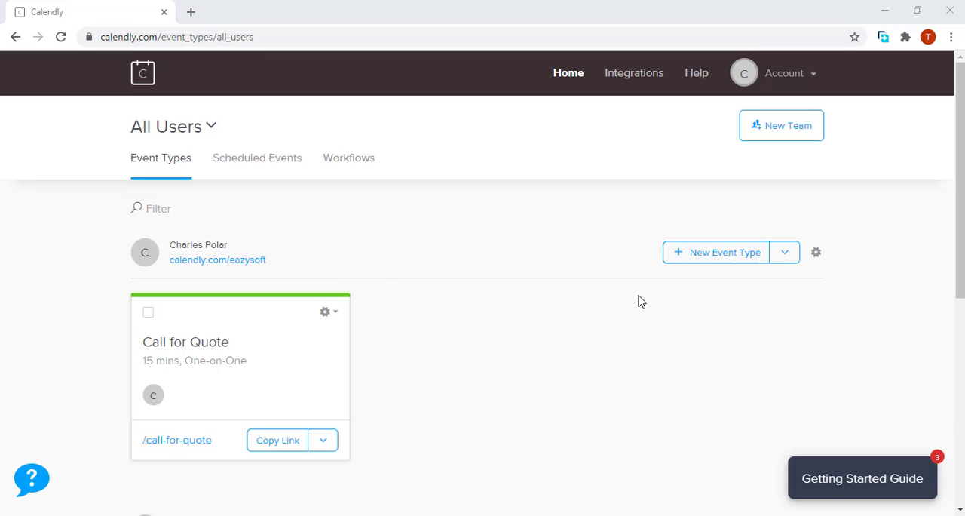
mouse_move(407, 280)
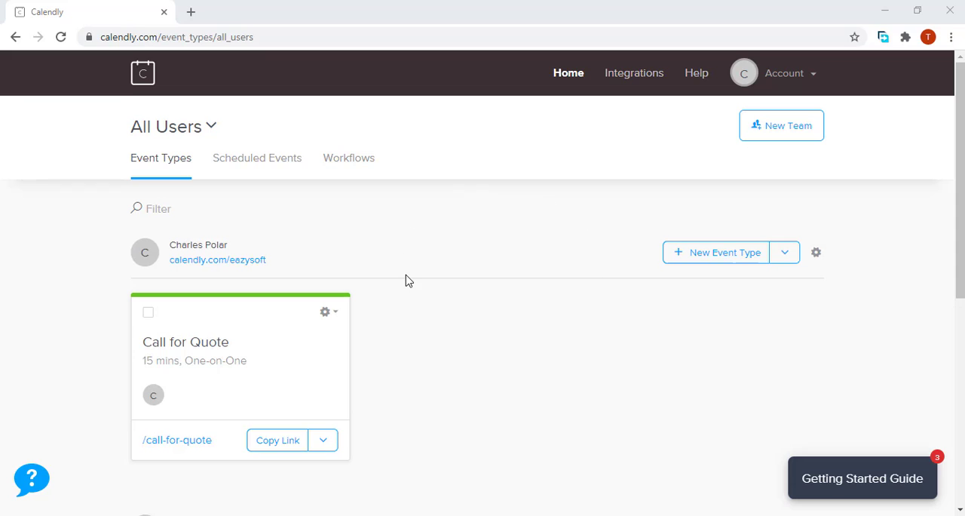
mouse_move(428, 256)
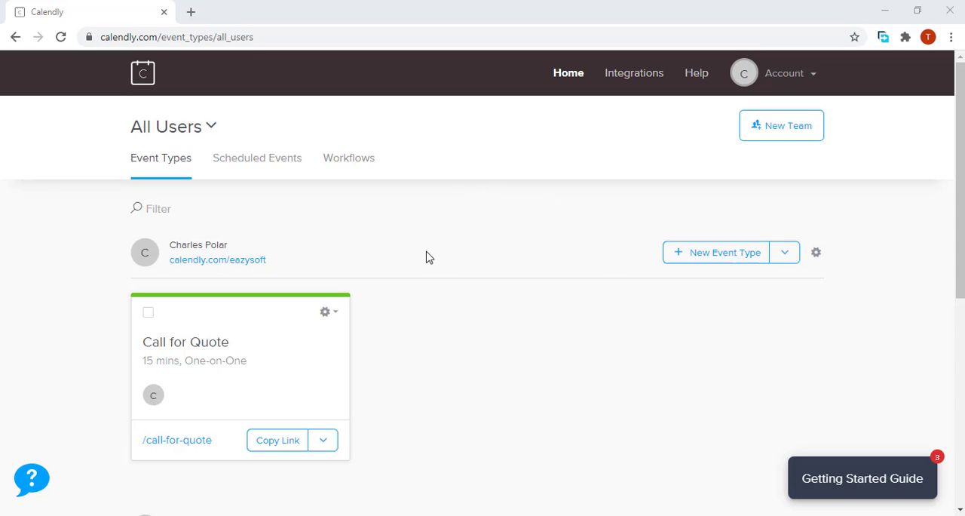
mouse_move(138, 295)
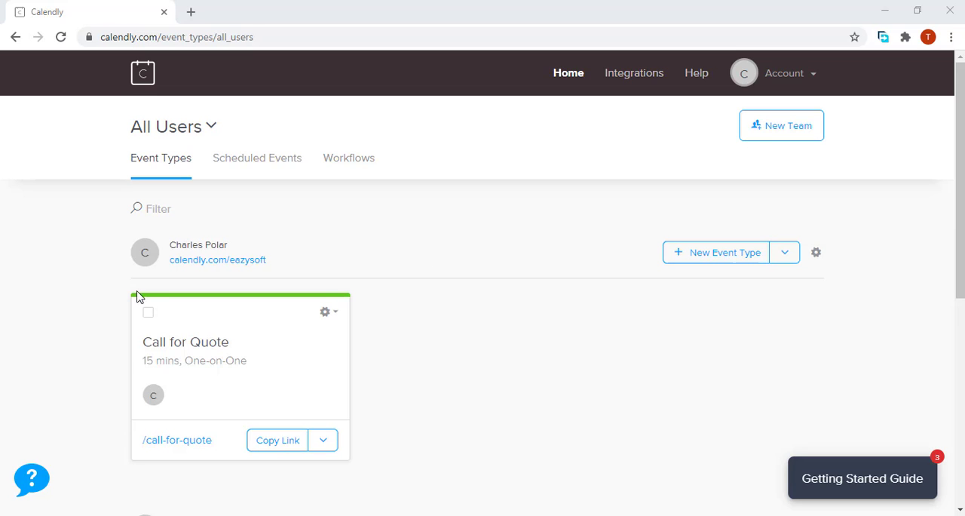
- Start a new event type and choose the Collective kind for multiple hosts
scroll("down", 3)
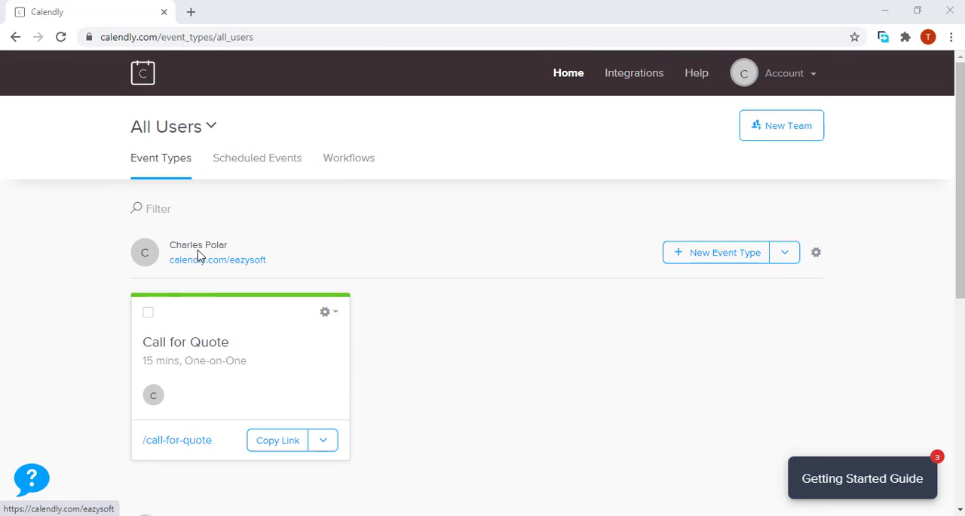
scroll("down", 3)
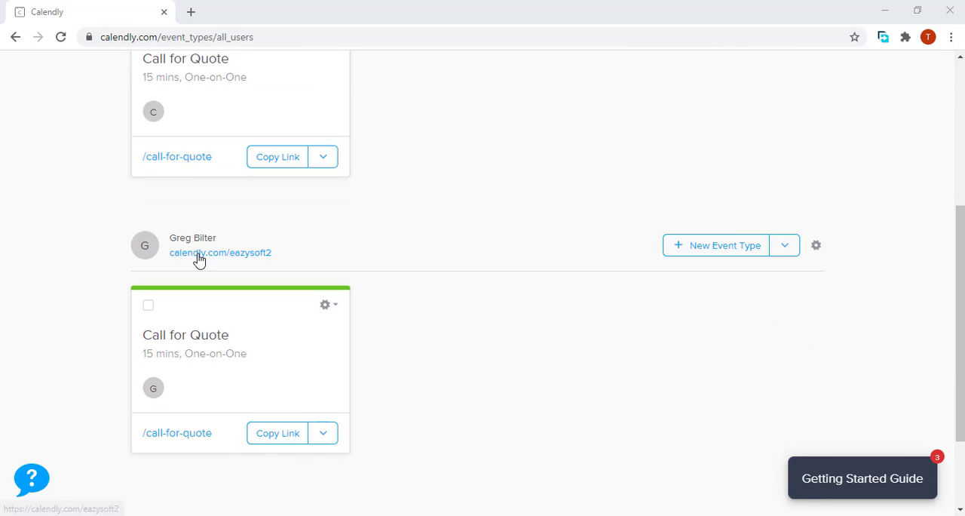
mouse_move(199, 249)
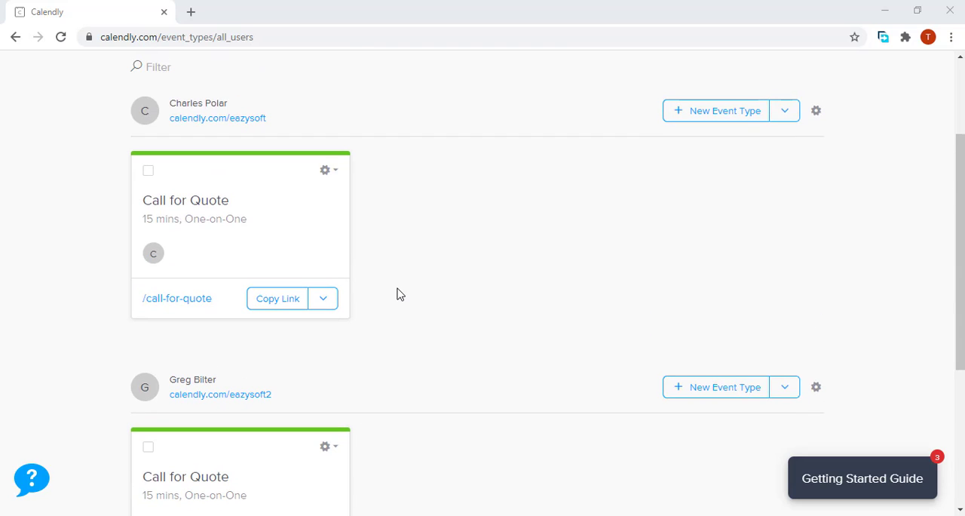
mouse_move(464, 371)
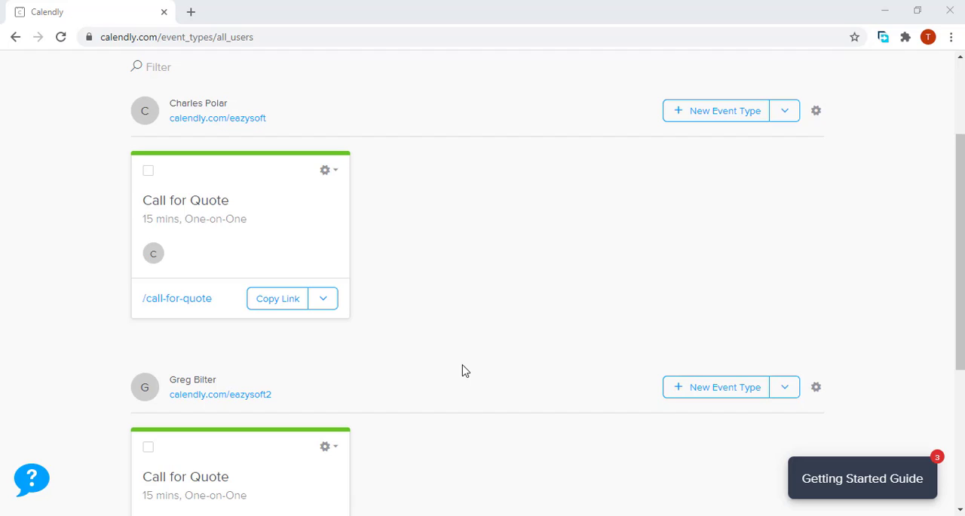
mouse_move(463, 360)
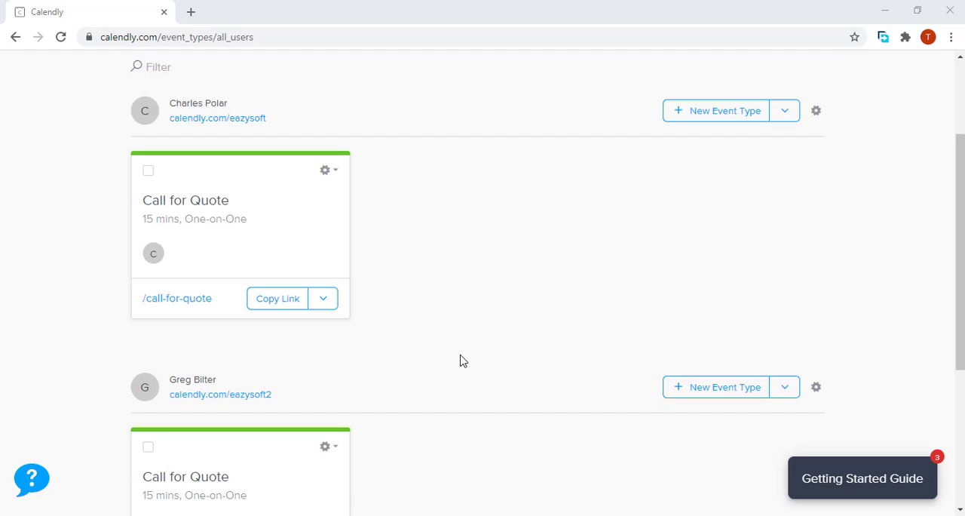
mouse_move(467, 359)
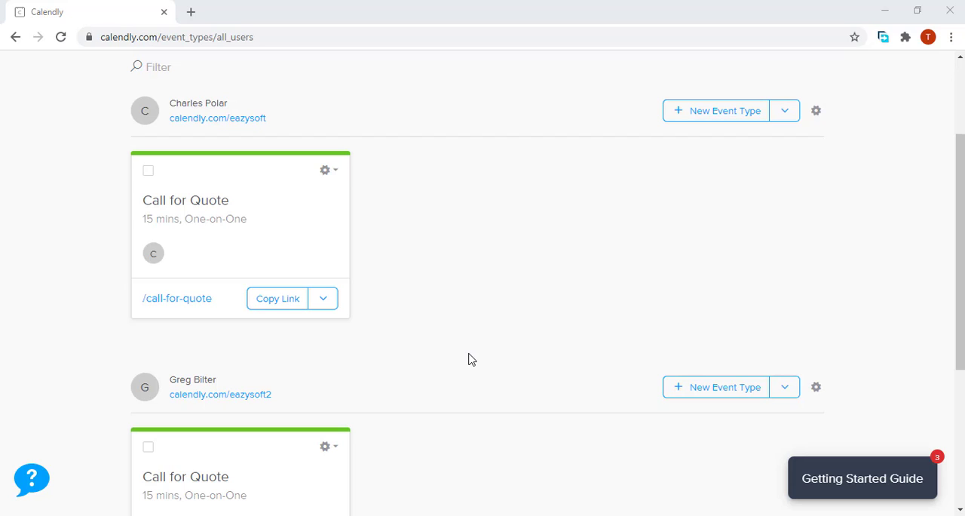
mouse_move(223, 113)
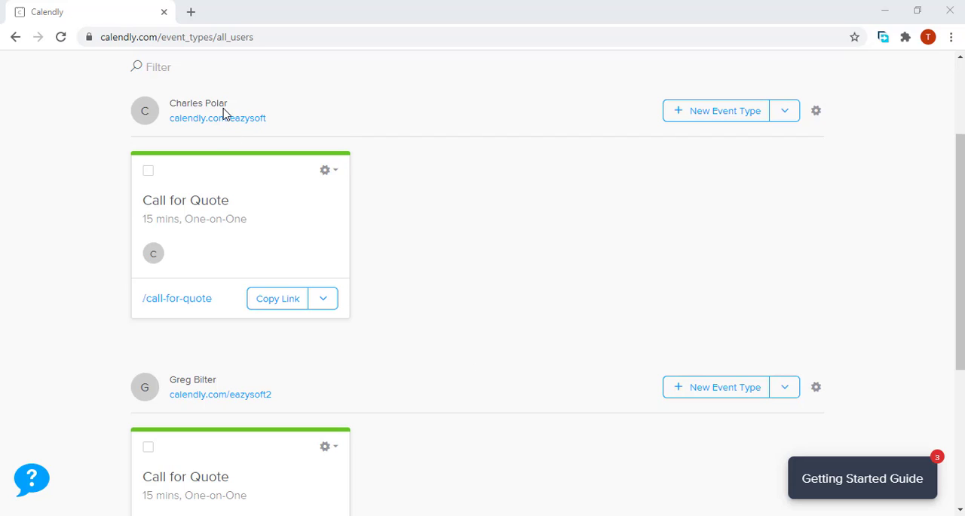
mouse_move(480, 350)
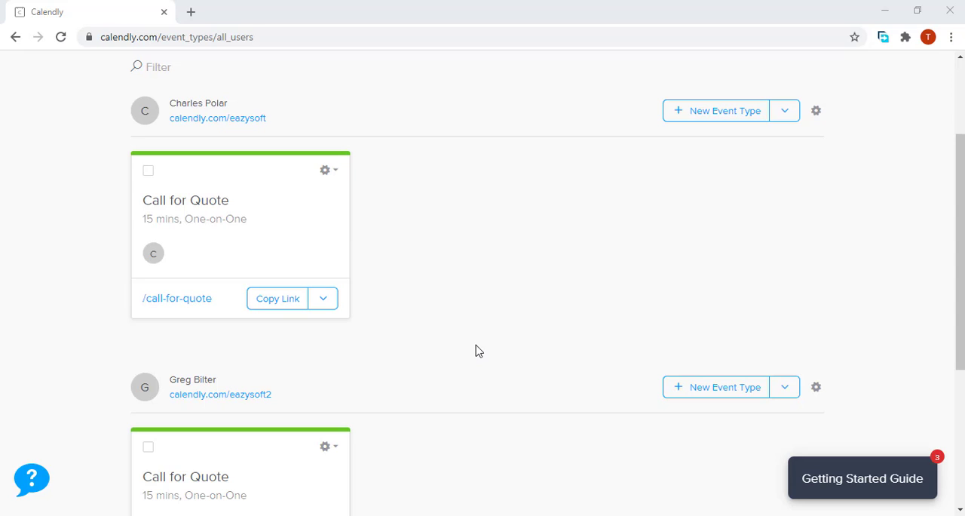
scroll("up", 3)
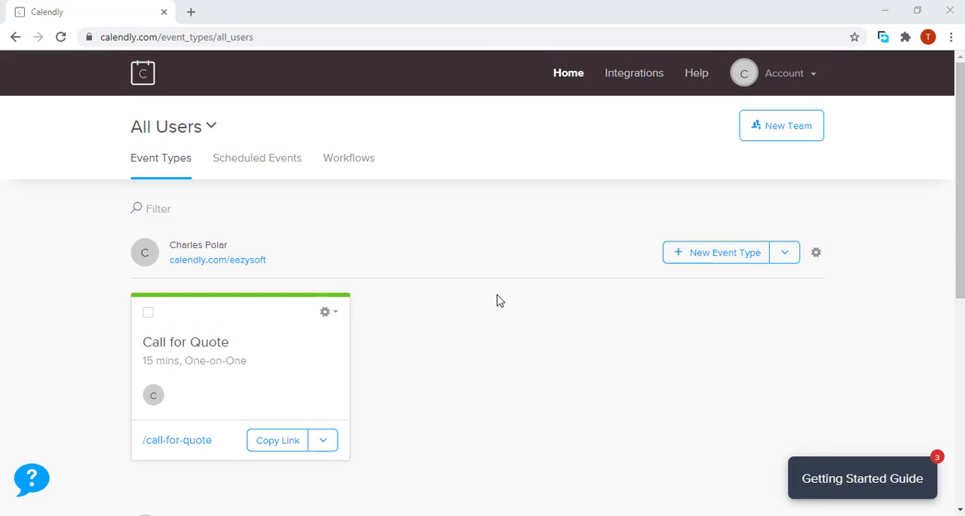
mouse_move(646, 293)
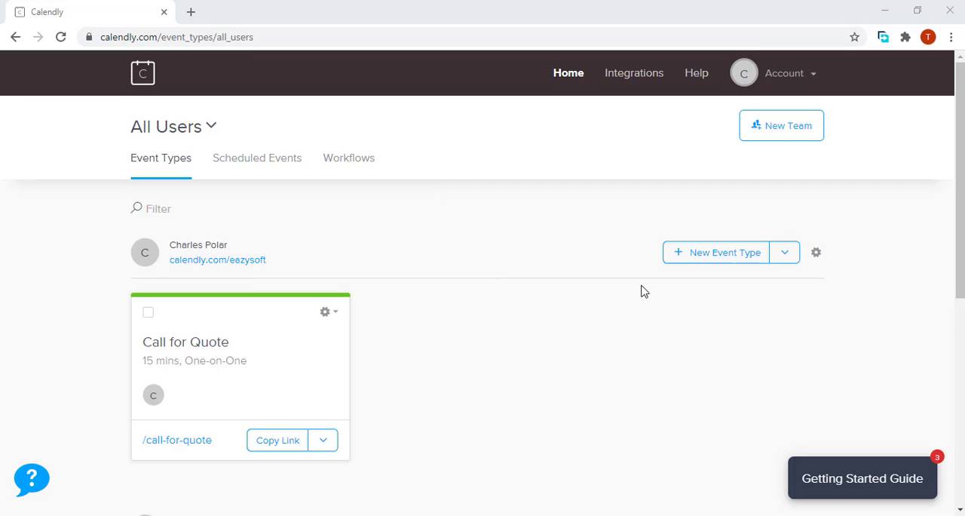
mouse_move(576, 230)
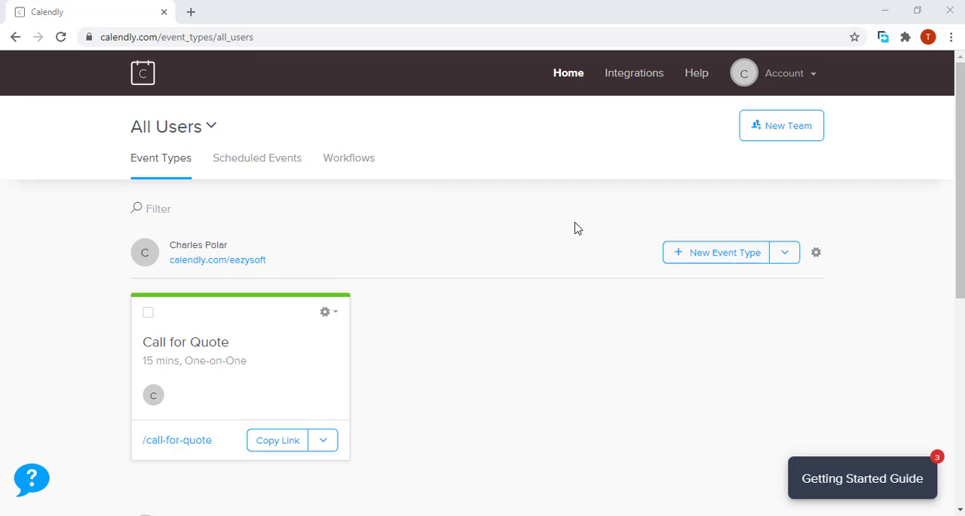
mouse_move(475, 331)
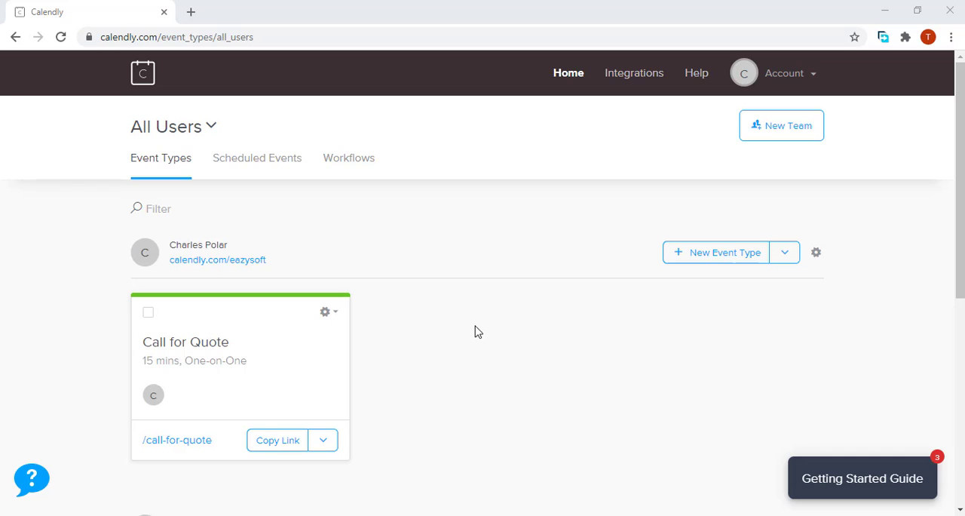
scroll("down", 3)
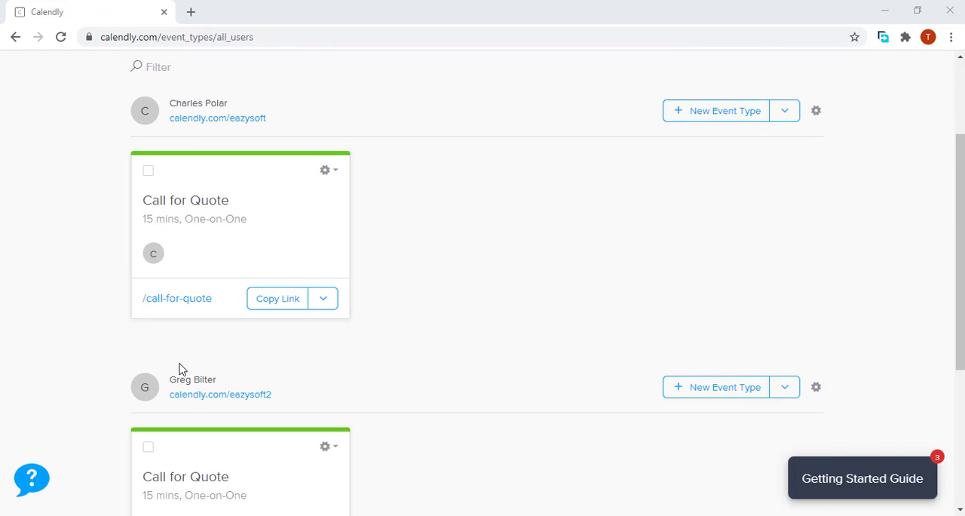
mouse_move(475, 379)
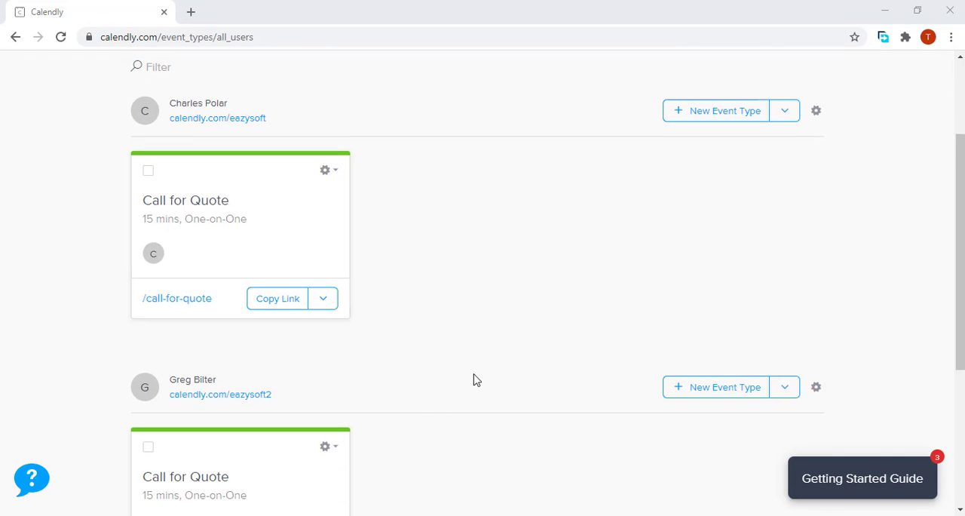
mouse_move(561, 341)
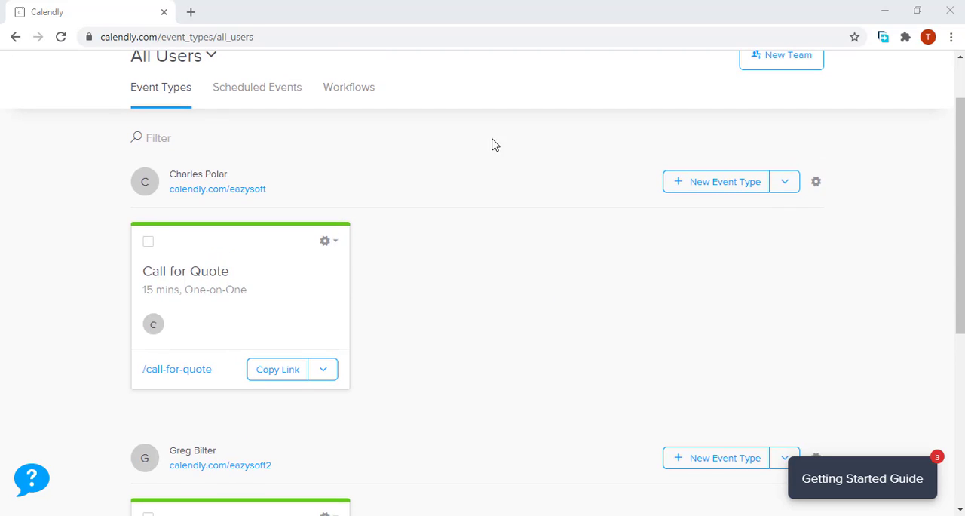
mouse_move(579, 383)
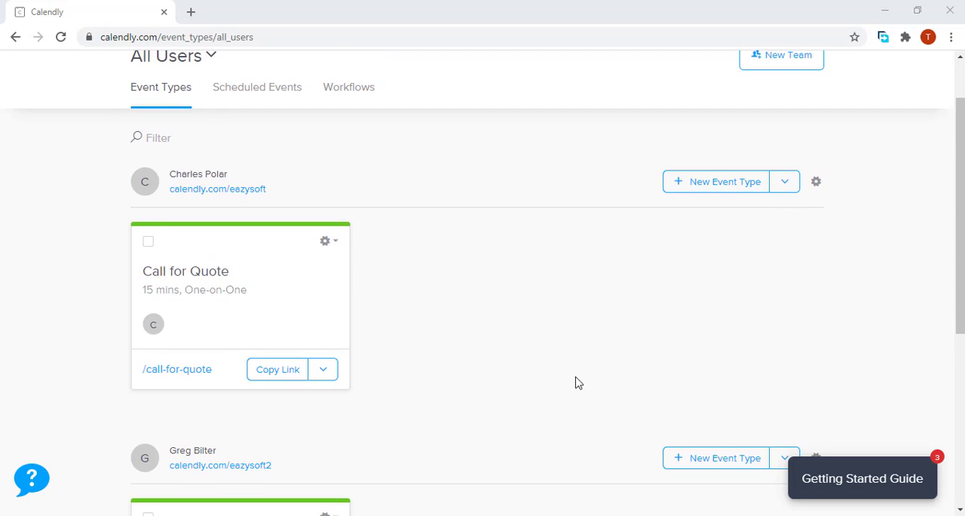
mouse_move(561, 317)
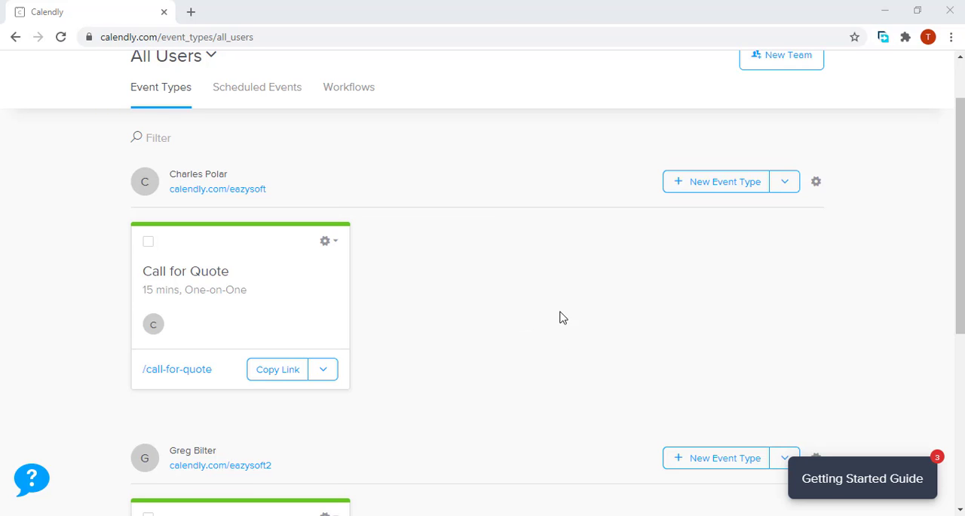
mouse_move(671, 266)
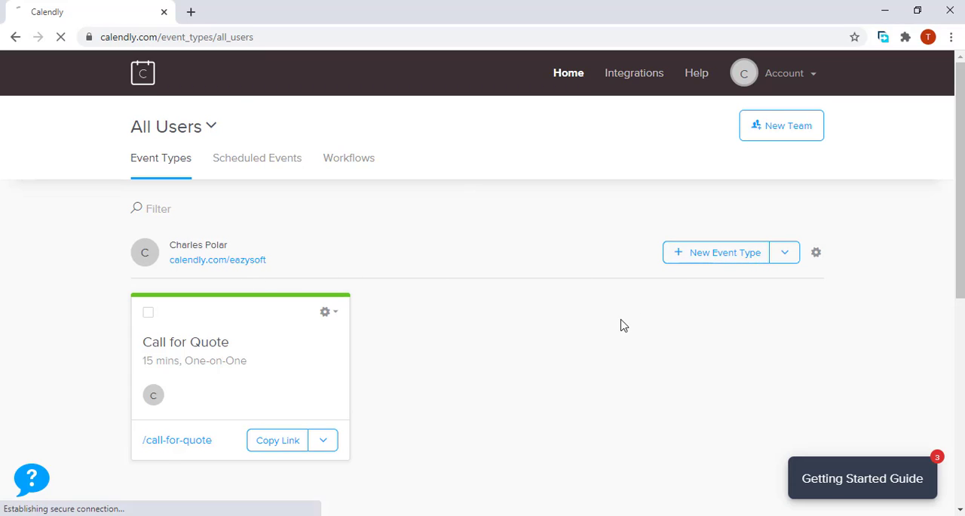
left_click(714, 252)
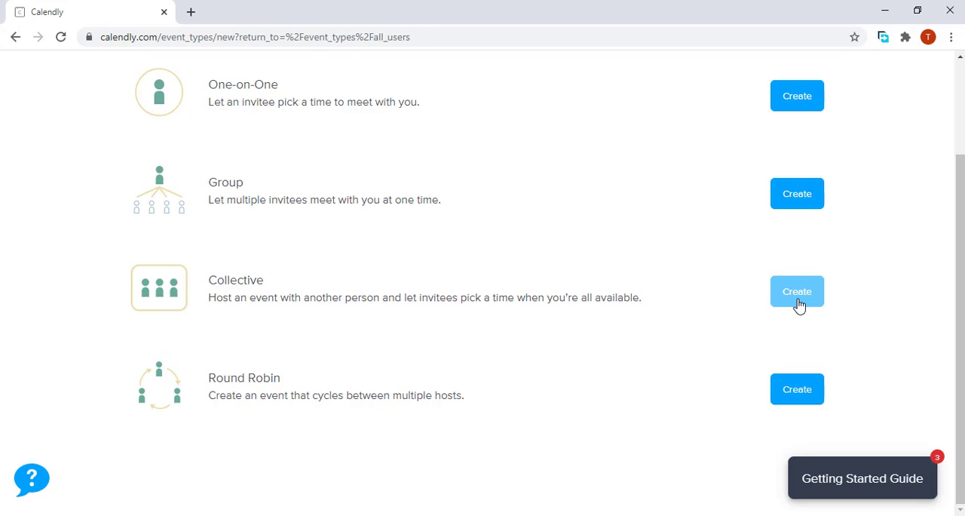
left_click(796, 291)
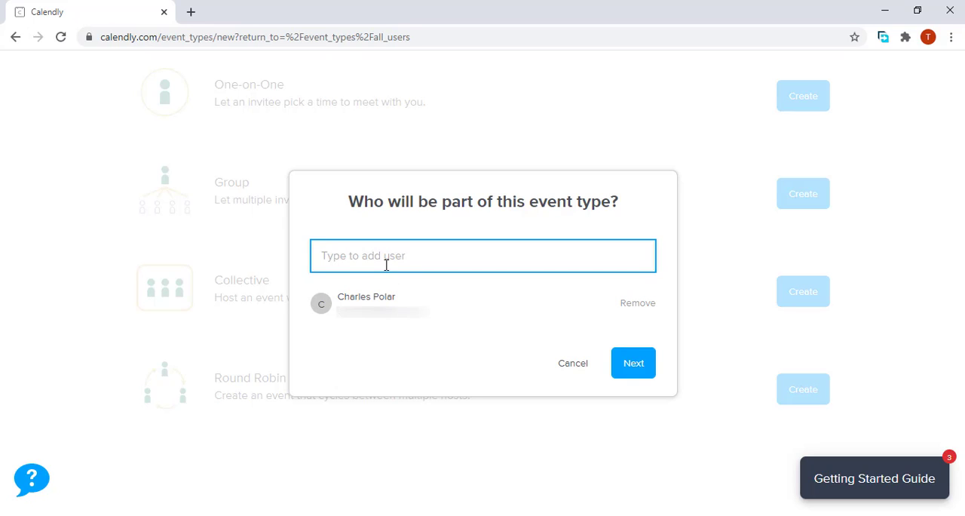
type("gre")
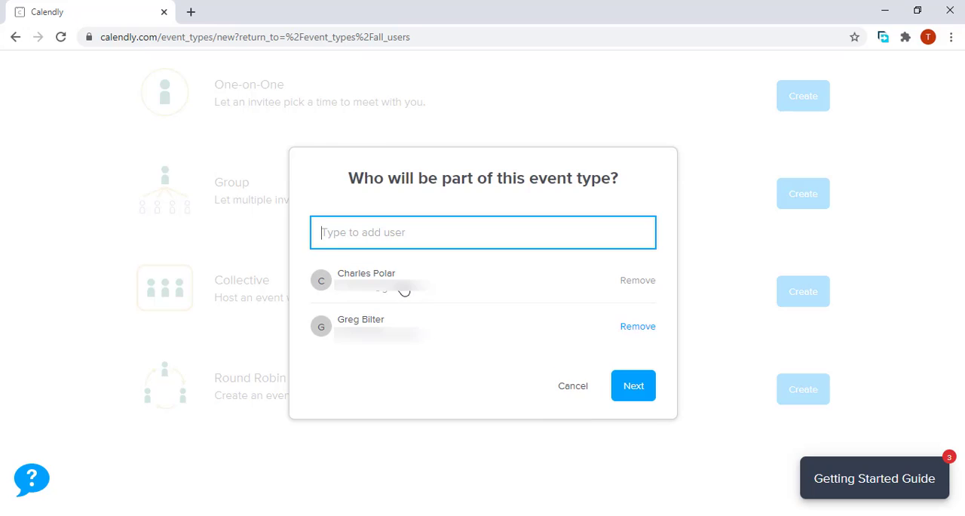
left_click(633, 386)
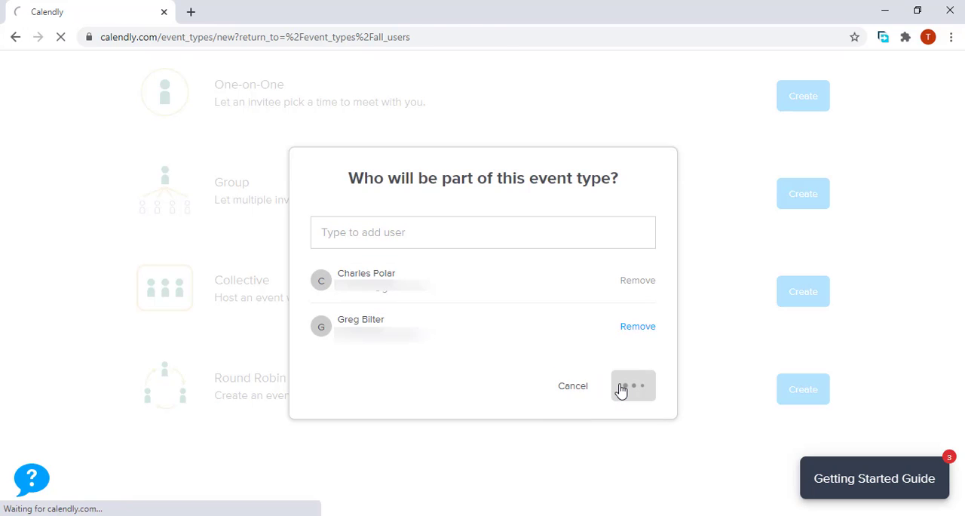
left_click(633, 386)
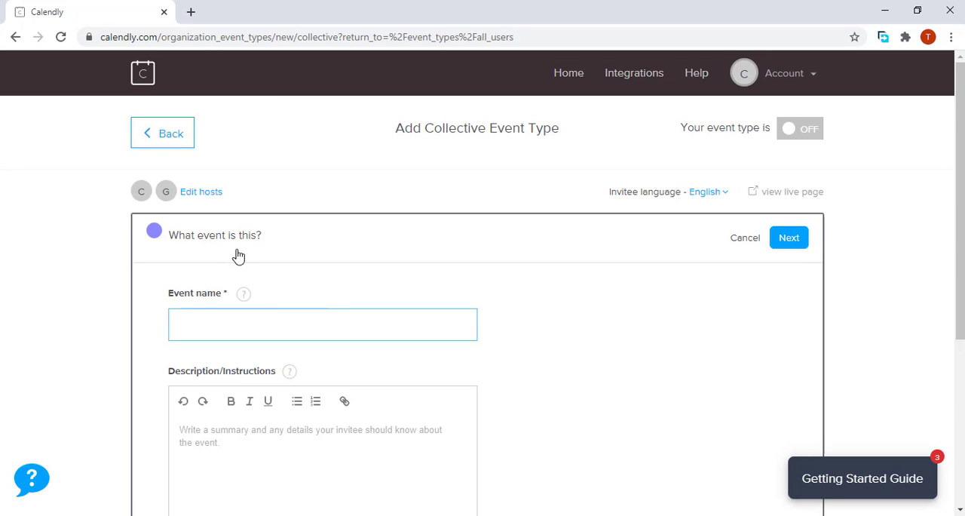
- Enter 'Quote 15 minute Meeting' as the event name
scroll("down", 3)
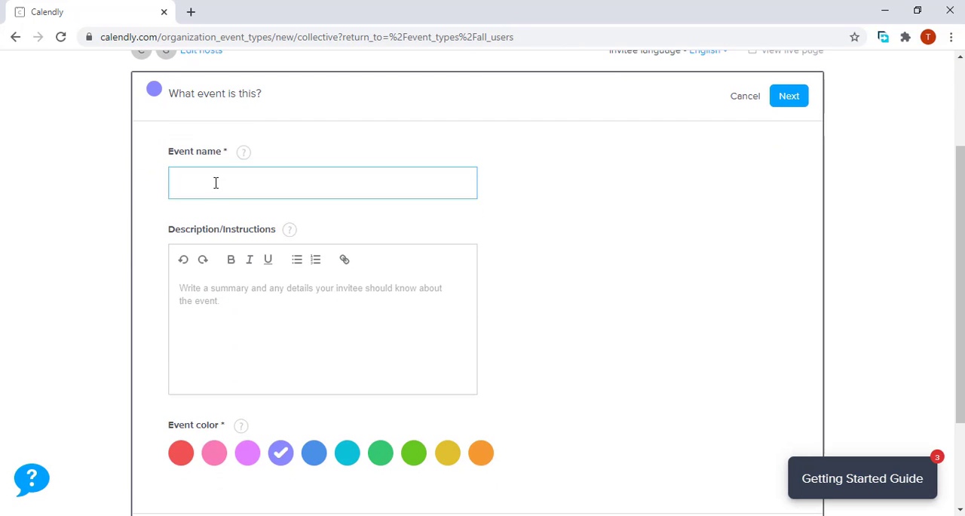
scroll("down", 3)
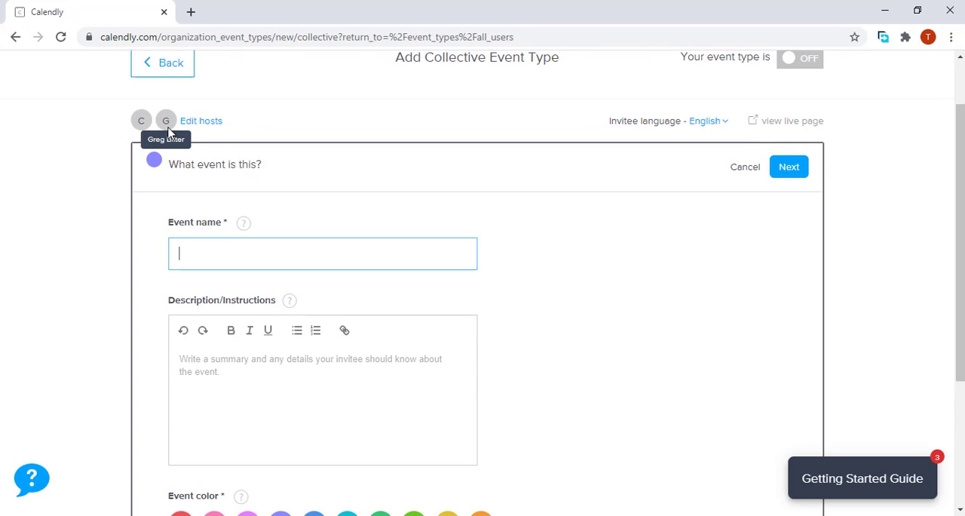
mouse_move(671, 313)
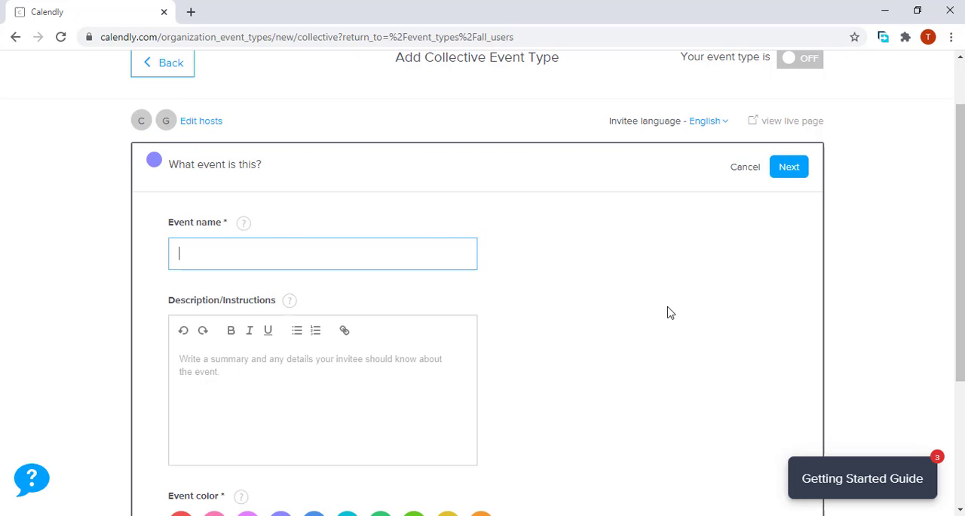
mouse_move(275, 301)
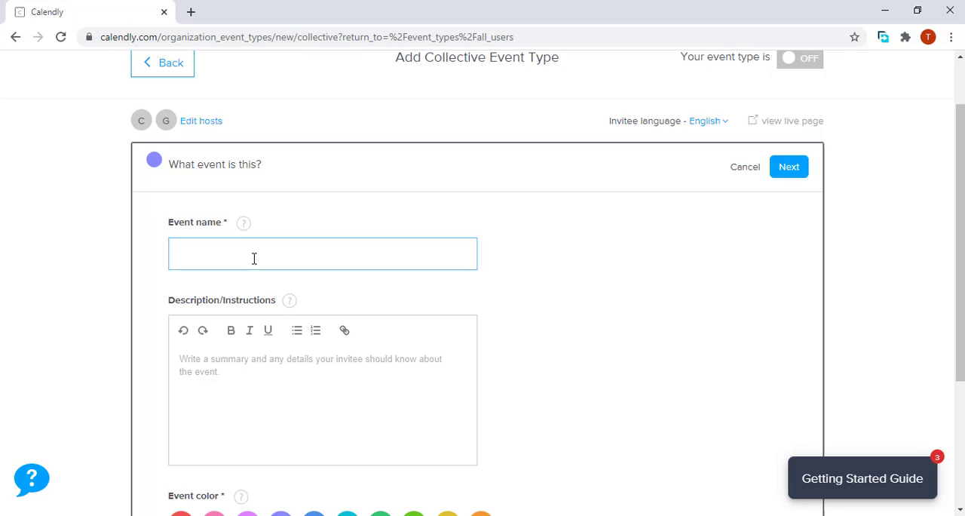
type("Qu")
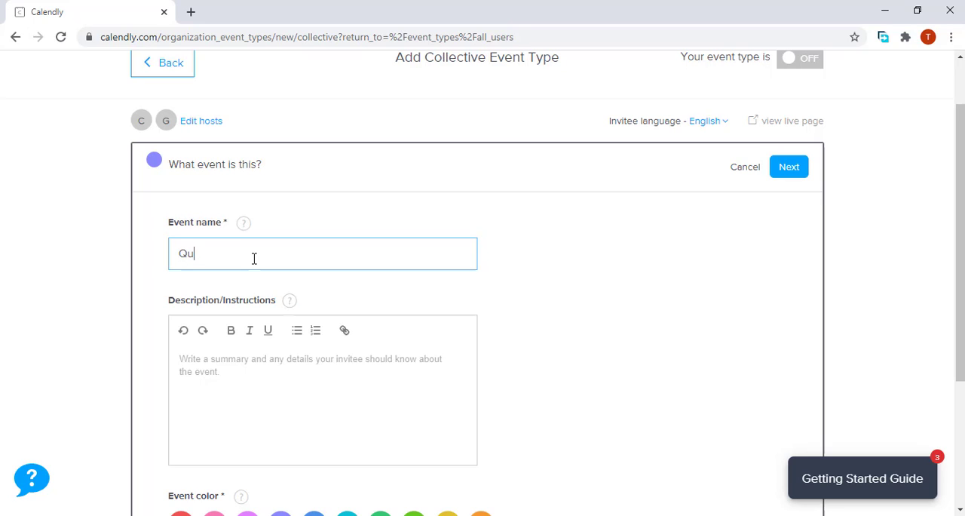
type("ote")
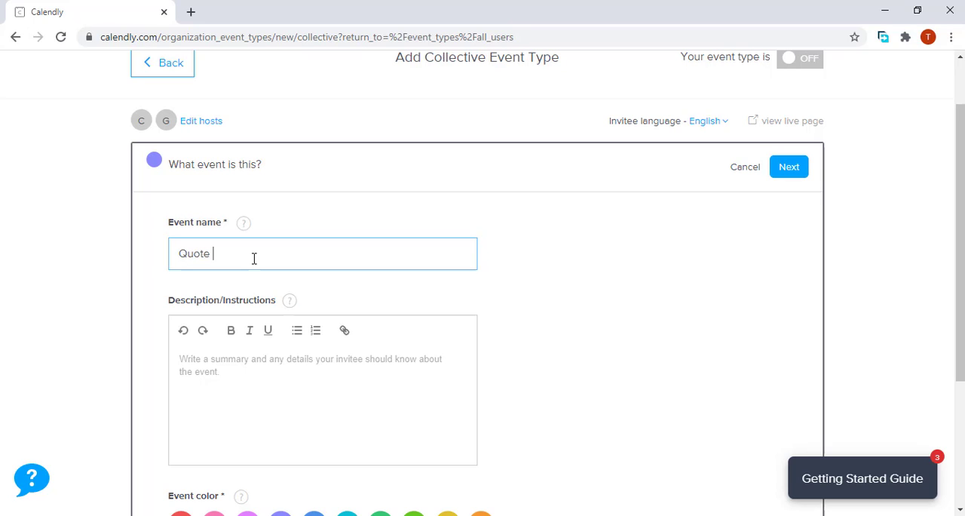
type("15")
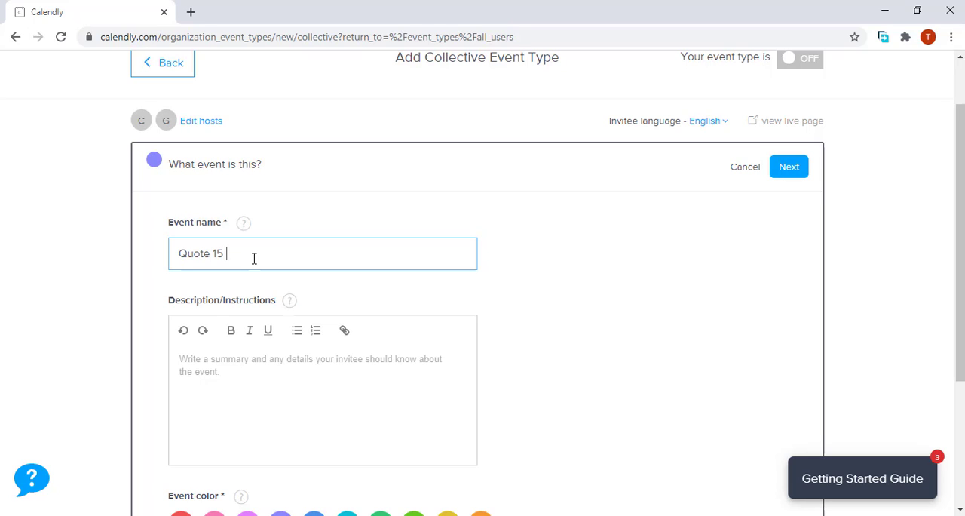
type("mites")
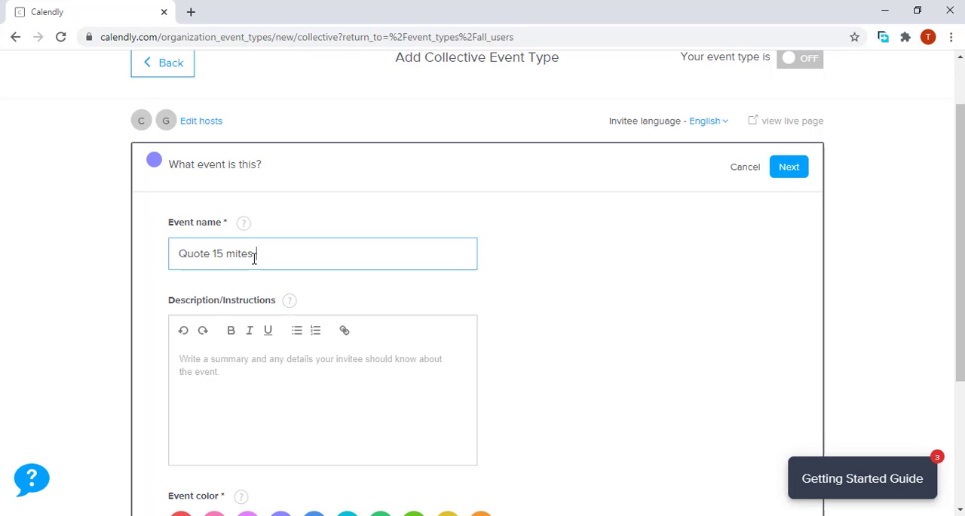
type("me")
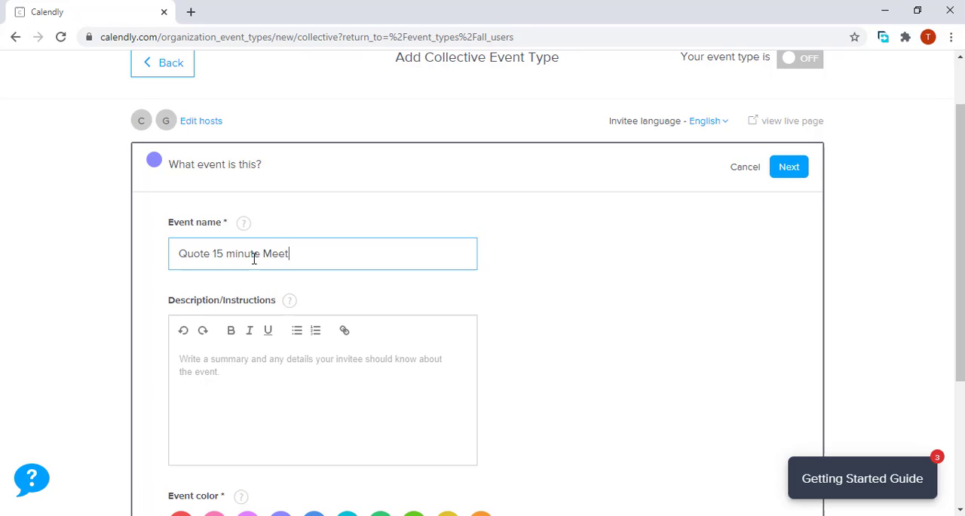
type("ing")
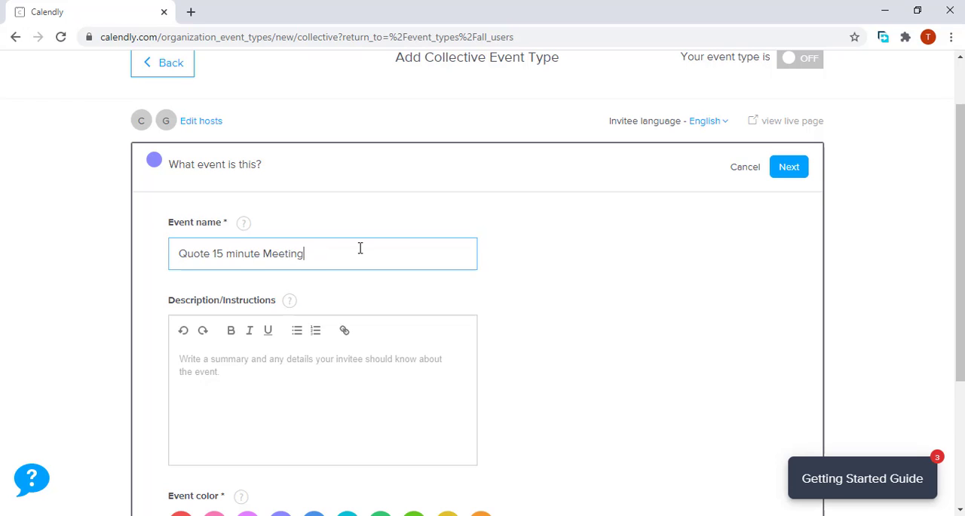
scroll("down", 3)
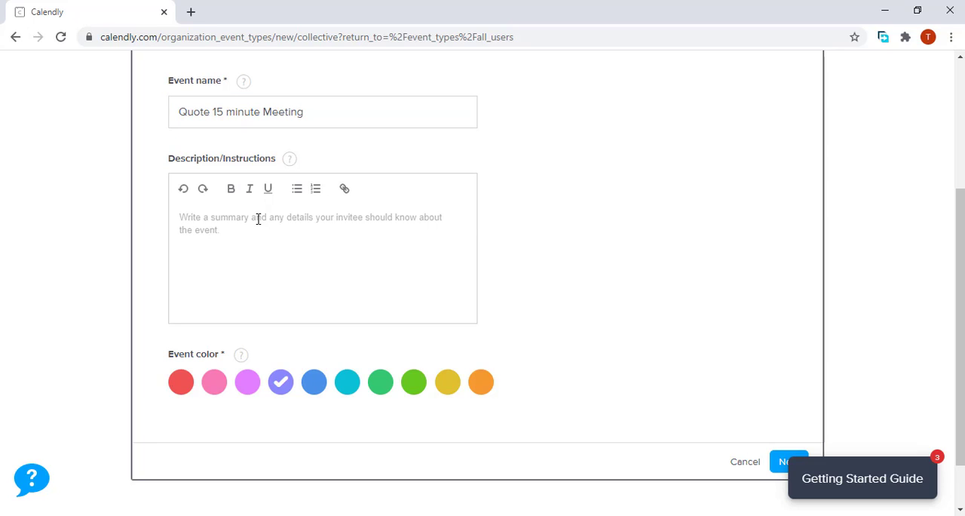
- Write a description asking invitees to leave their details via the form on the registrations page
type("Please leave y")
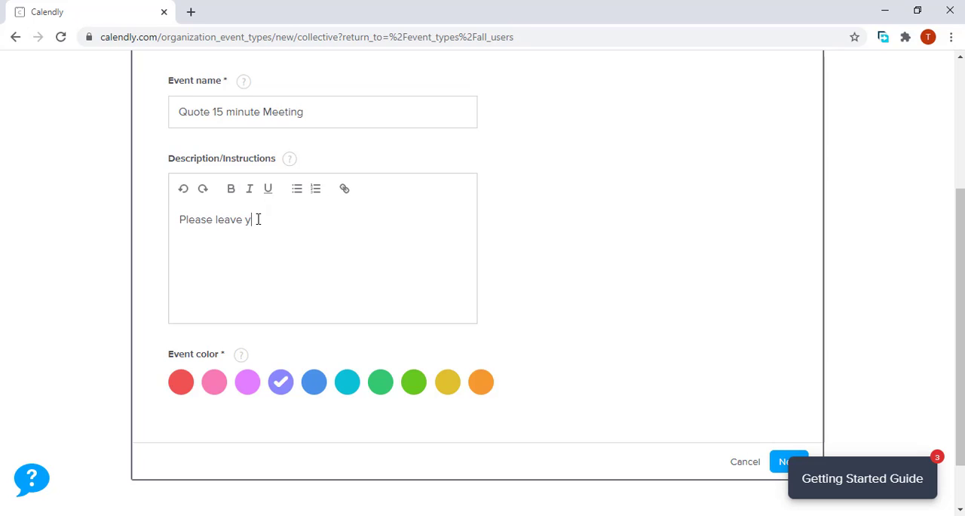
type("our detail")
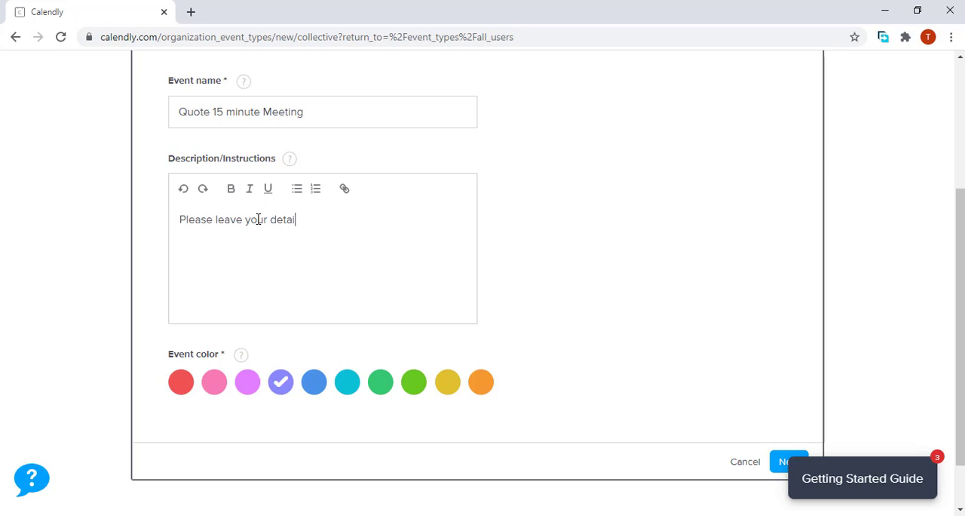
type("s in the")
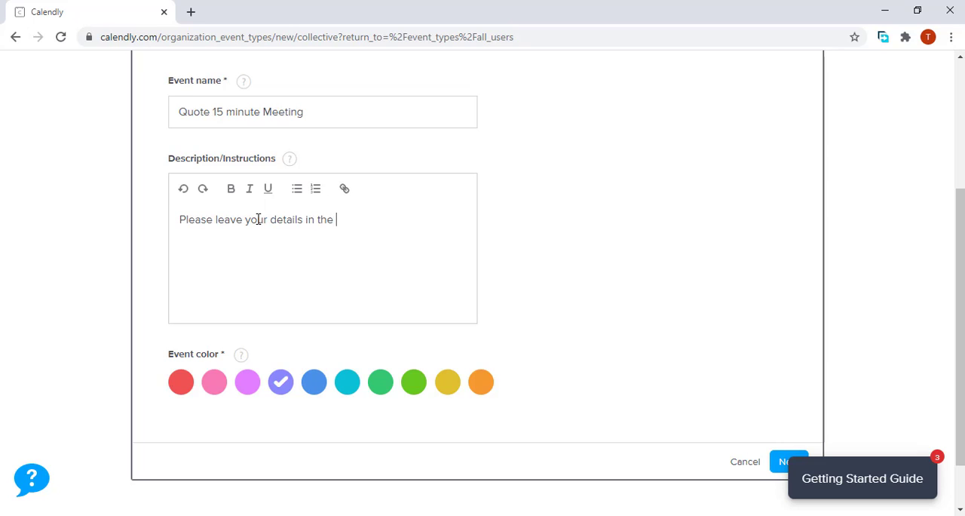
type("form t")
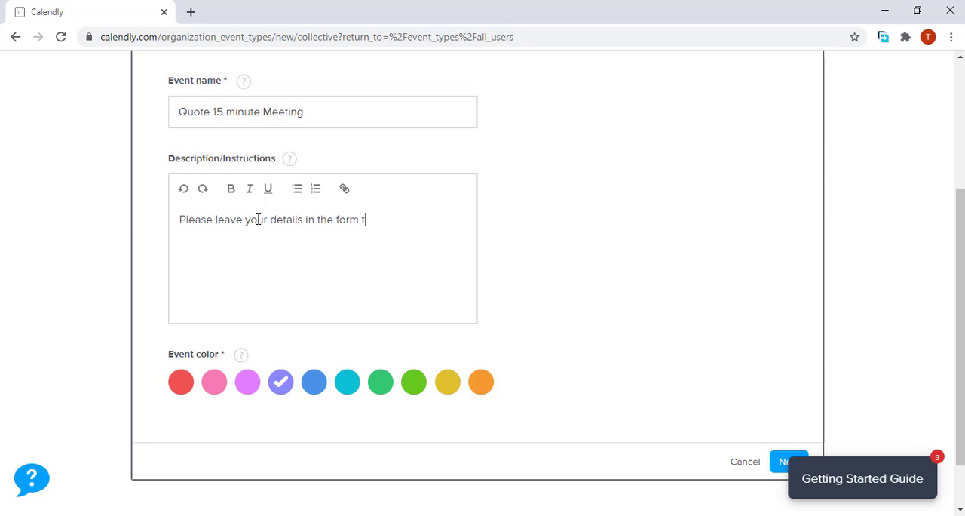
type("hat wil")
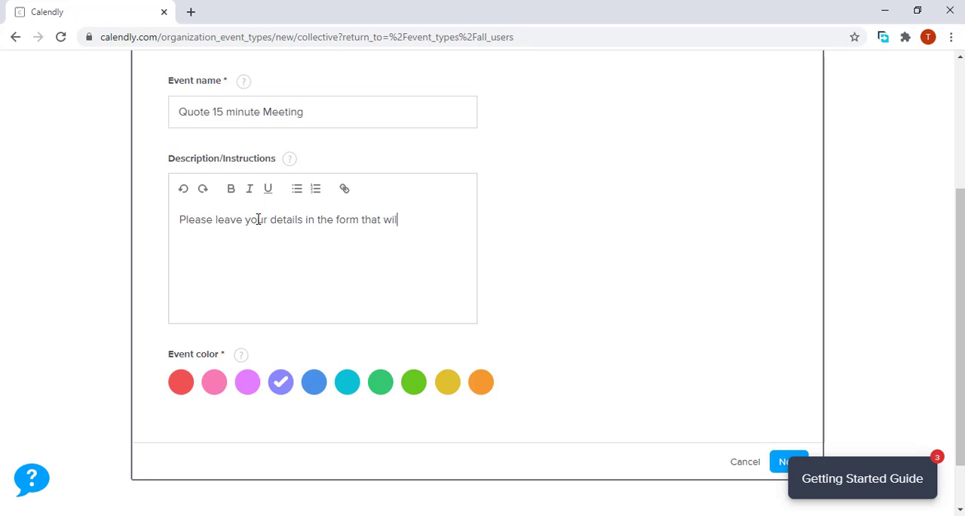
type("l come thro")
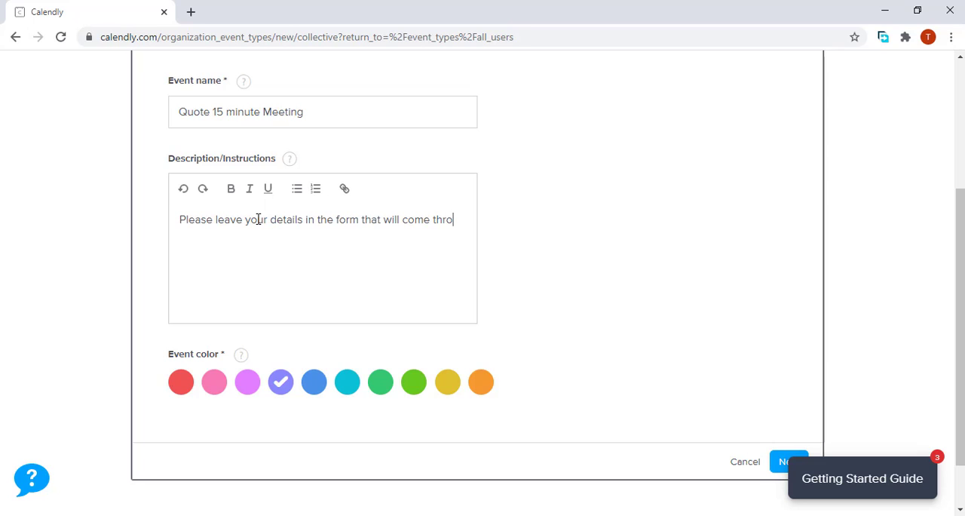
type("ugh on the regist")
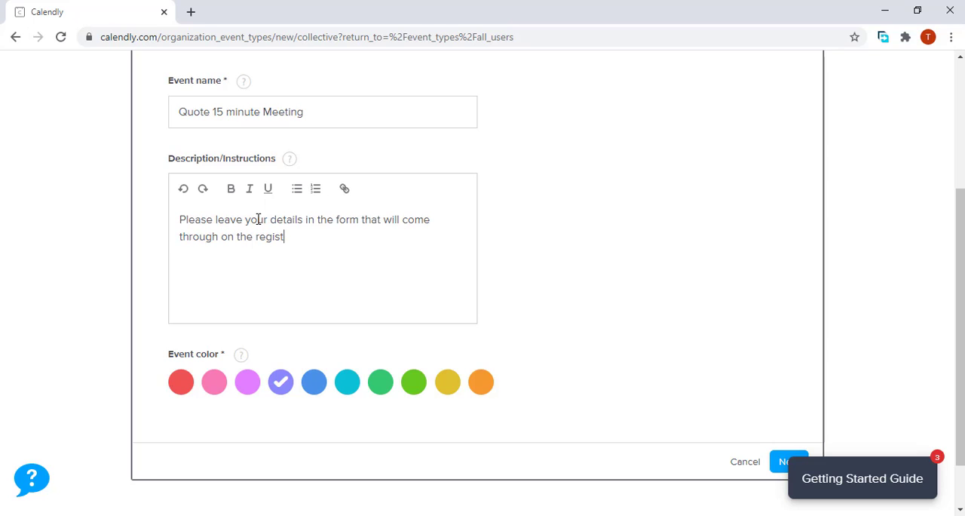
type("rations")
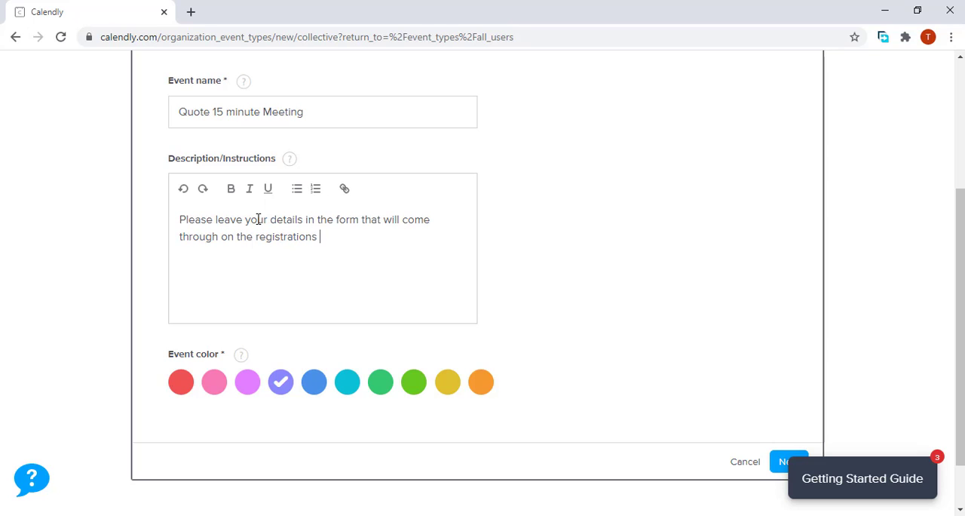
type("page!")
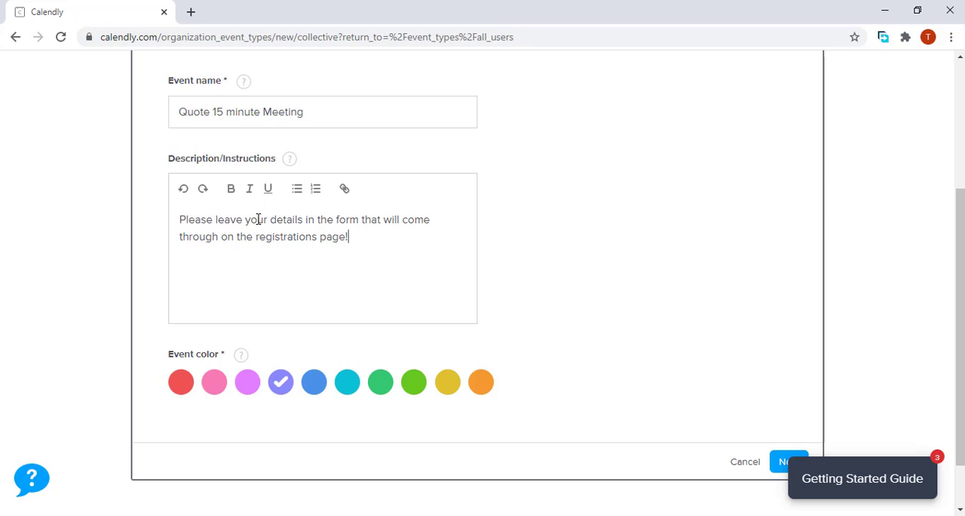
mouse_move(474, 384)
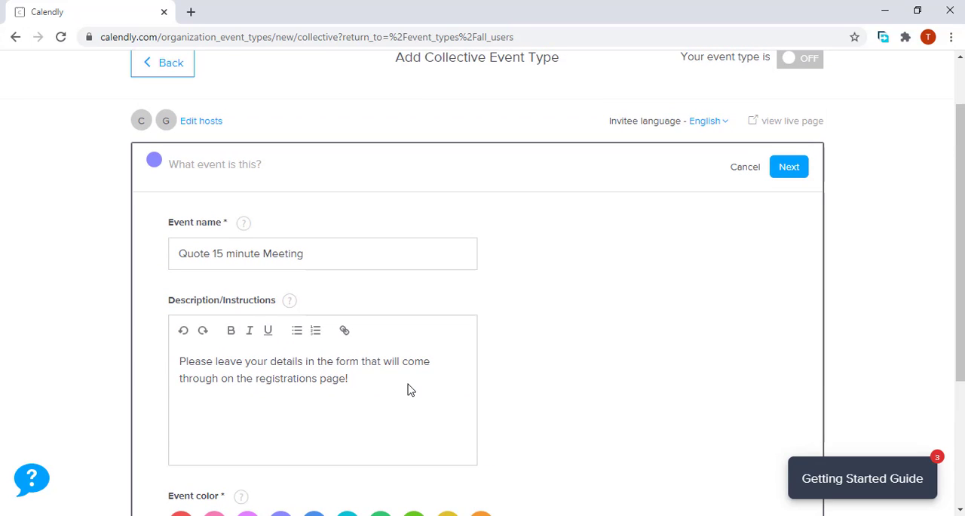
- Keep the green event colour and save the event details
scroll("down", 3)
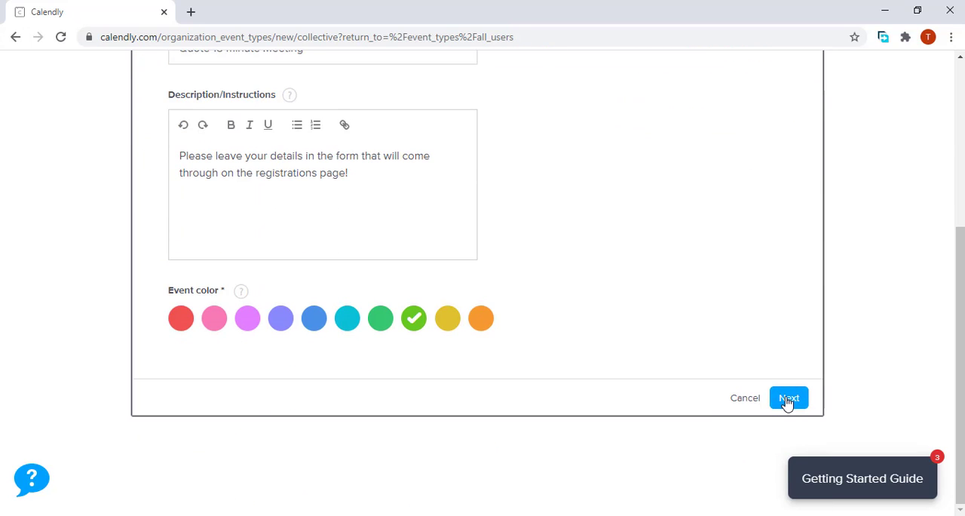
left_click(788, 398)
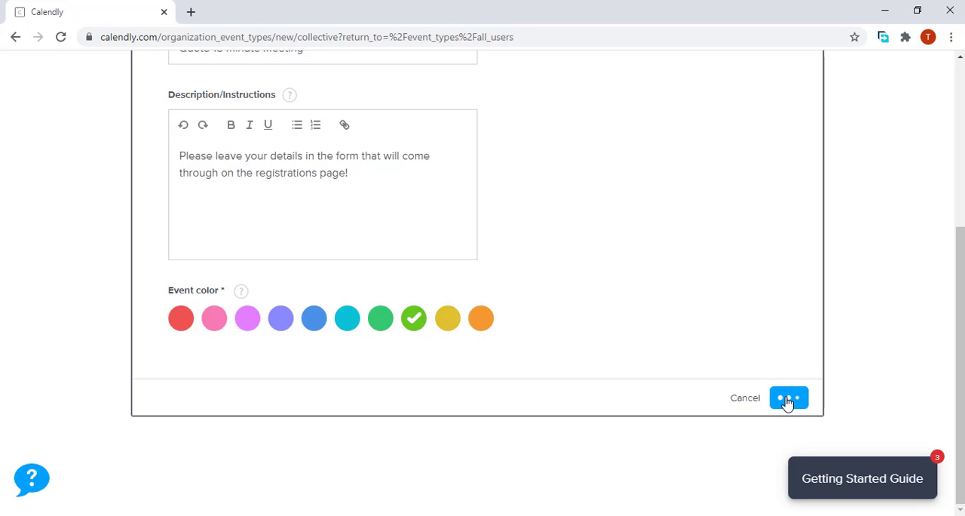
- Set the event duration to 15 minutes instead of 30
left_click(788, 398)
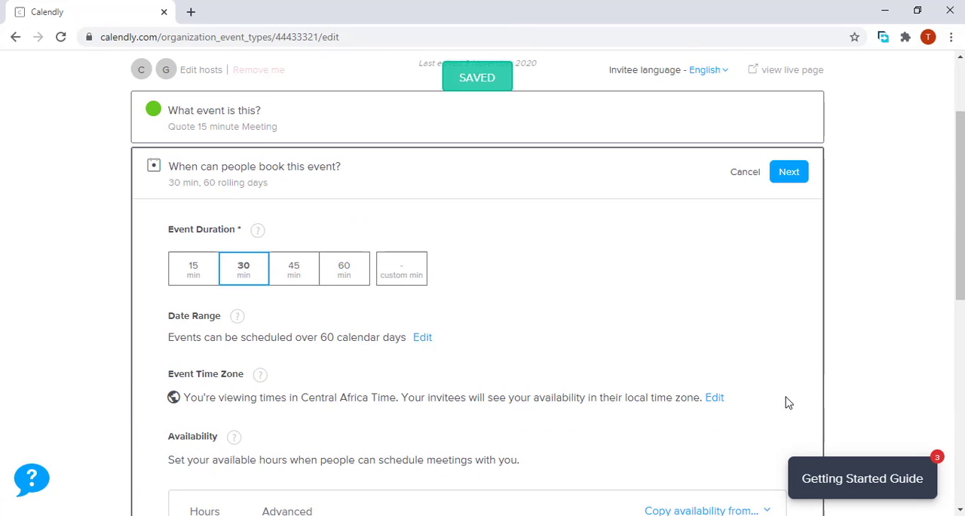
mouse_move(164, 185)
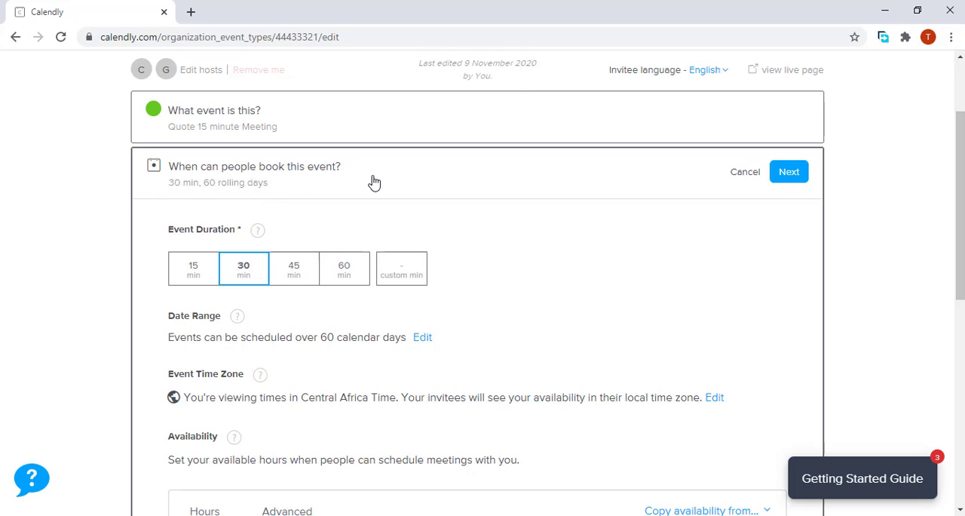
left_click(193, 269)
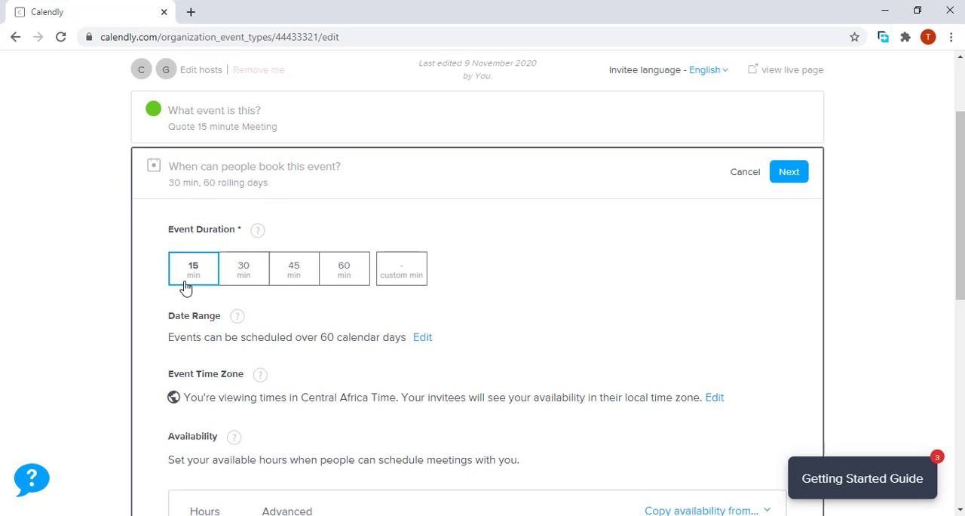
scroll("down", 3)
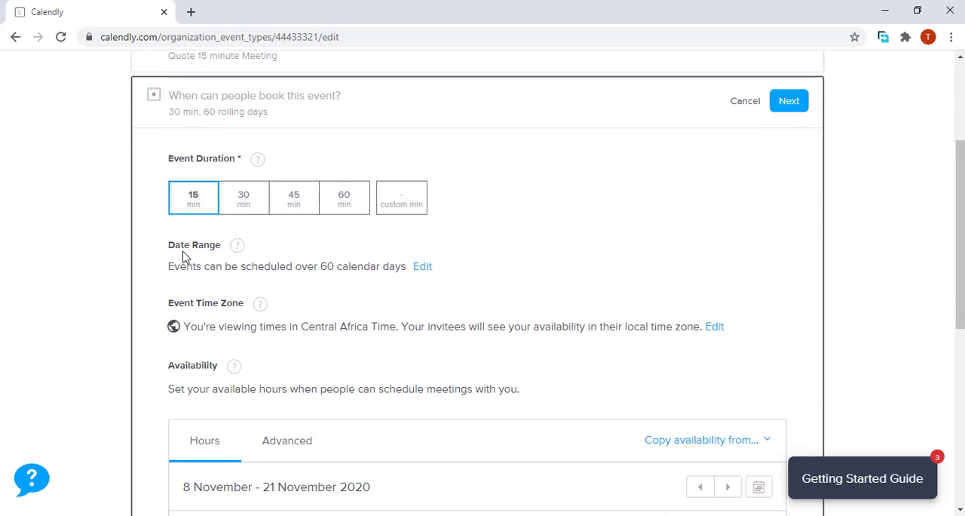
mouse_move(422, 271)
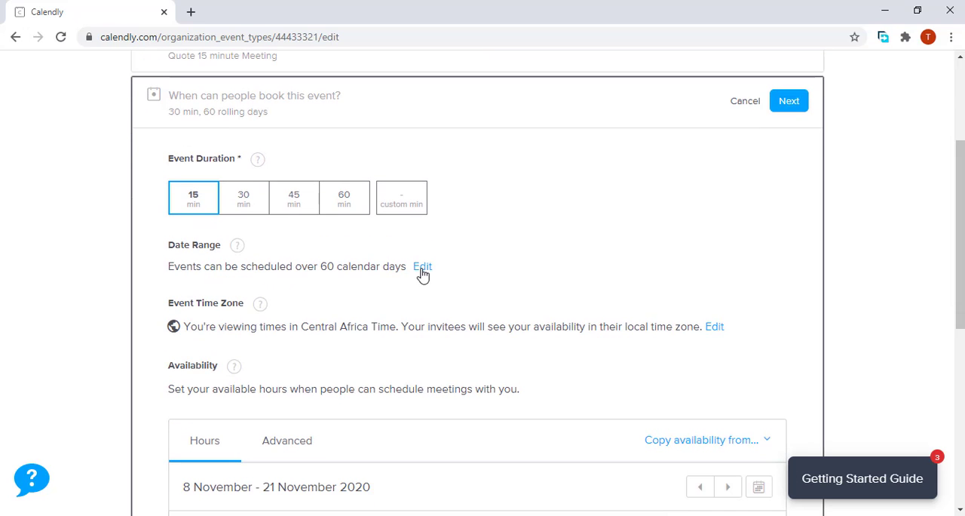
- Limit the date range to 30 rolling calendar days and apply it
left_click(422, 265)
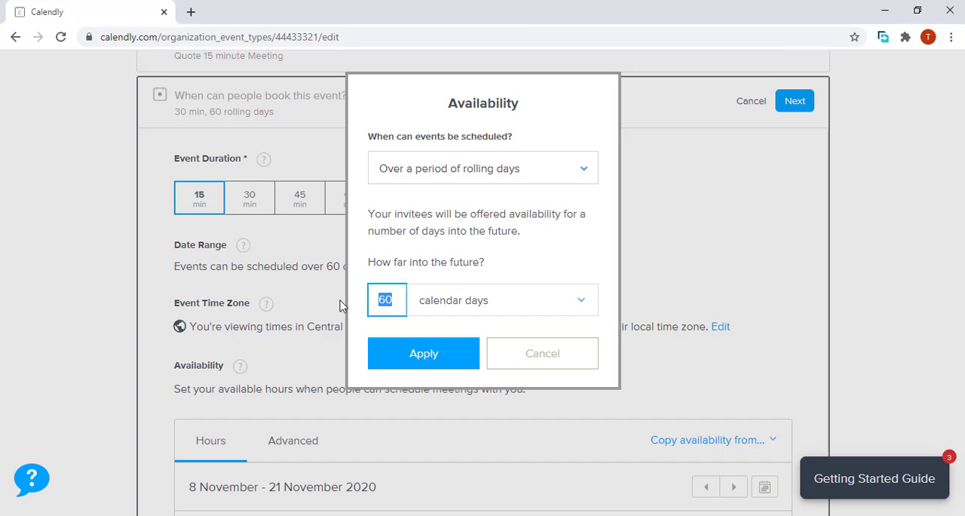
type("30")
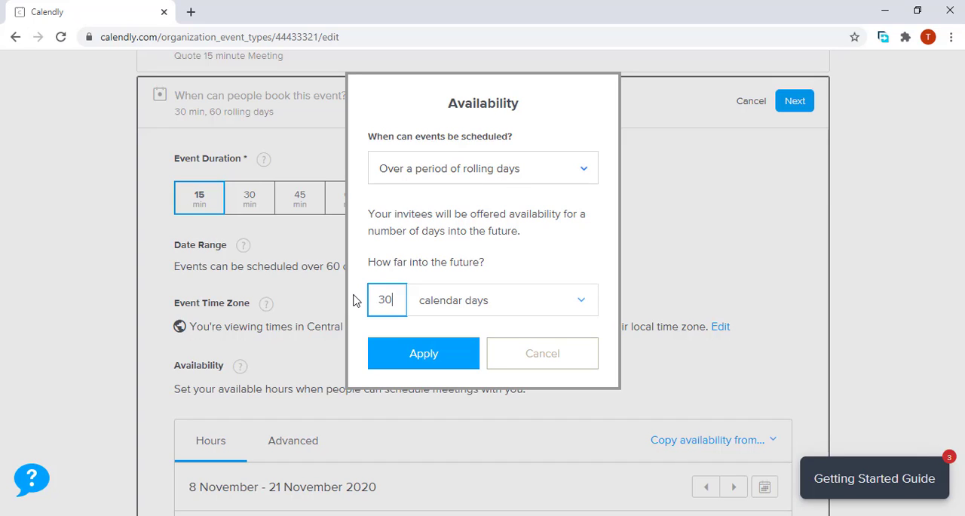
left_click(482, 169)
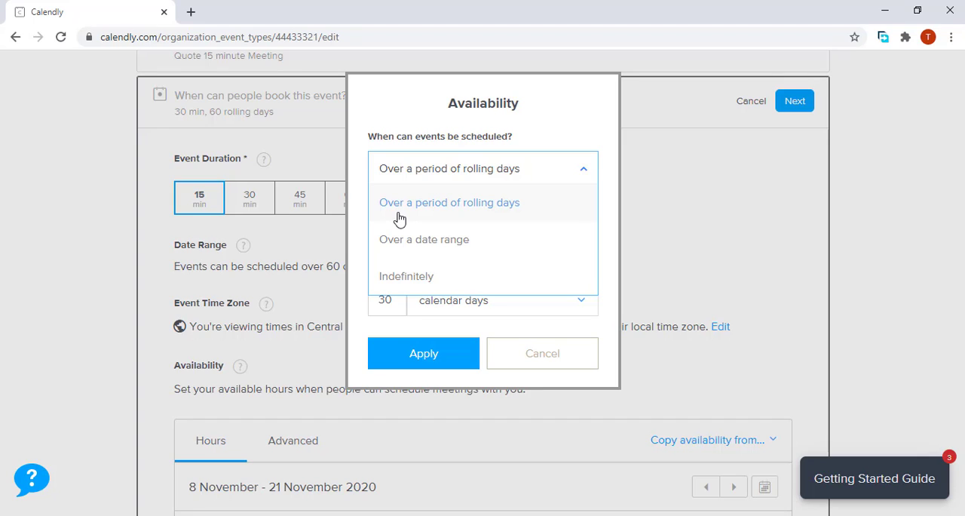
mouse_move(368, 232)
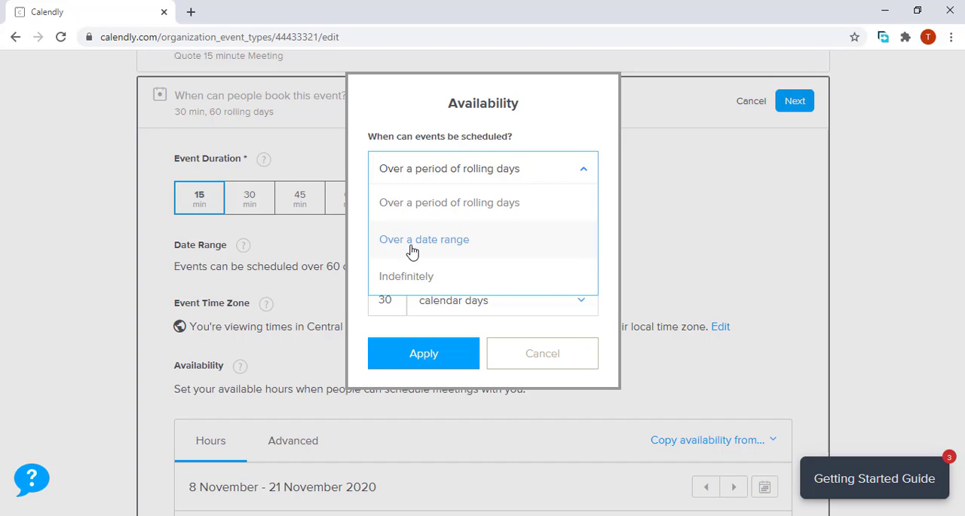
mouse_move(420, 281)
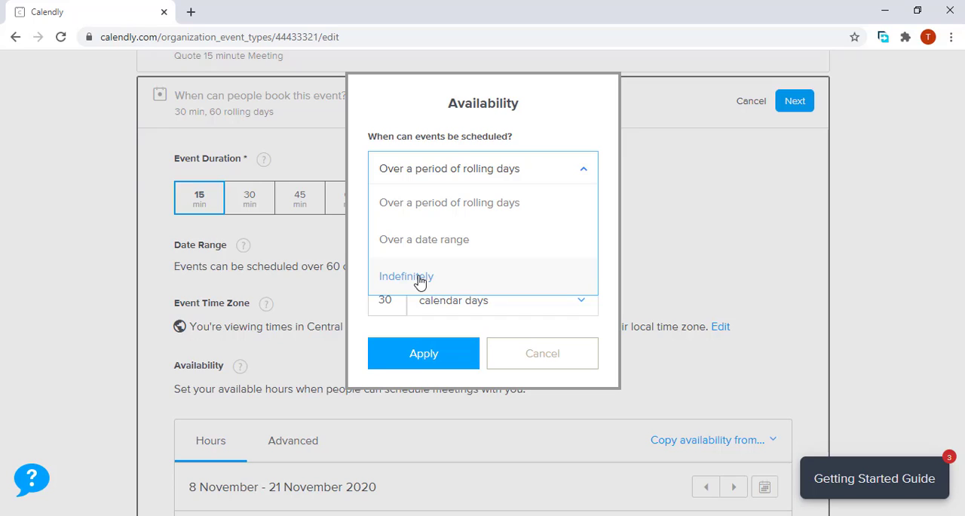
left_click(449, 169)
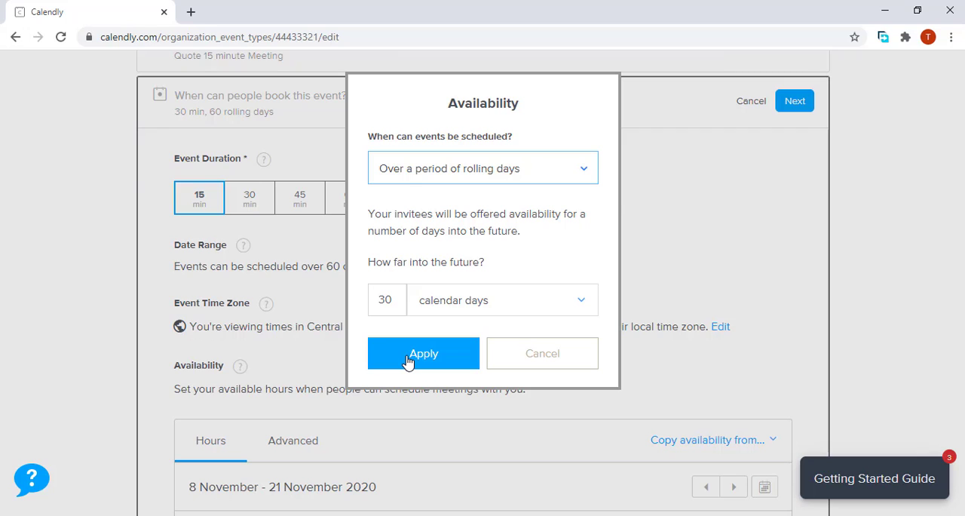
left_click(422, 353)
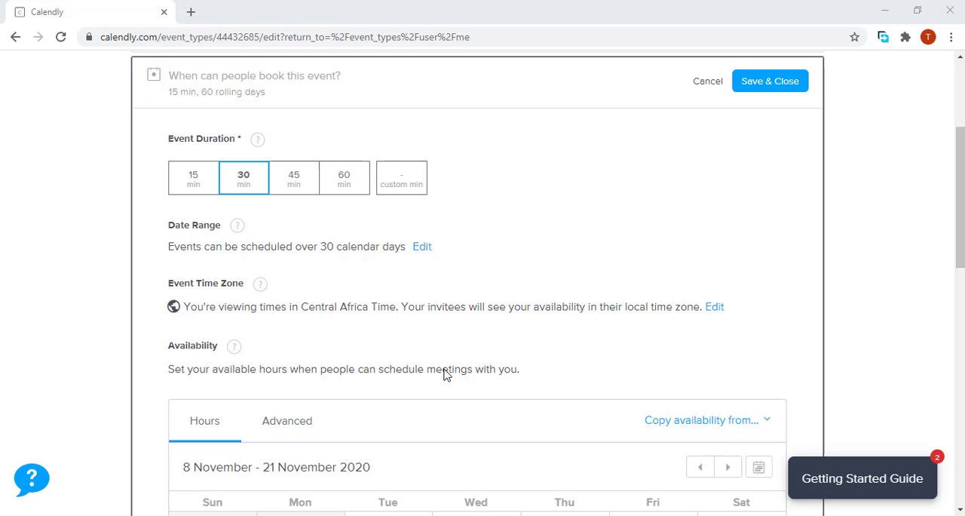
mouse_move(669, 325)
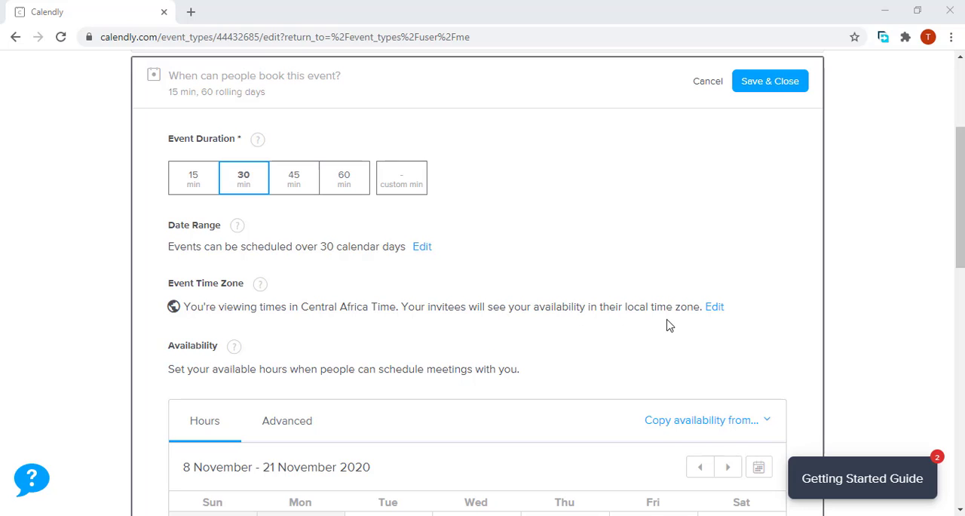
left_click(714, 306)
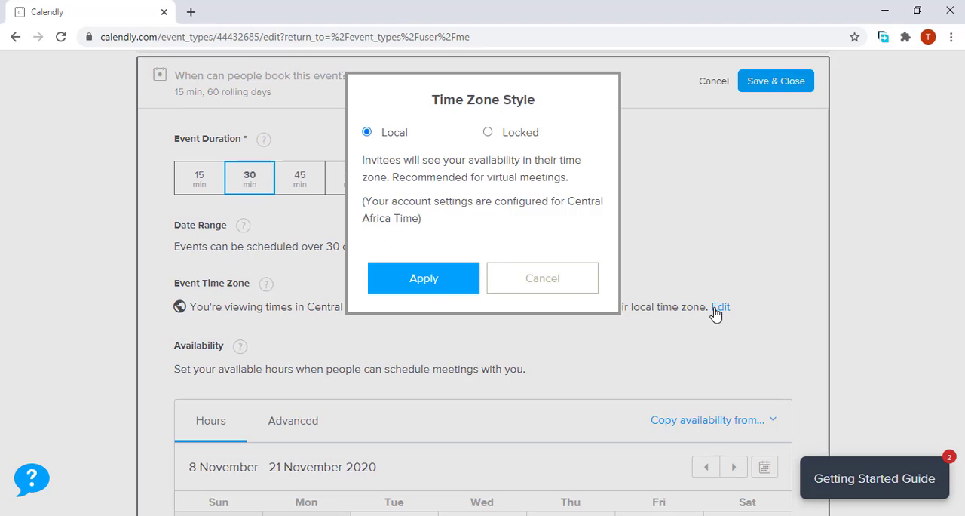
mouse_move(370, 148)
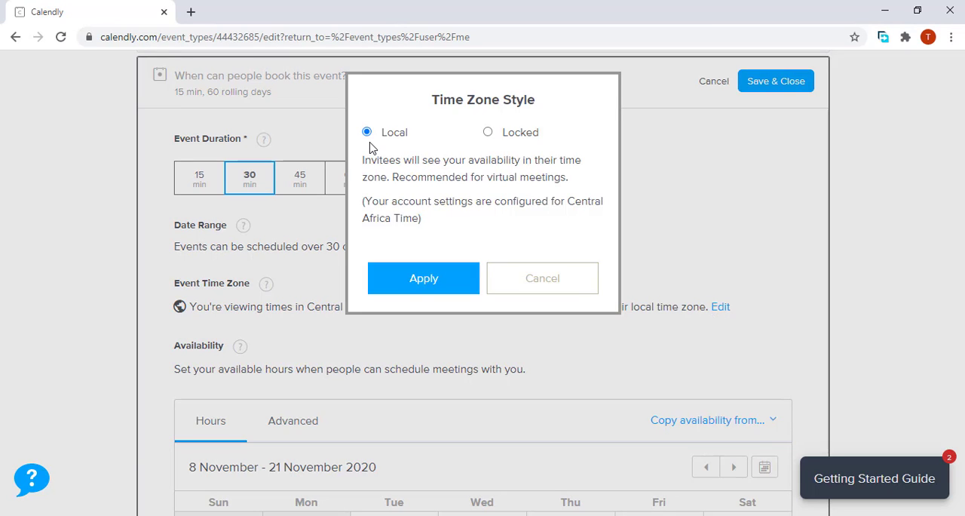
mouse_move(384, 148)
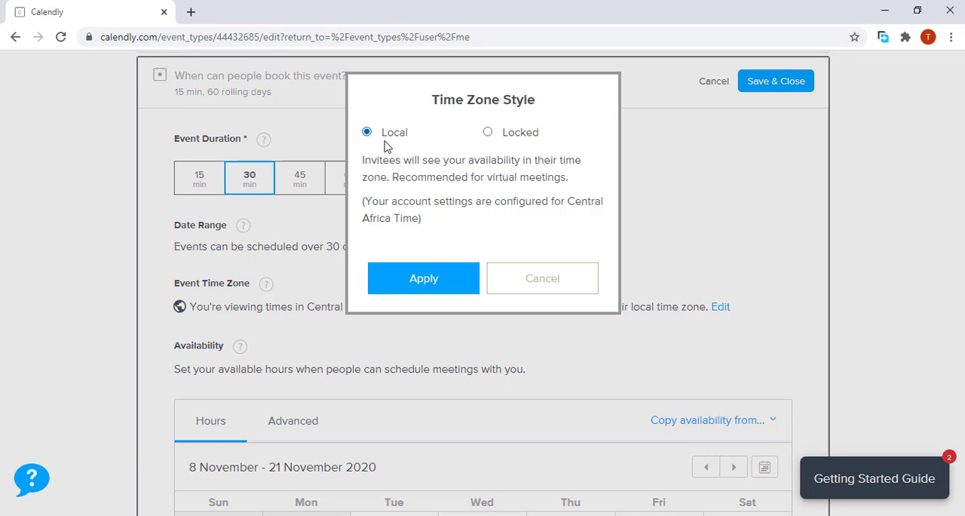
mouse_move(531, 146)
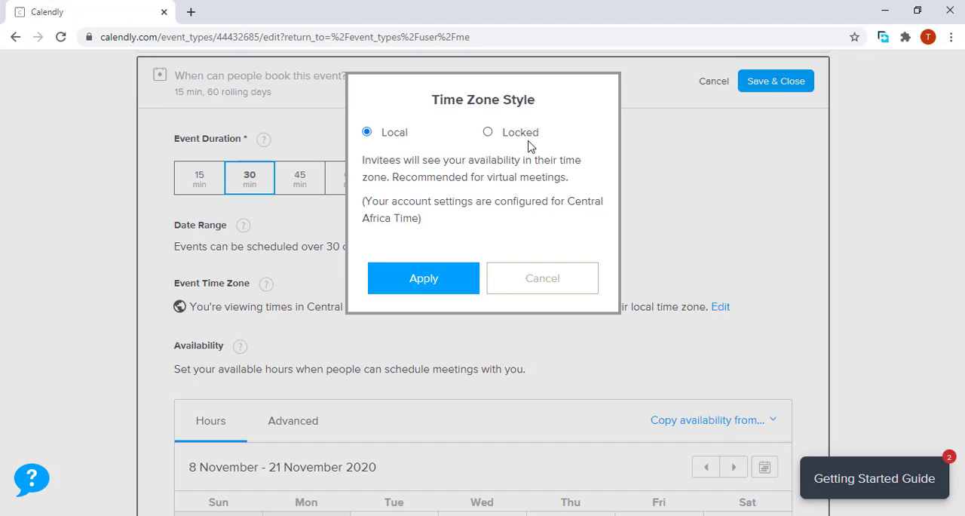
mouse_move(413, 153)
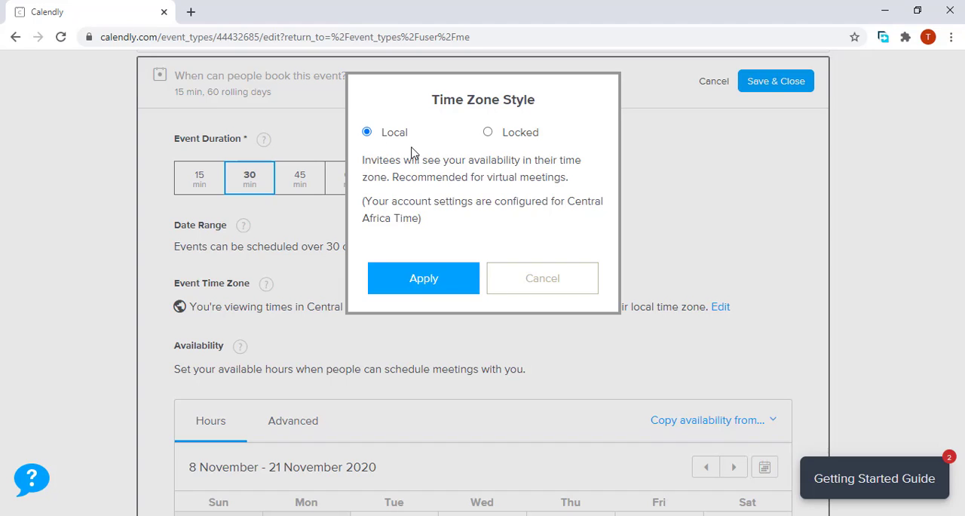
mouse_move(393, 144)
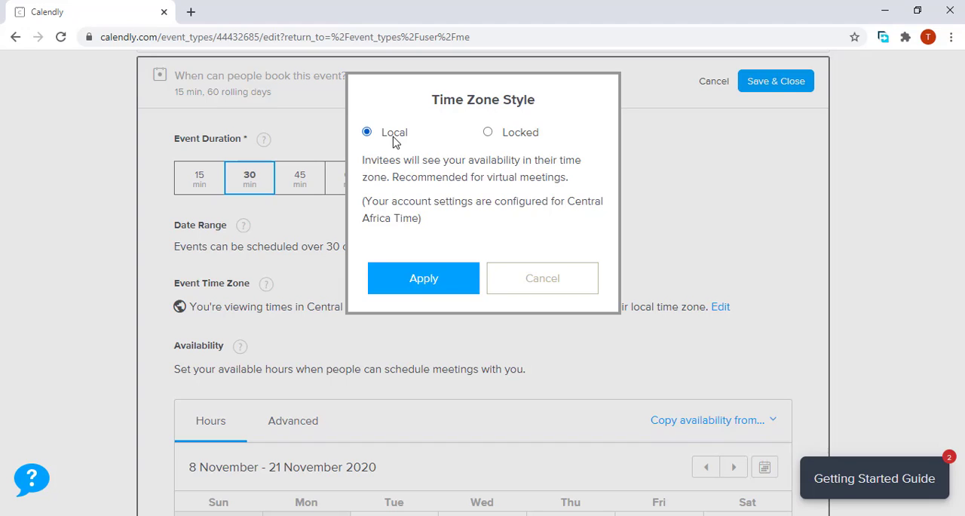
mouse_move(401, 151)
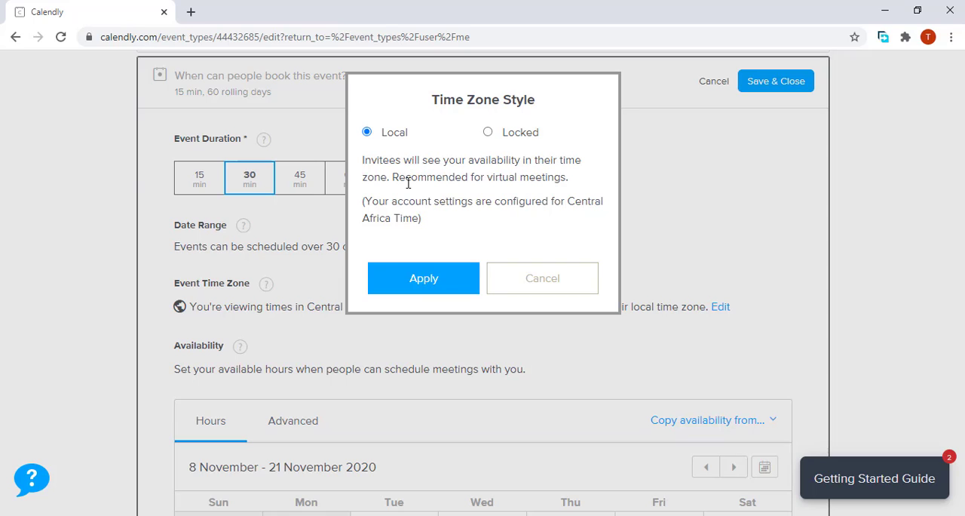
mouse_move(489, 134)
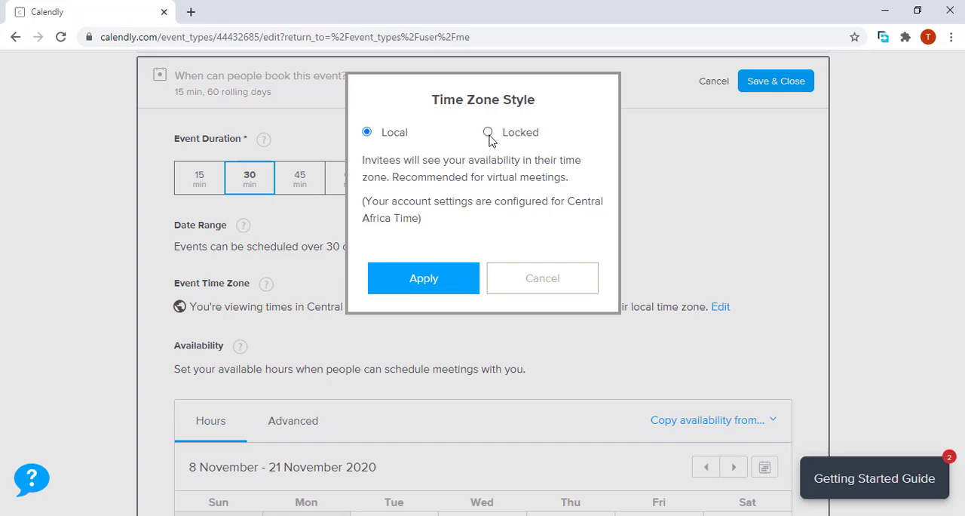
left_click(483, 133)
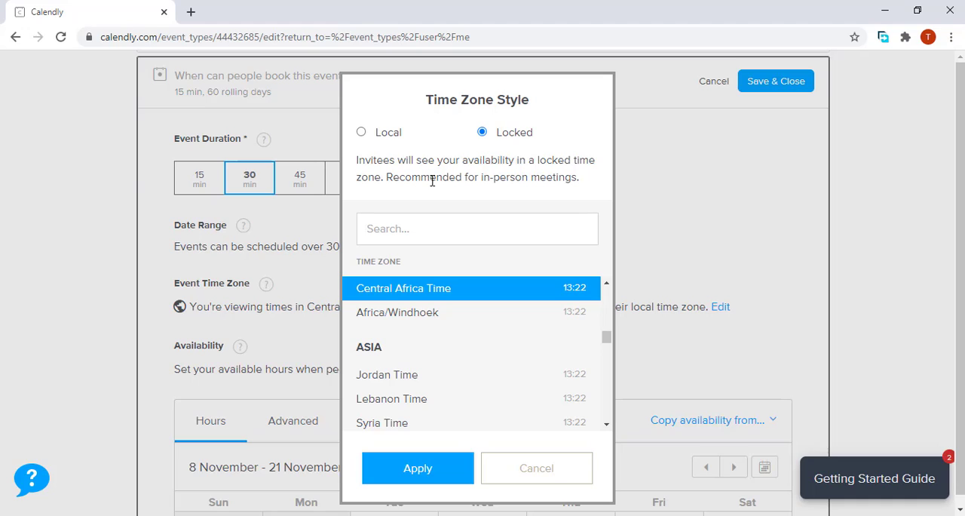
mouse_move(498, 182)
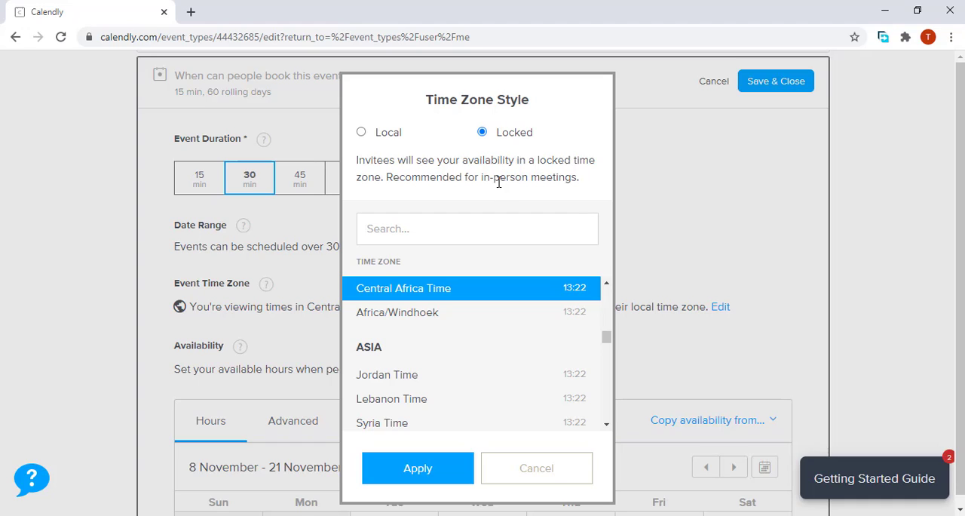
mouse_move(496, 177)
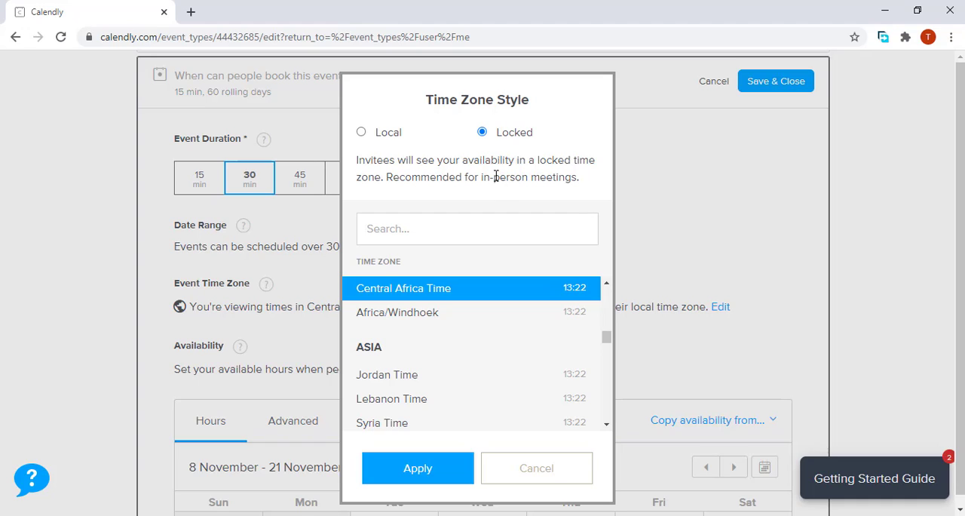
mouse_move(435, 312)
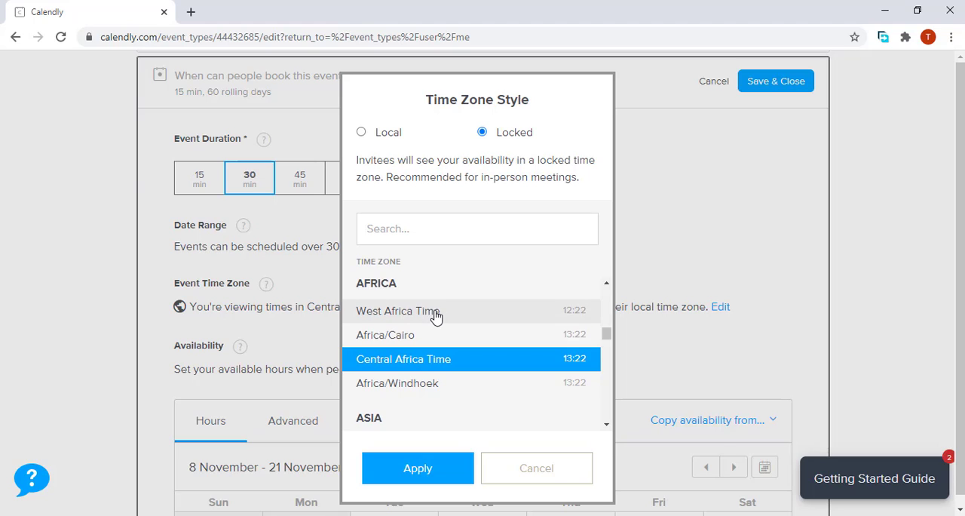
mouse_move(361, 133)
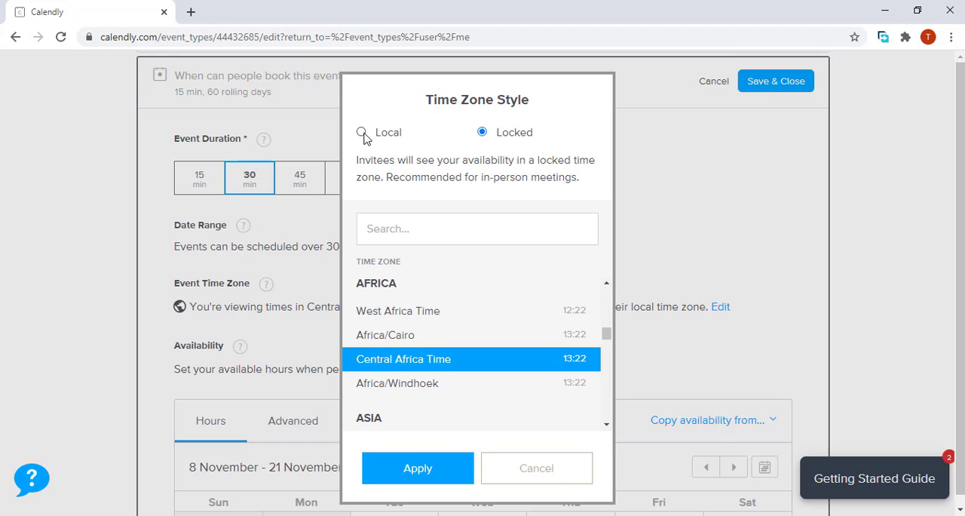
left_click(366, 132)
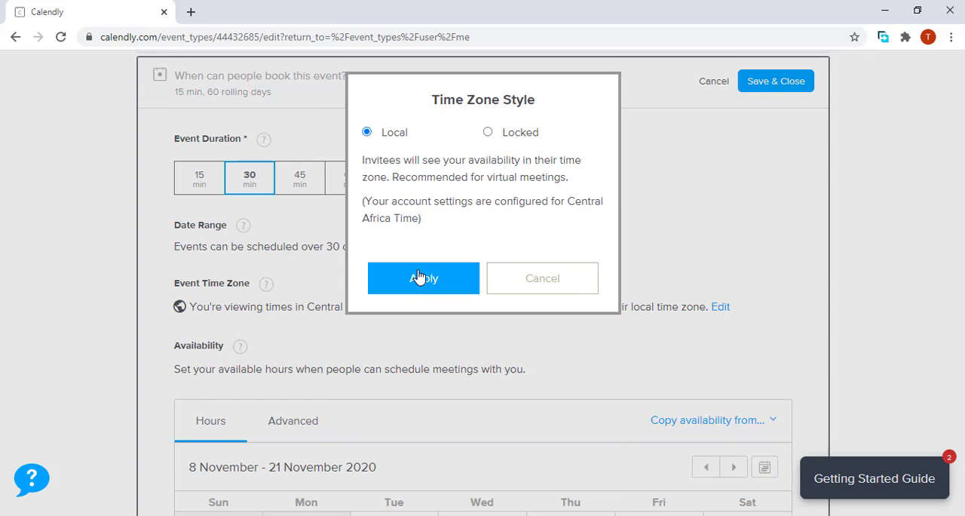
left_click(422, 278)
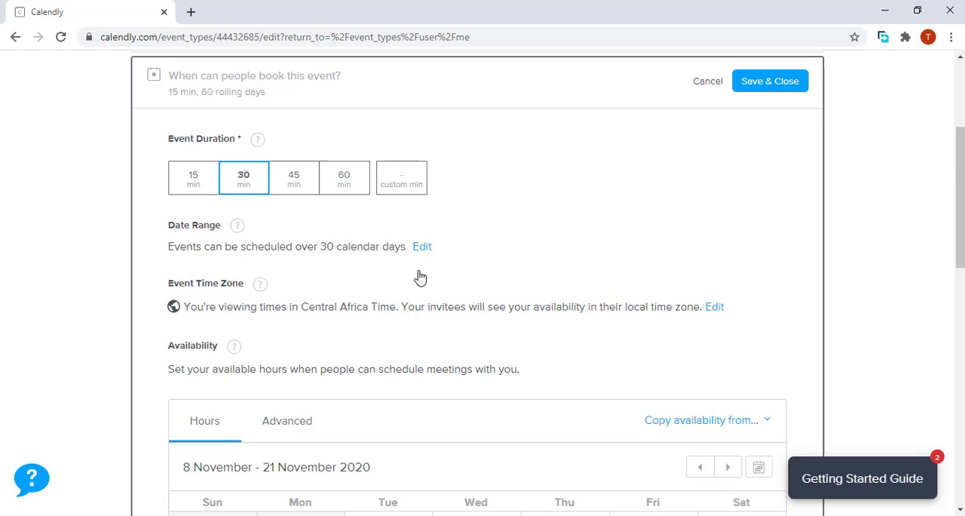
scroll("down", 3)
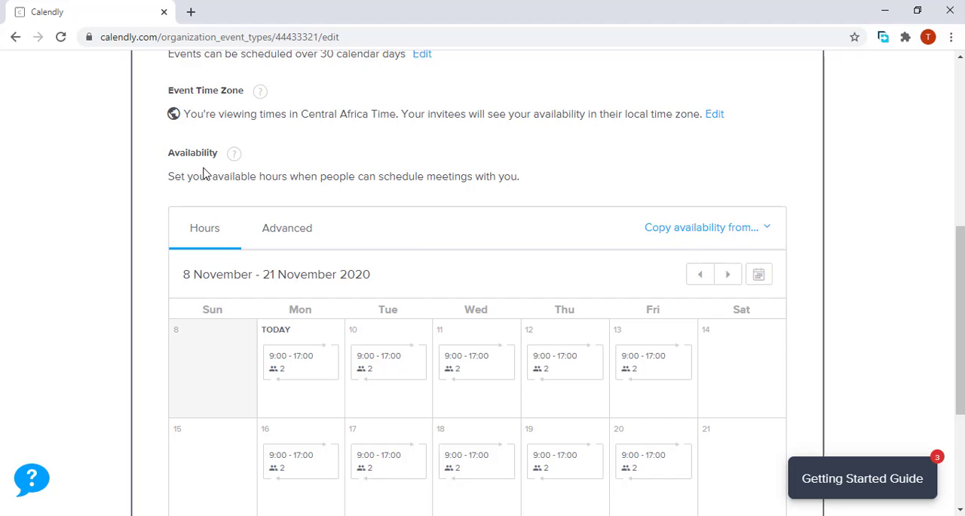
mouse_move(234, 199)
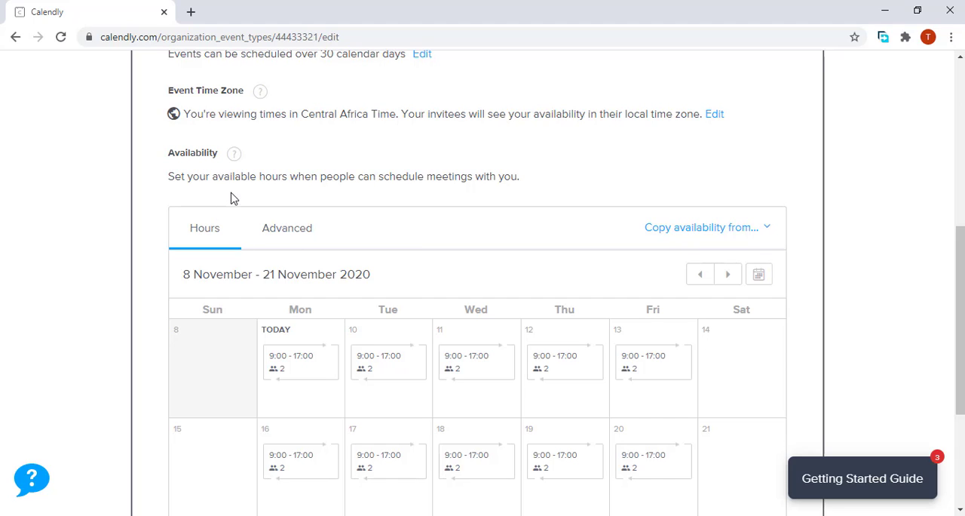
mouse_move(368, 199)
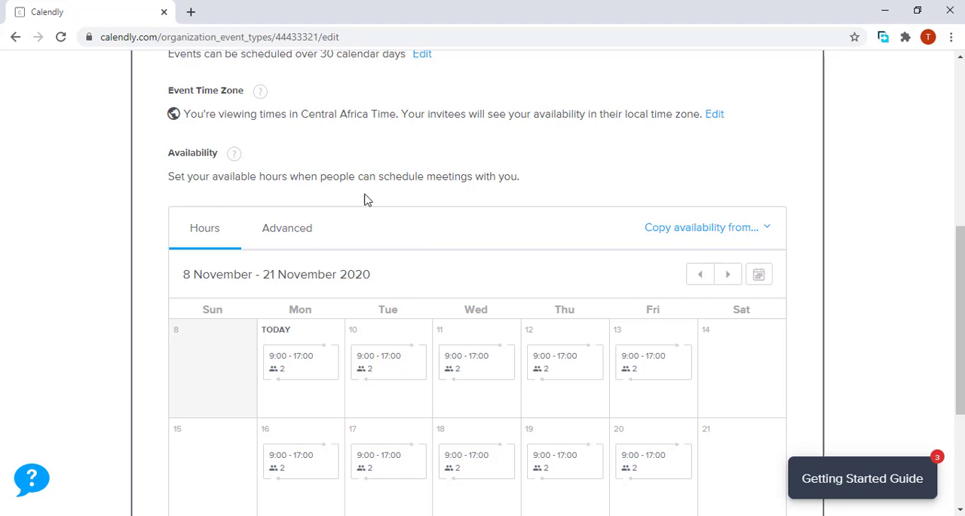
mouse_move(453, 202)
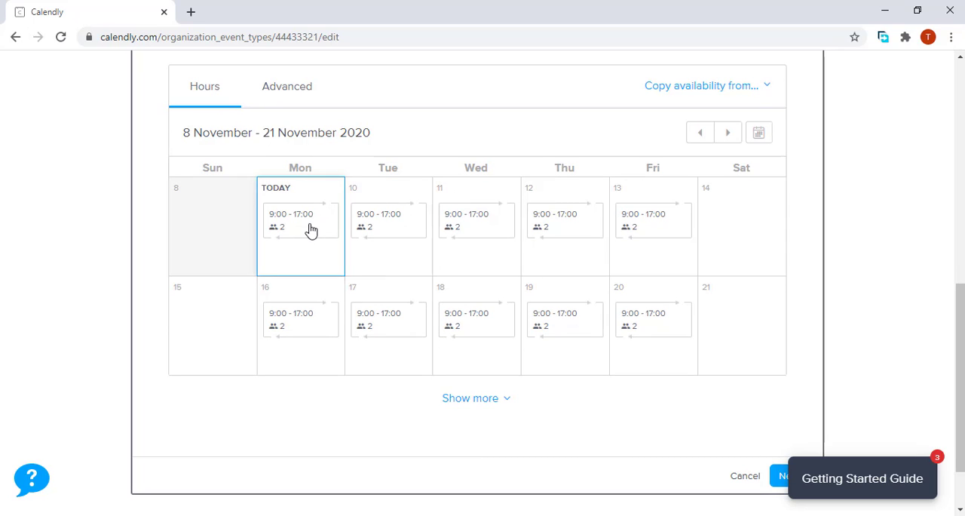
- Set Monday's hours to 08:00–11:00 and apply them to all Mondays
left_click(300, 219)
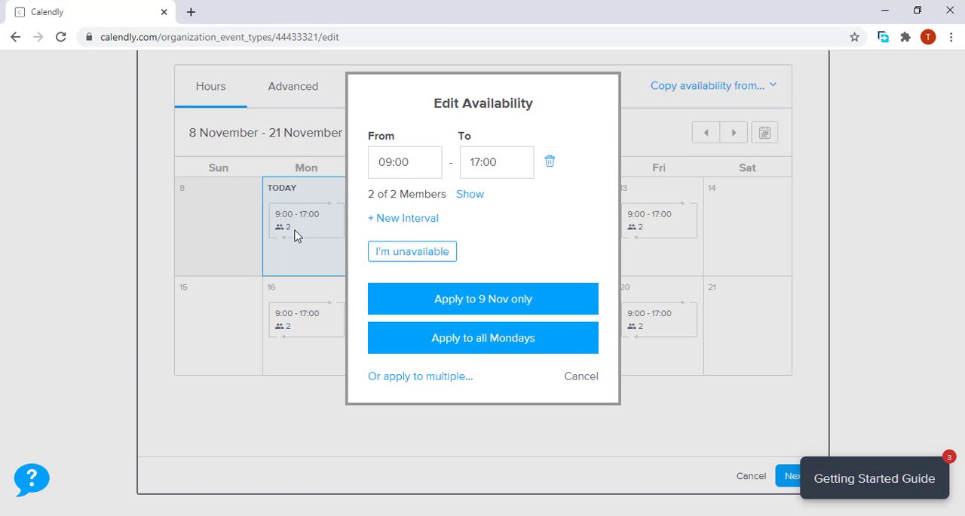
mouse_move(461, 203)
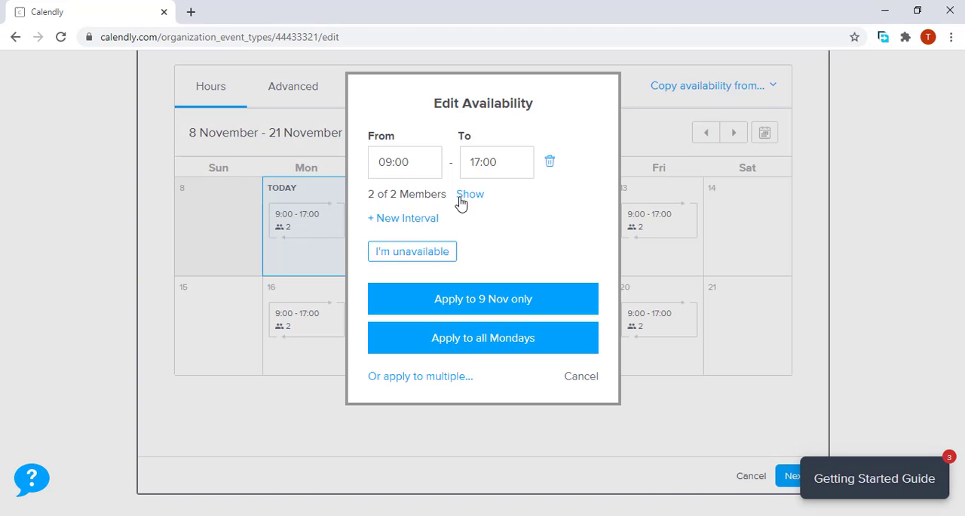
left_click(404, 161)
type("8")
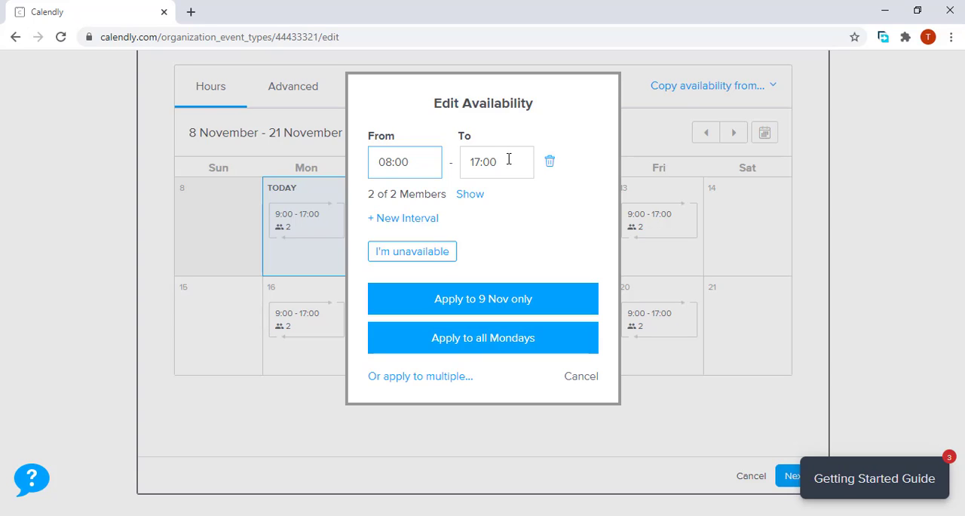
type("1:00")
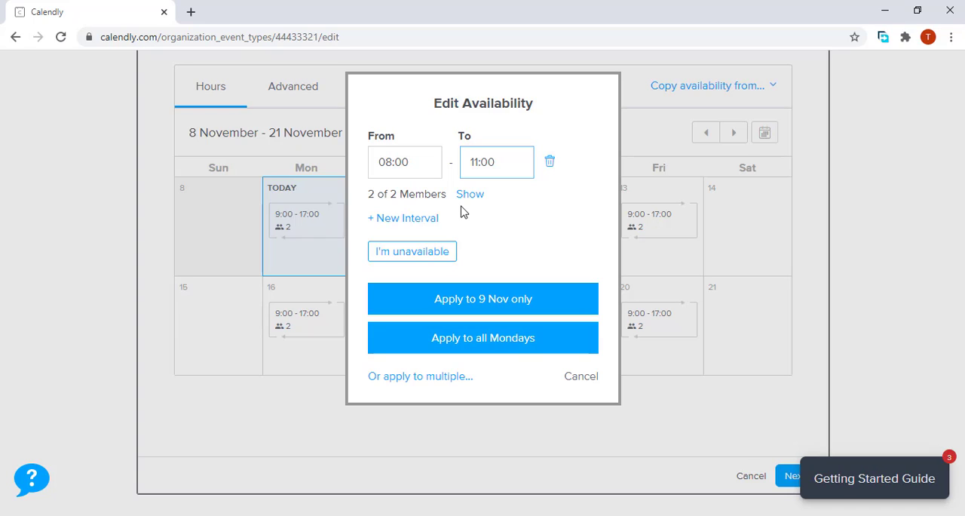
mouse_move(410, 226)
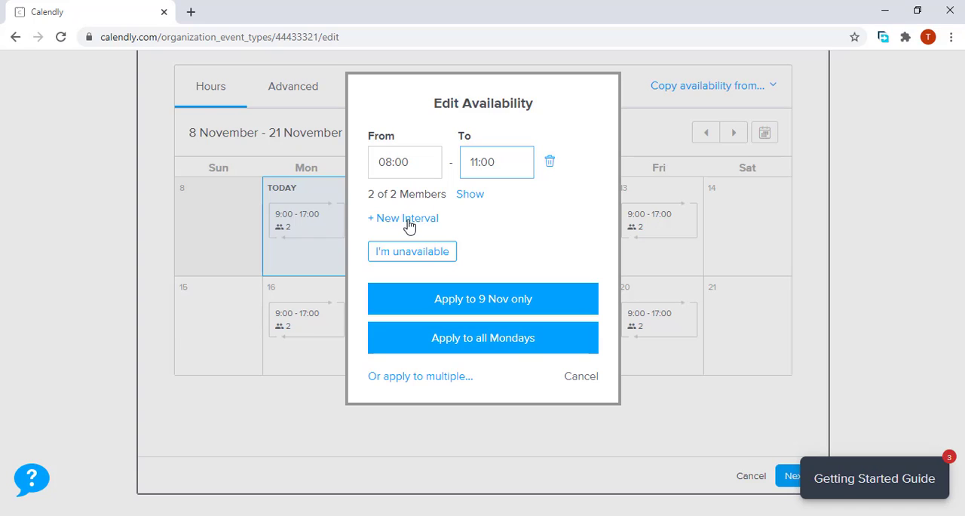
left_click(496, 161)
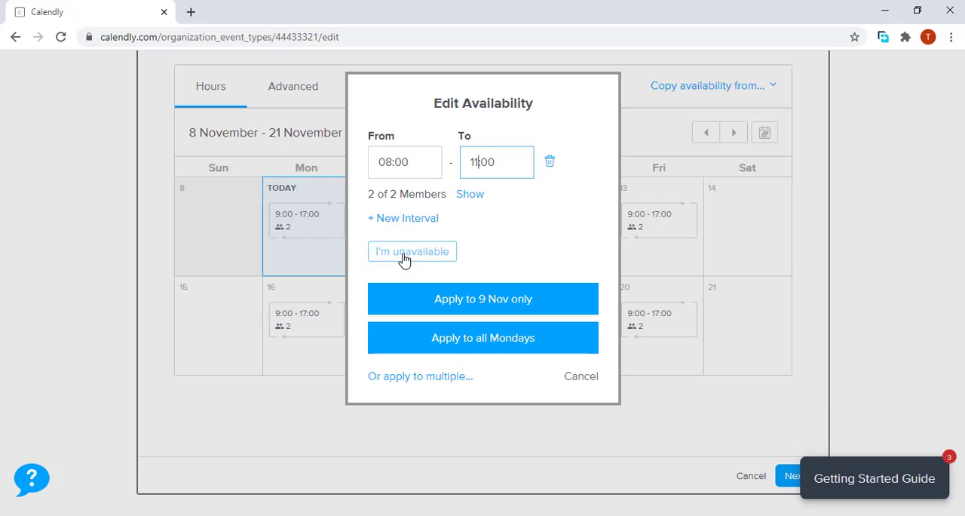
mouse_move(421, 265)
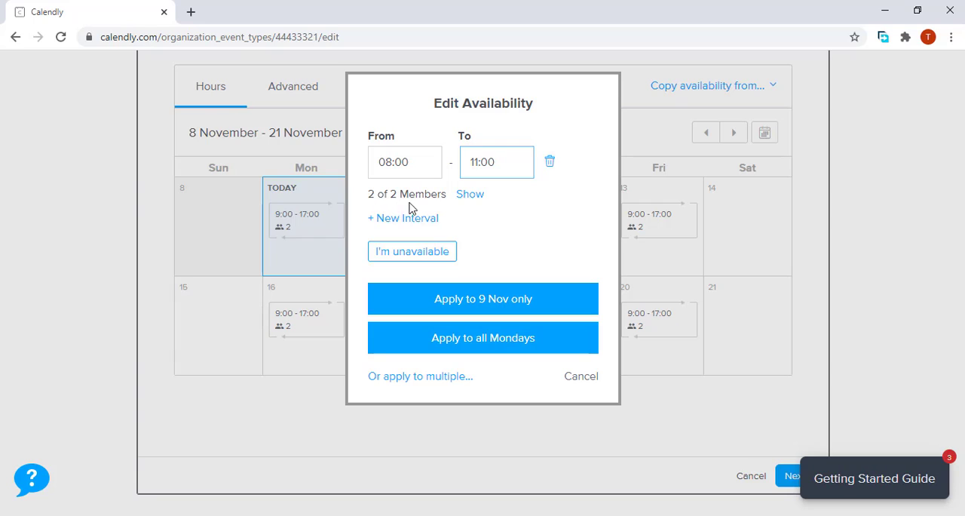
mouse_move(459, 341)
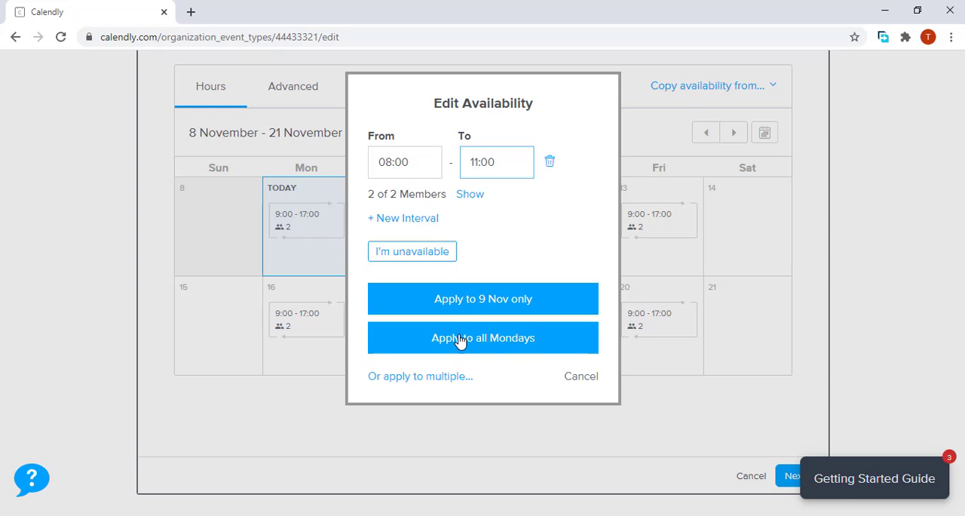
mouse_move(461, 345)
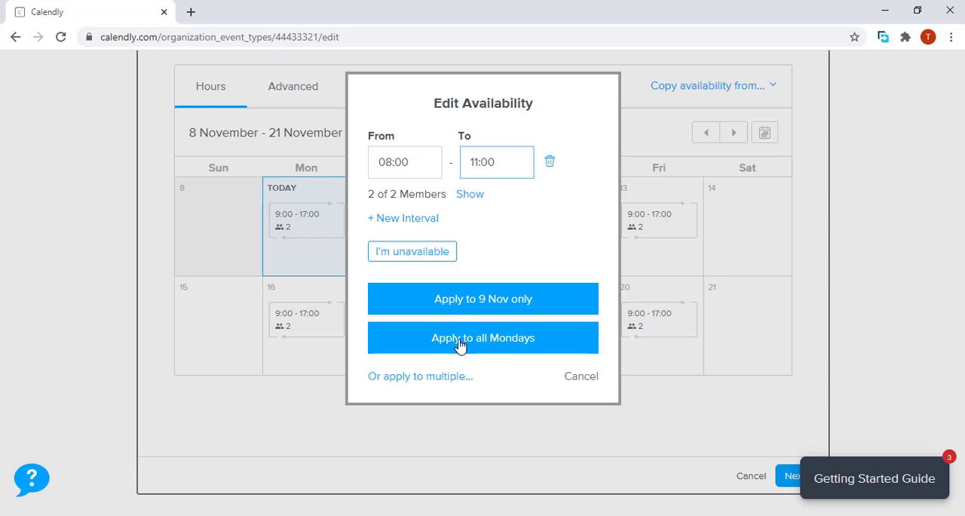
left_click(482, 337)
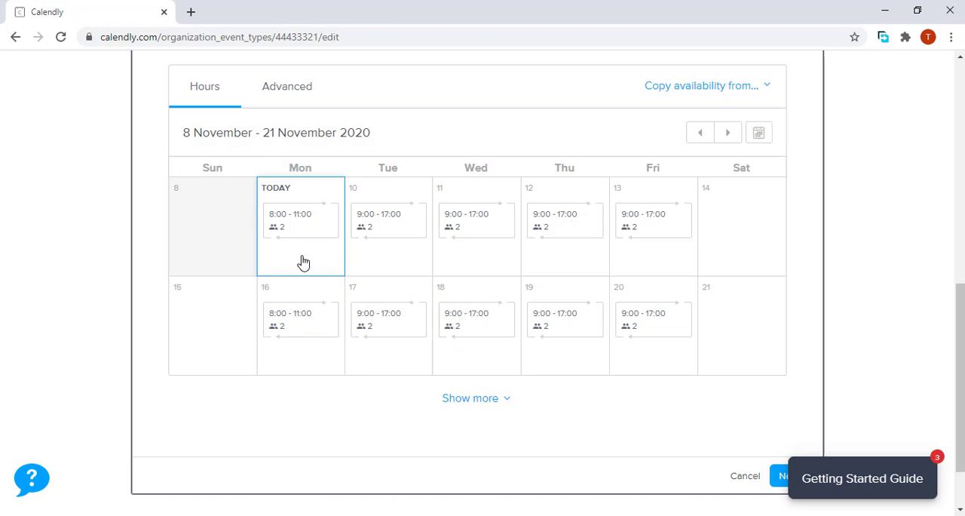
mouse_move(300, 317)
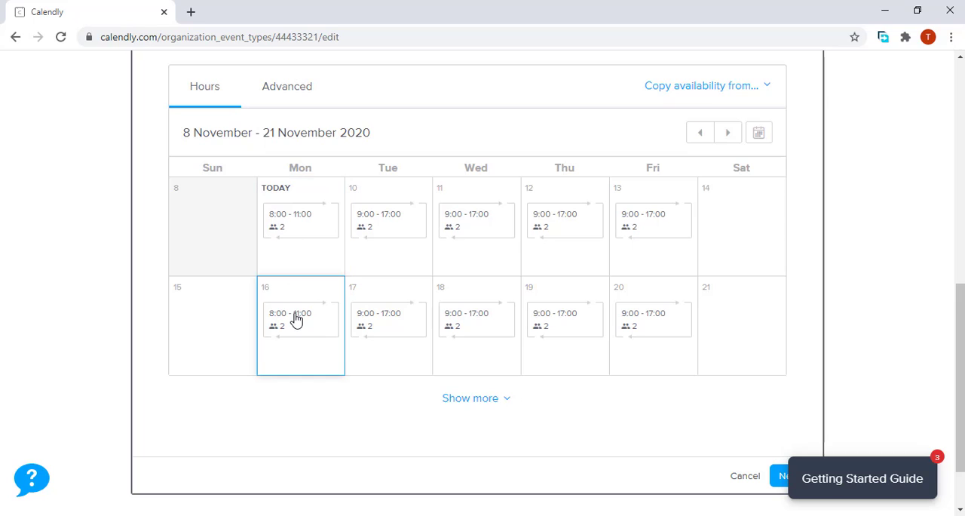
mouse_move(292, 274)
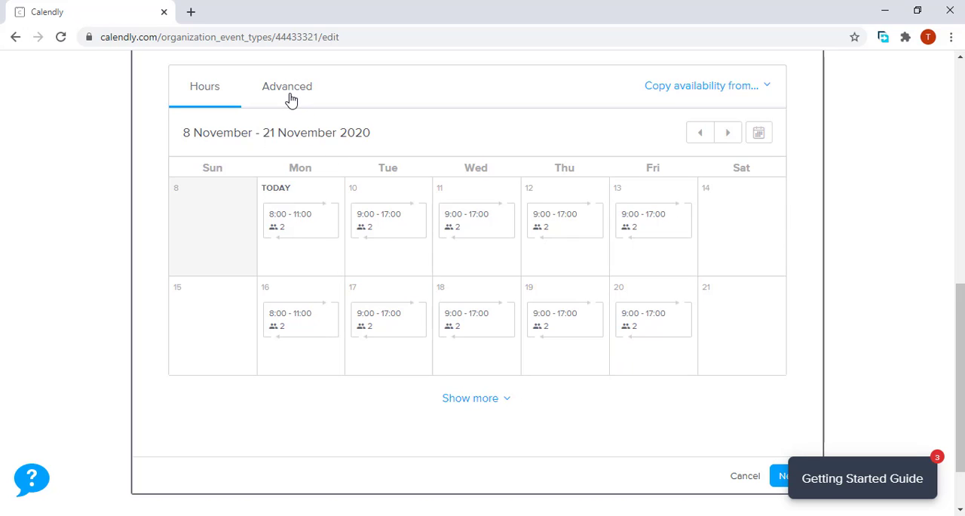
- In Advanced settings, choose 15-minute increments and a maximum of 3 events per day
left_click(286, 86)
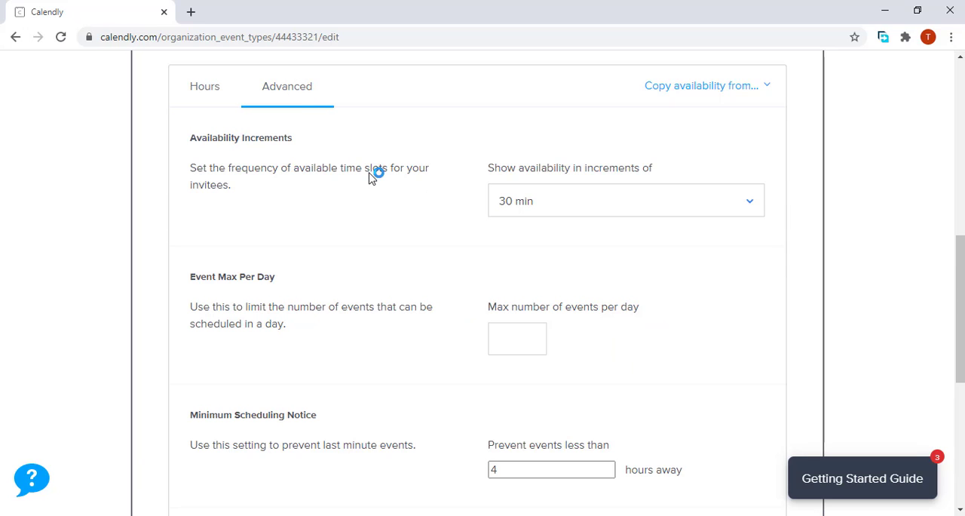
mouse_move(510, 199)
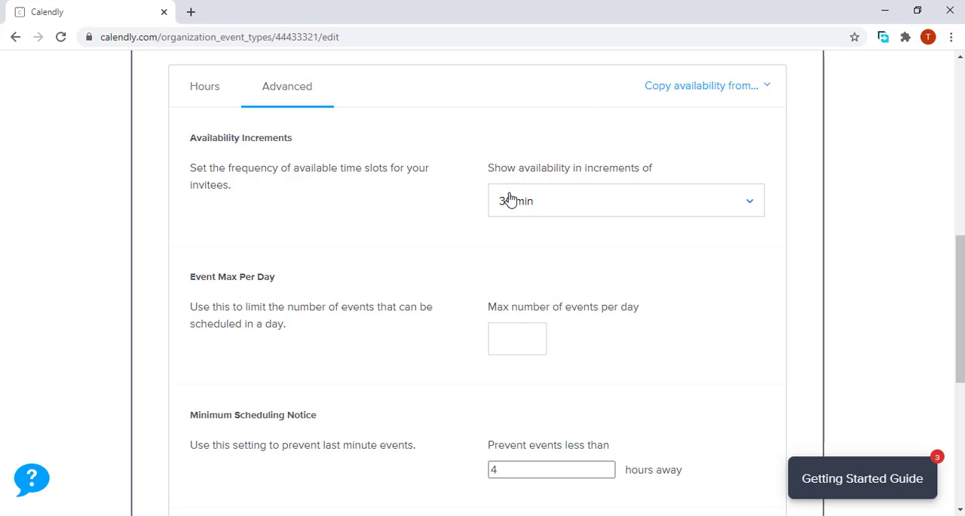
mouse_move(208, 191)
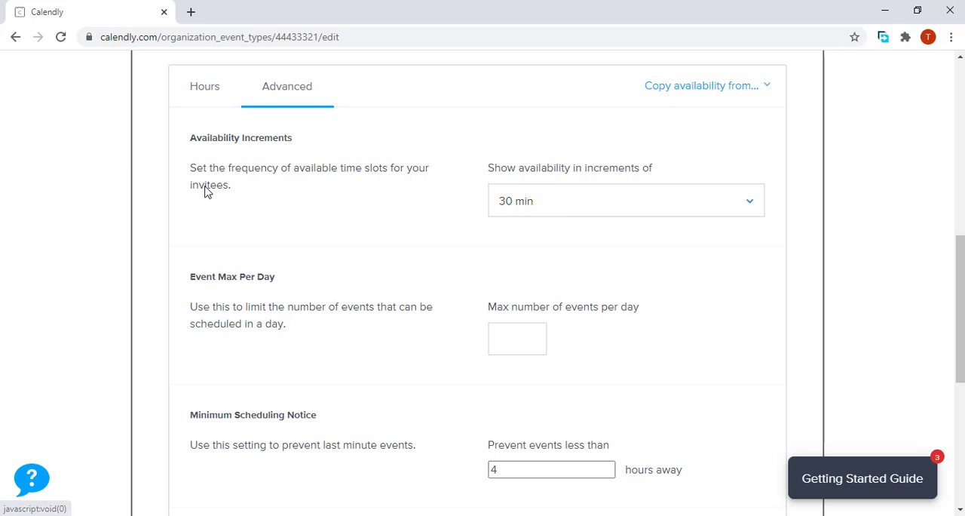
mouse_move(401, 181)
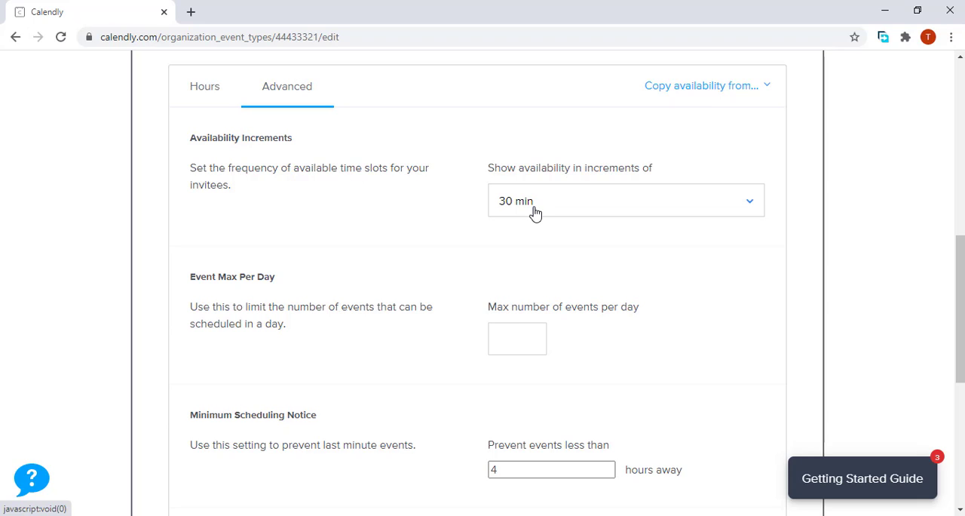
left_click(624, 201)
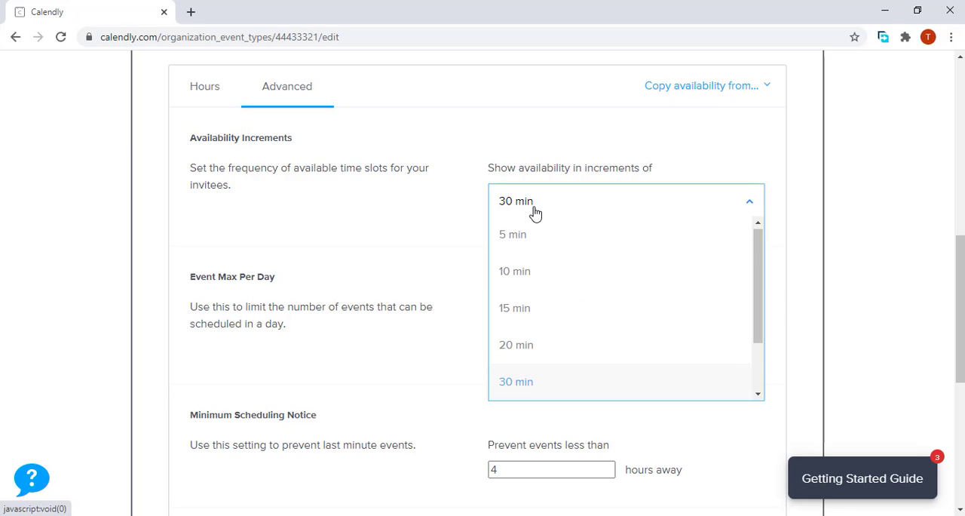
mouse_move(515, 308)
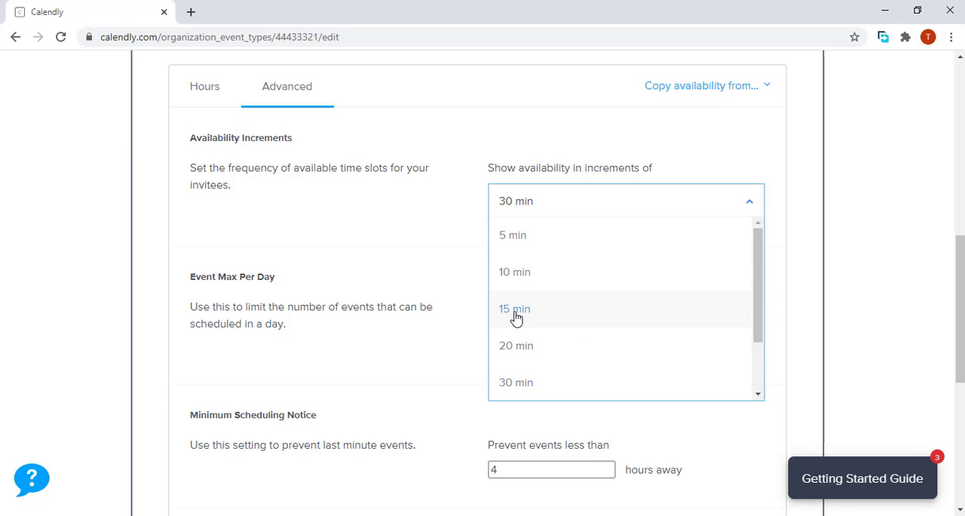
left_click(514, 308)
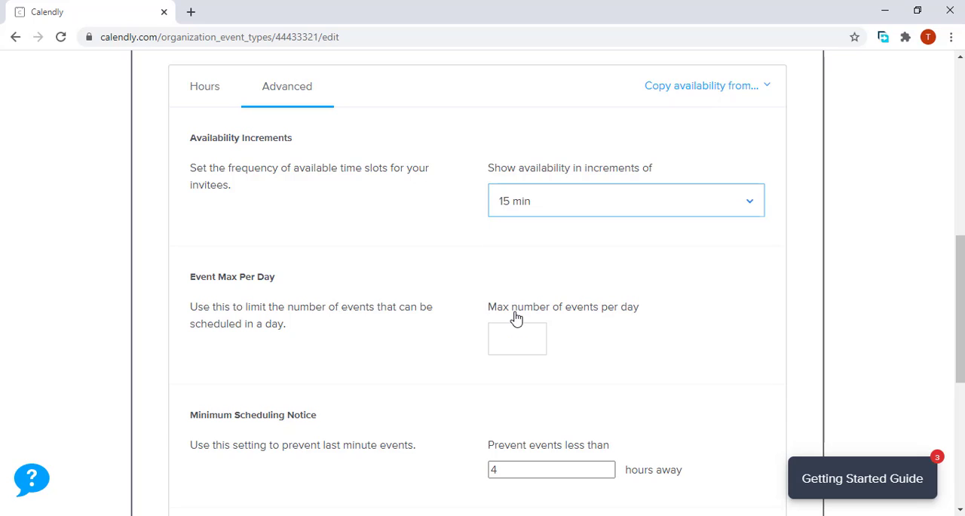
mouse_move(484, 298)
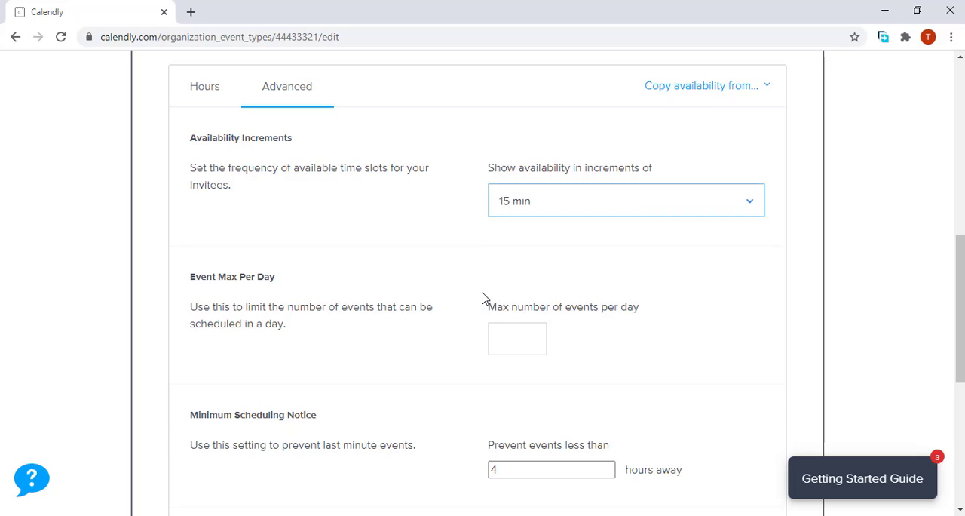
mouse_move(404, 297)
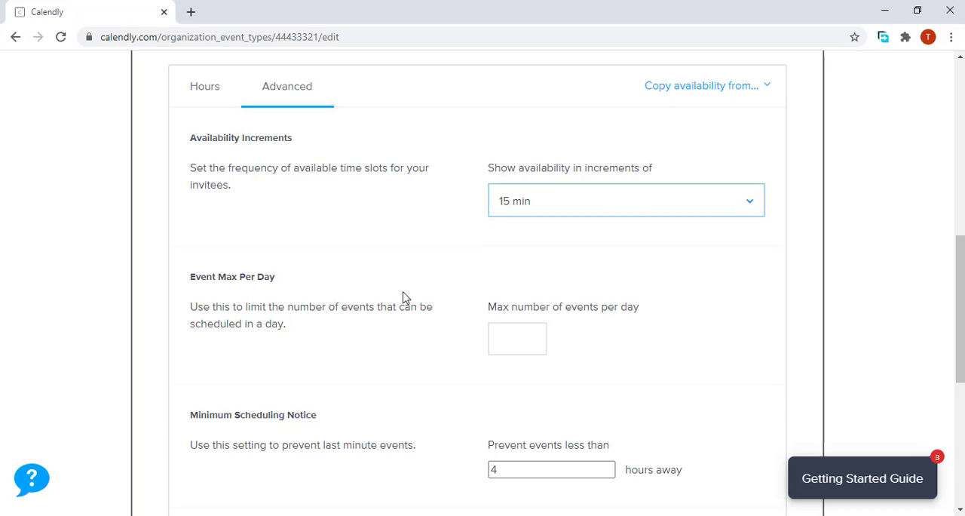
mouse_move(522, 214)
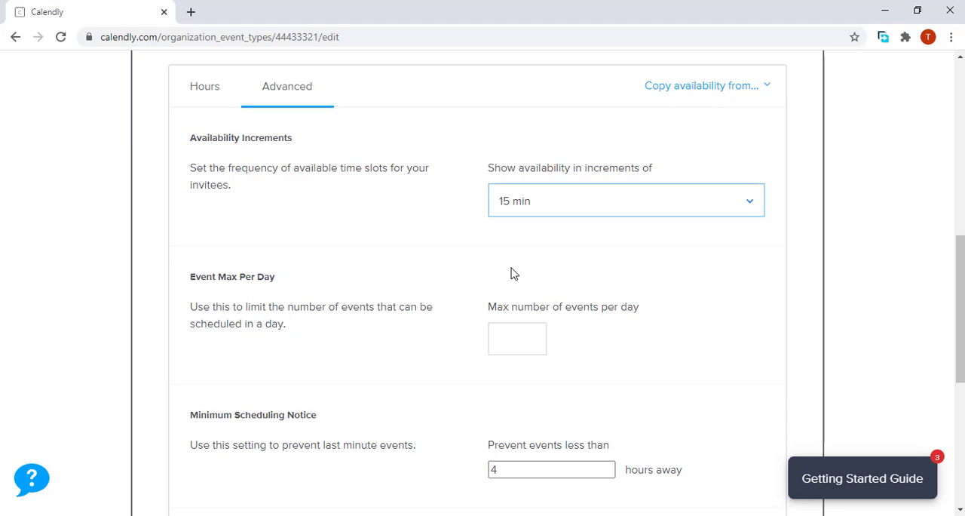
left_click(515, 338)
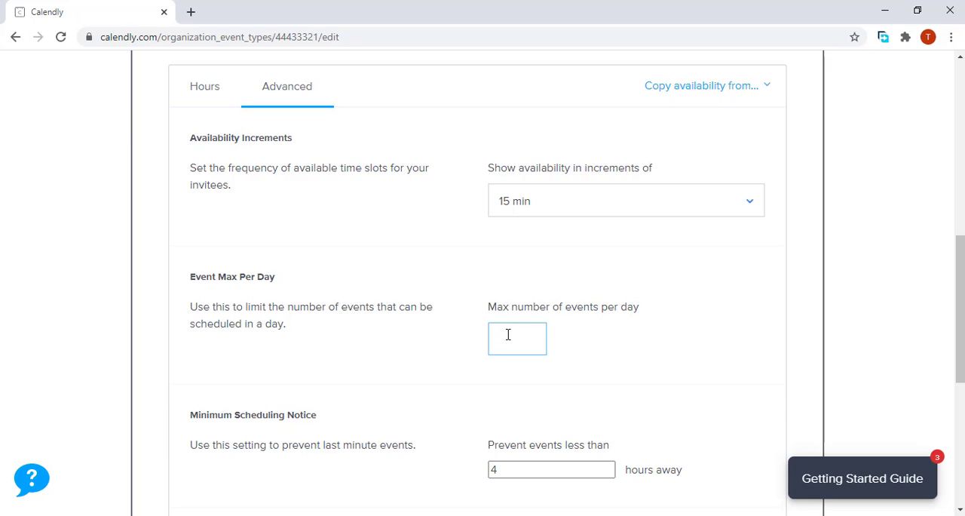
type("3")
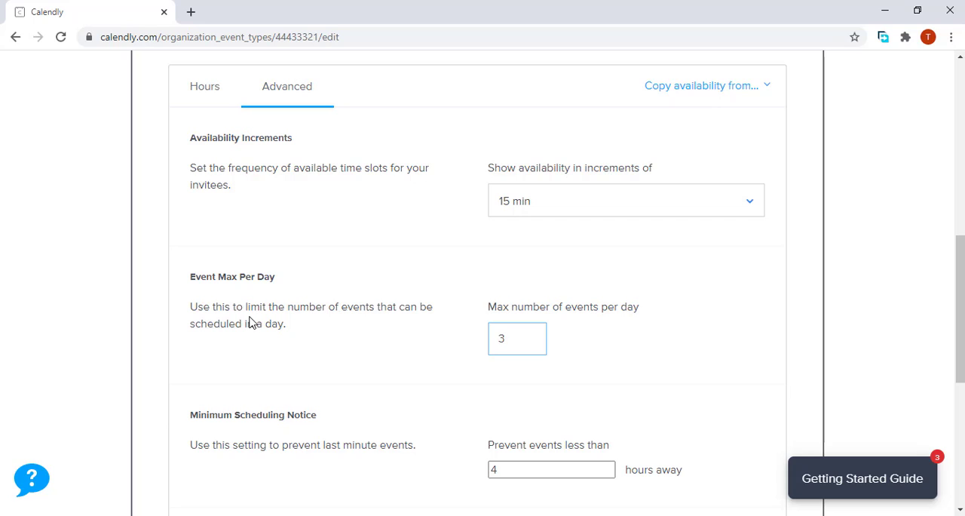
mouse_move(229, 304)
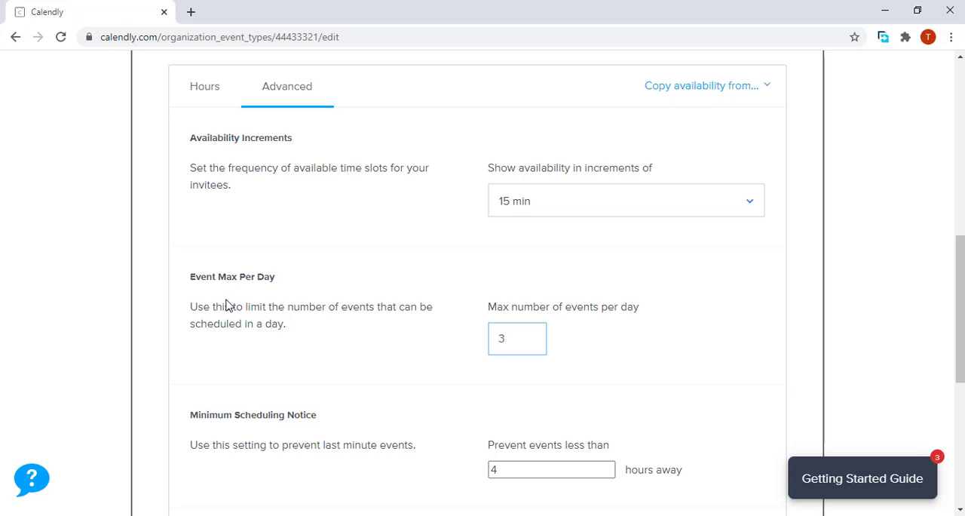
mouse_move(296, 353)
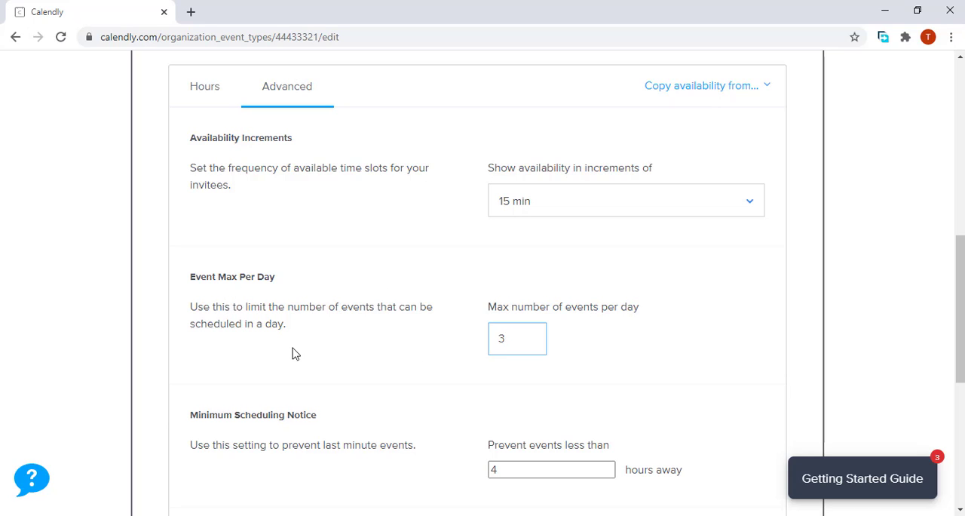
- Require 6 hours' minimum notice, add a 10-minute buffer after events, and save availability
scroll("down", 3)
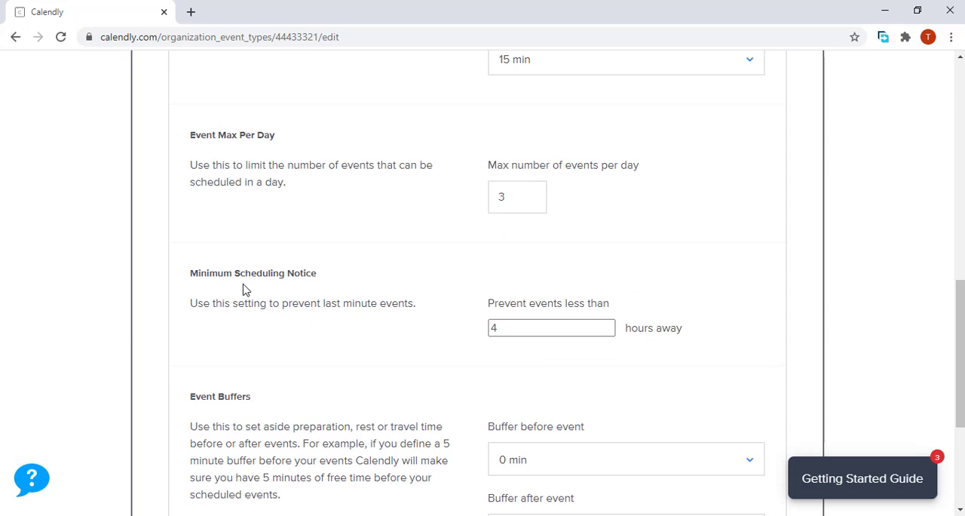
mouse_move(307, 288)
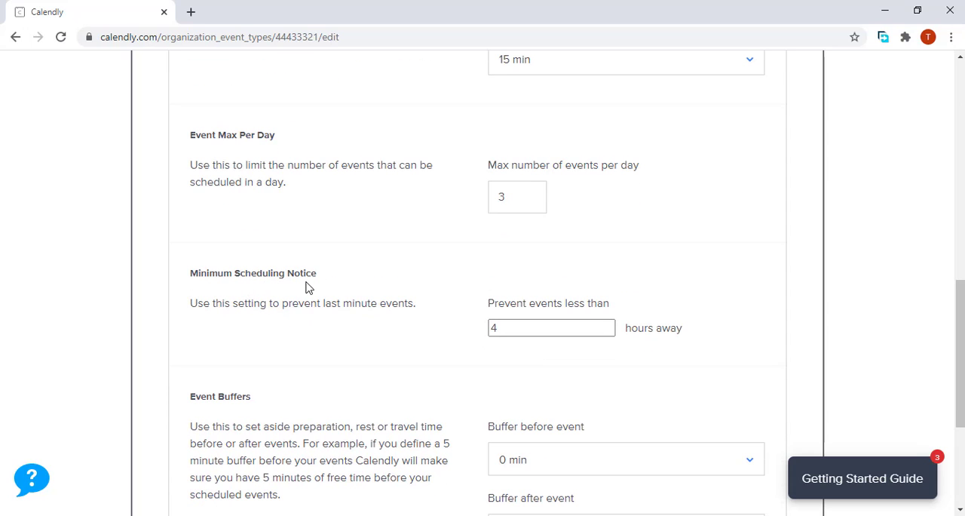
mouse_move(233, 341)
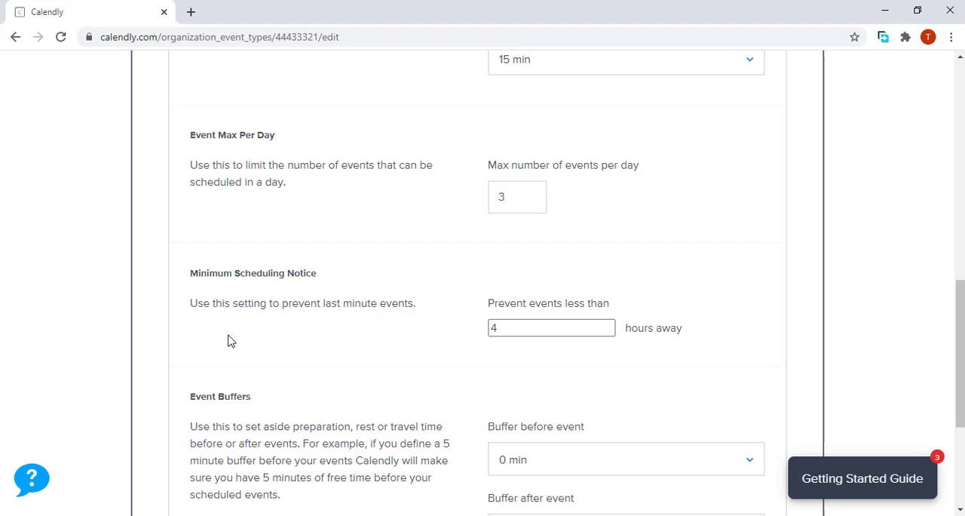
mouse_move(380, 334)
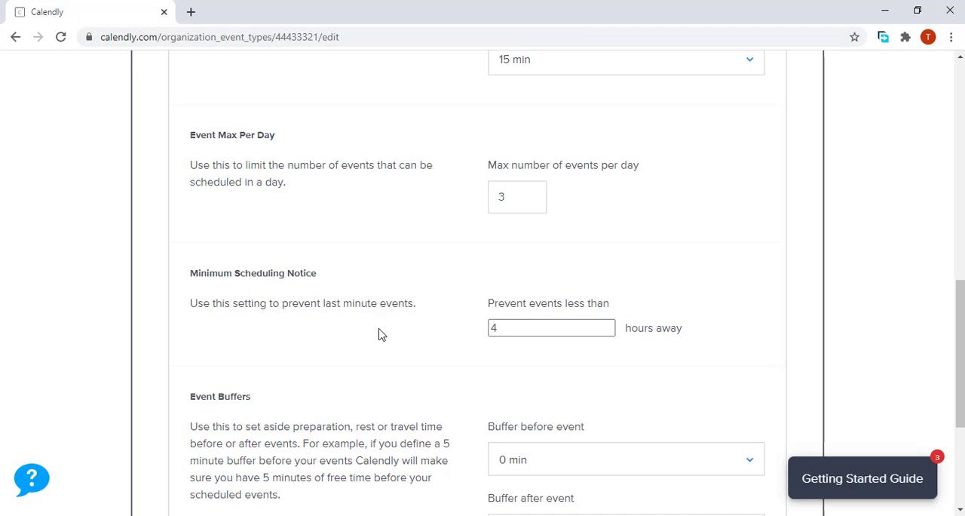
left_click(550, 327)
type("6")
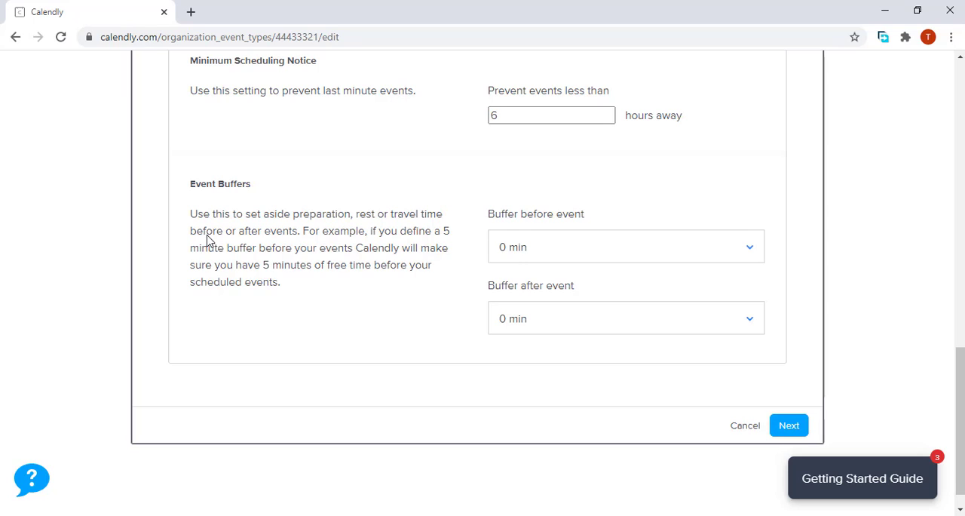
left_click(625, 316)
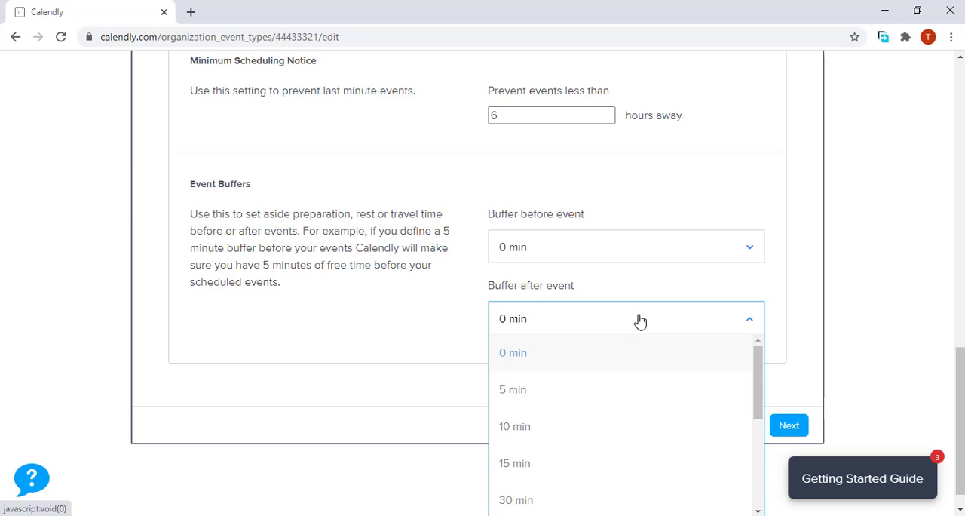
left_click(515, 425)
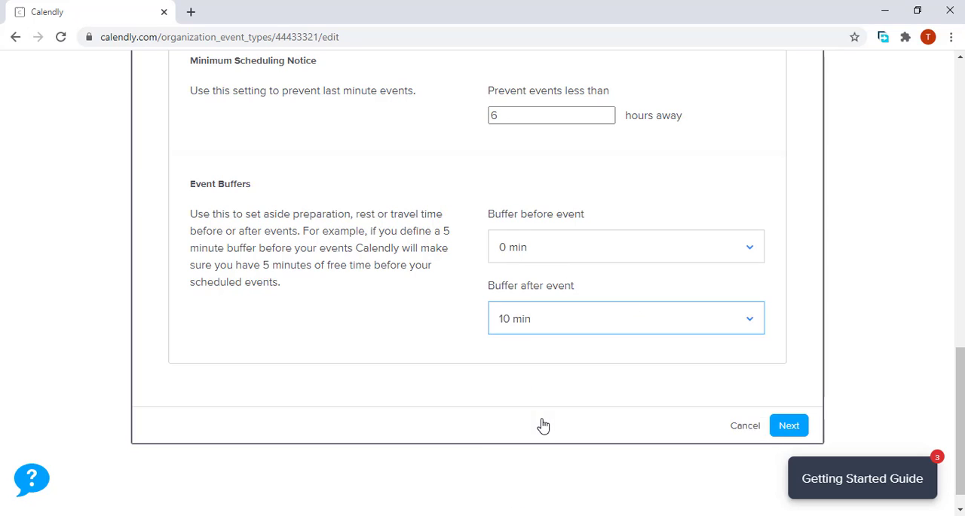
mouse_move(540, 424)
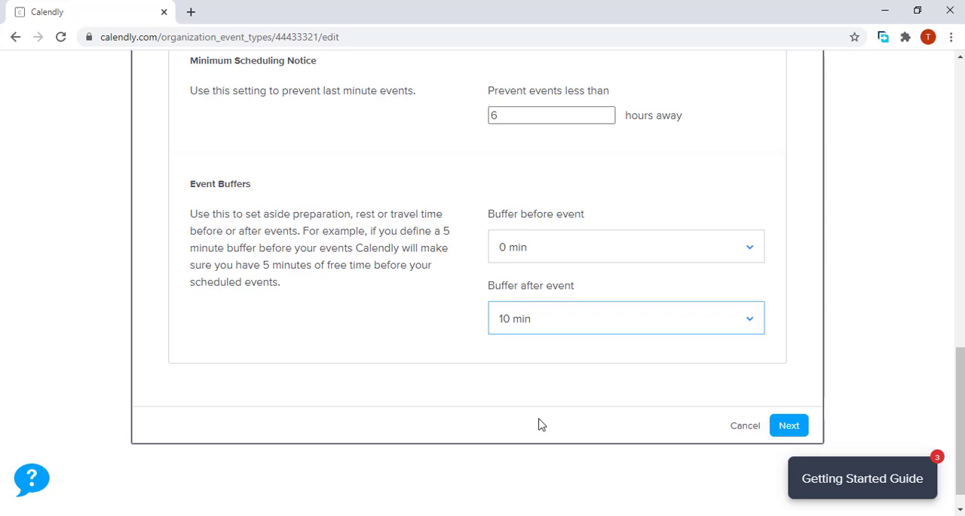
mouse_move(561, 421)
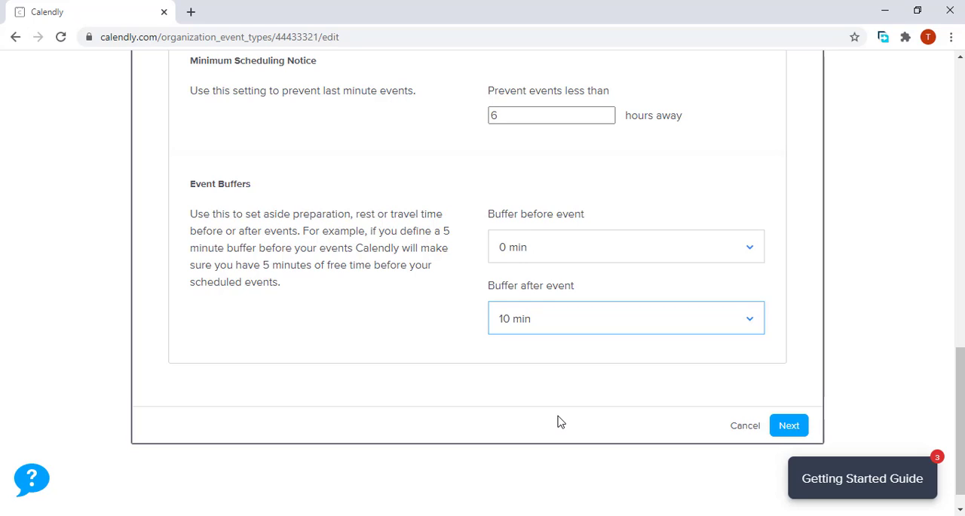
left_click(788, 425)
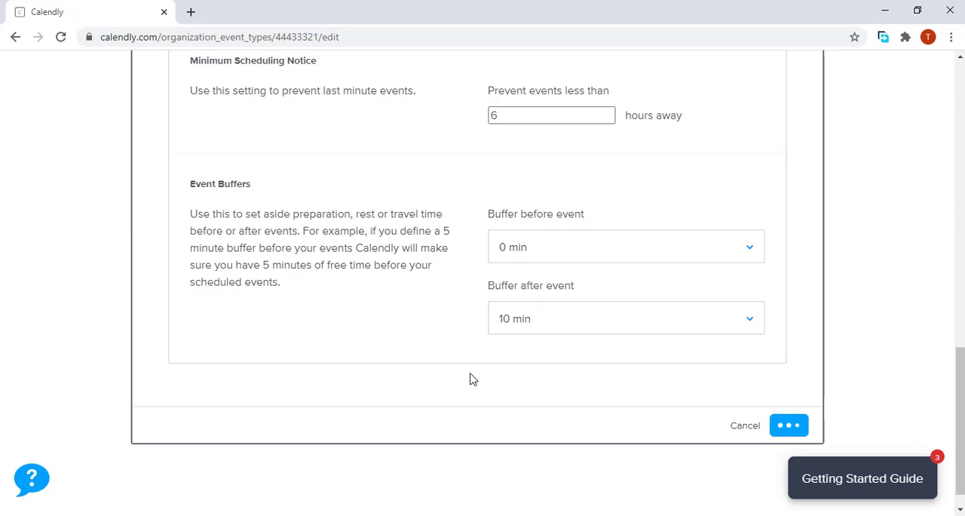
- Pick In-person meeting from the Location list under Hosts & Location
left_click(789, 425)
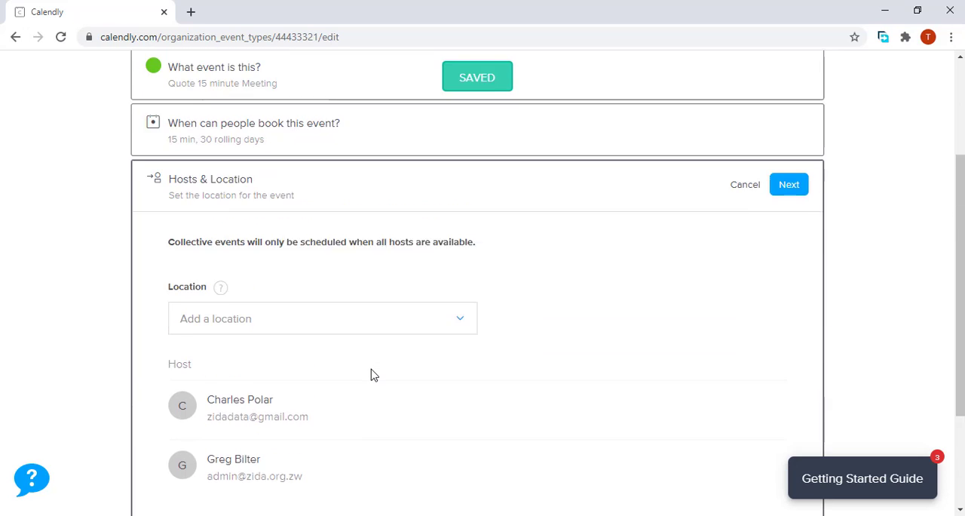
scroll("down", 3)
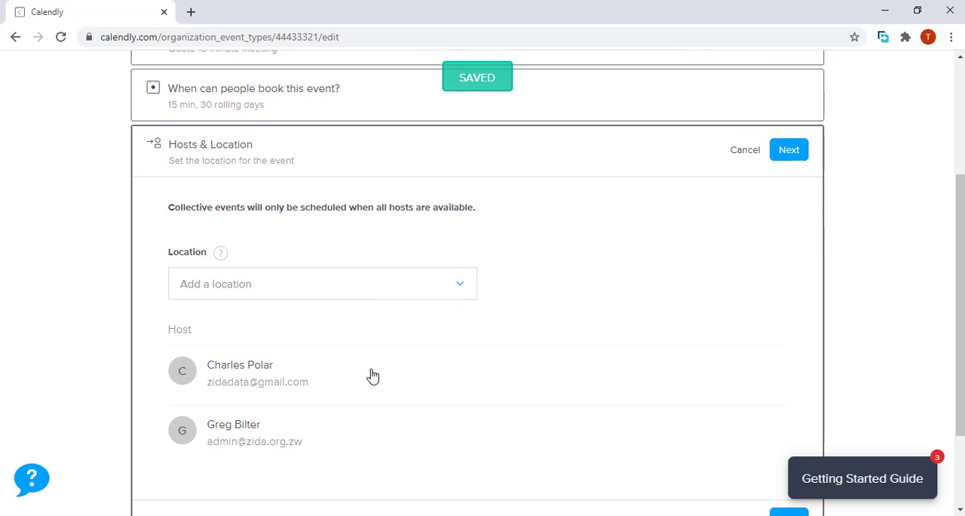
mouse_move(416, 335)
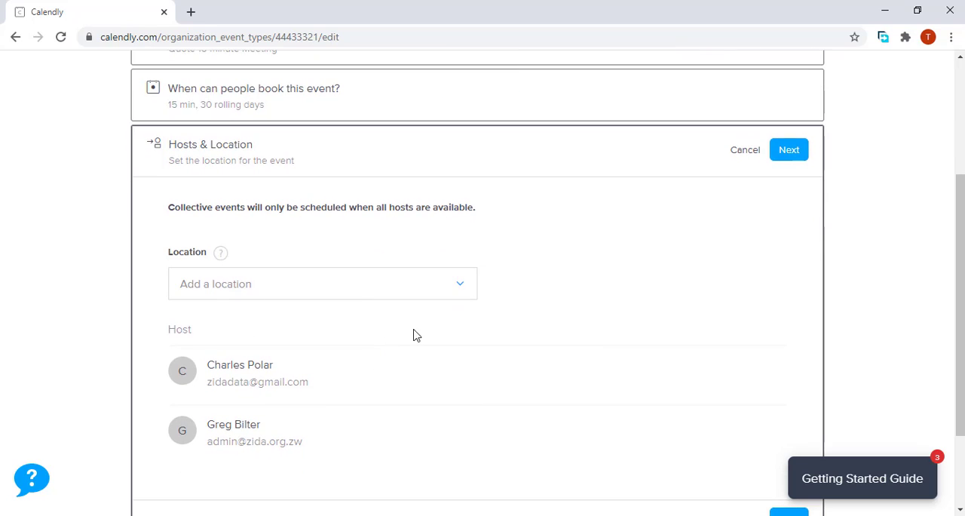
mouse_move(461, 294)
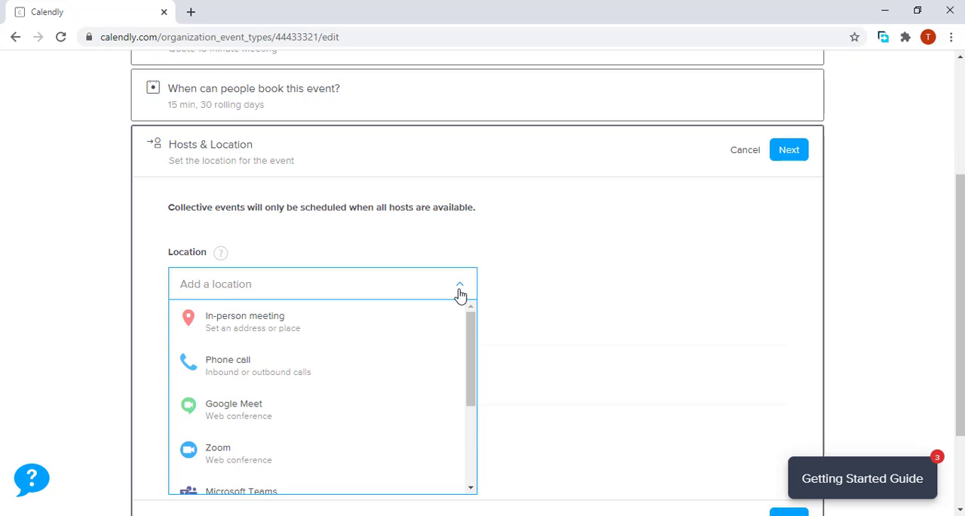
scroll("down", 3)
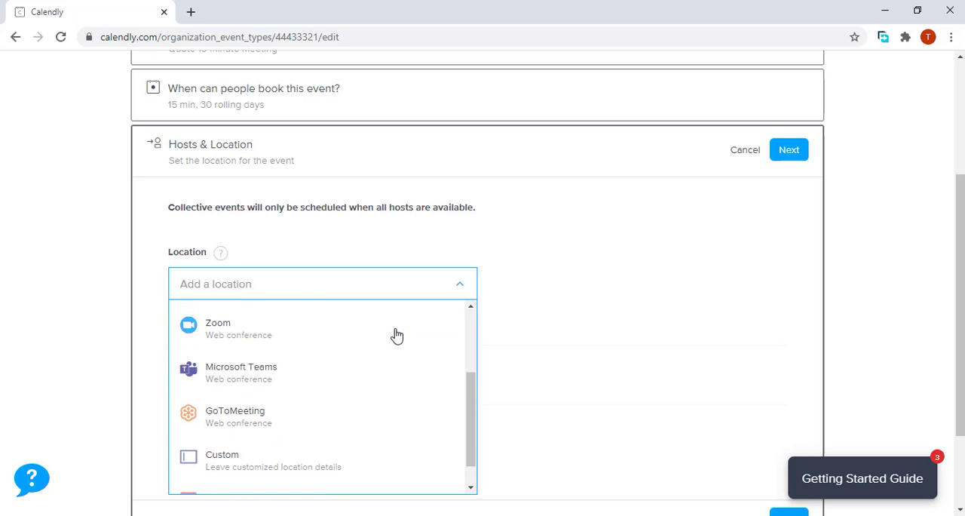
scroll("down", 3)
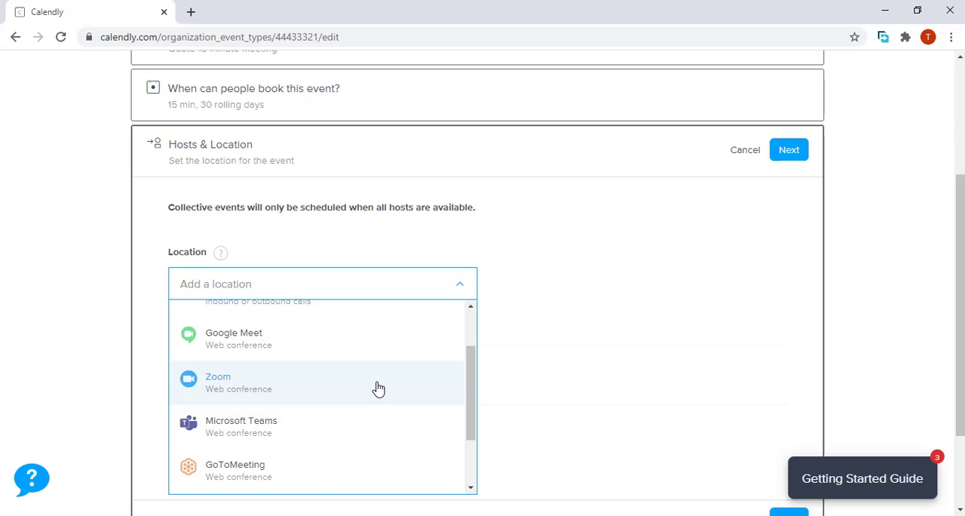
scroll("down", 3)
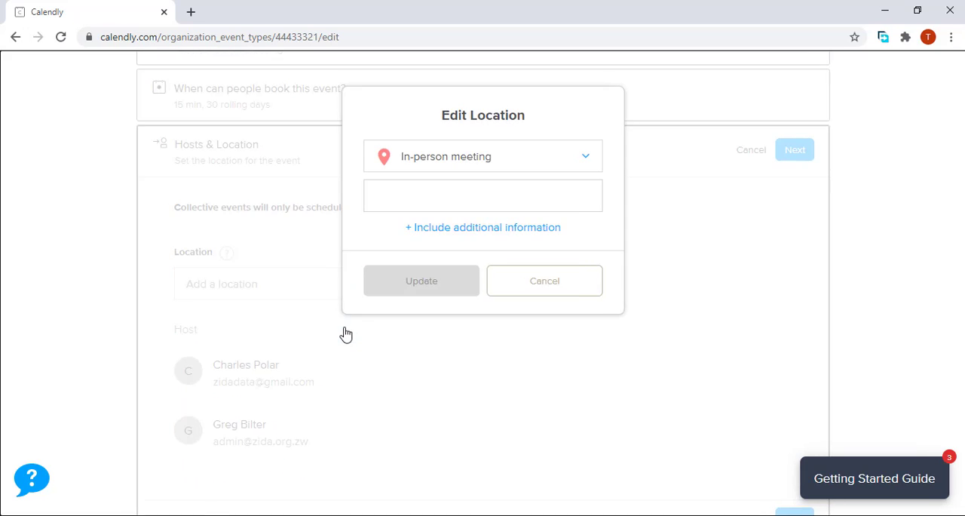
left_click(482, 194)
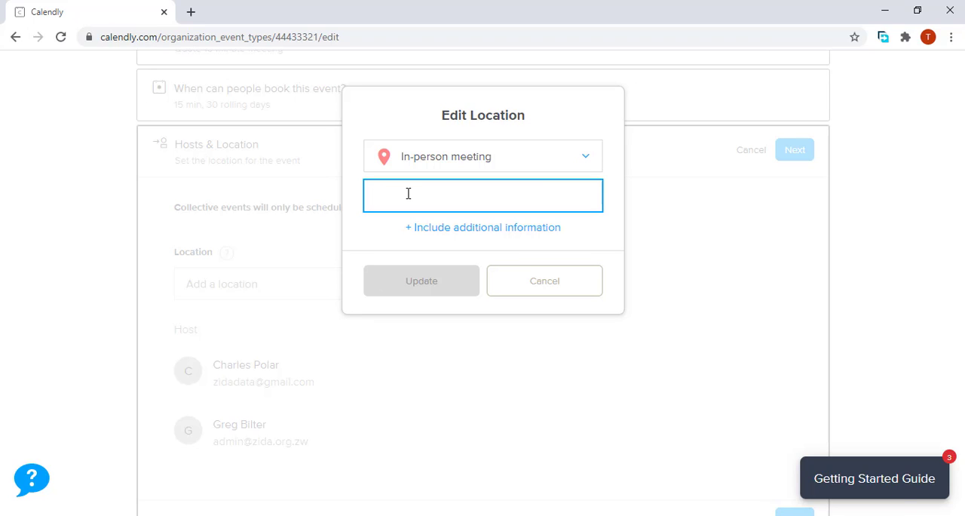
type("27 Chur")
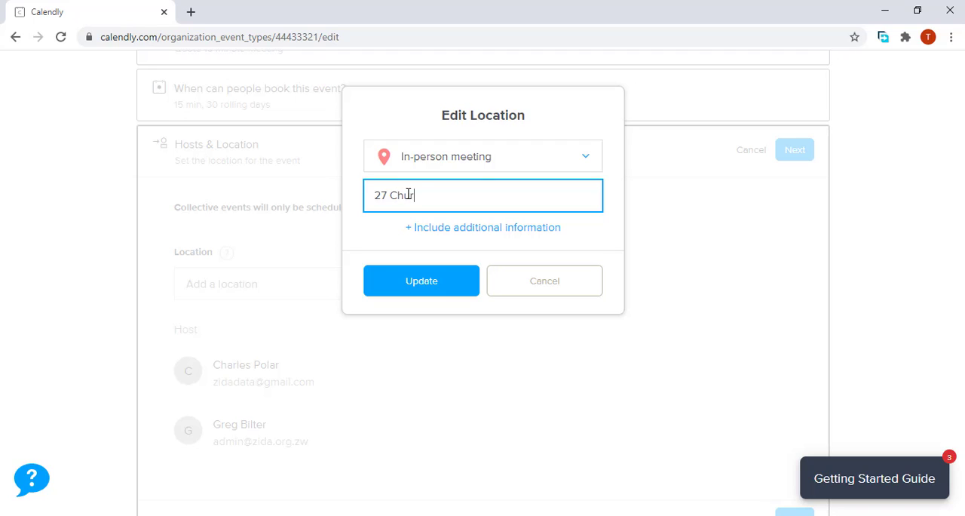
type("chill A")
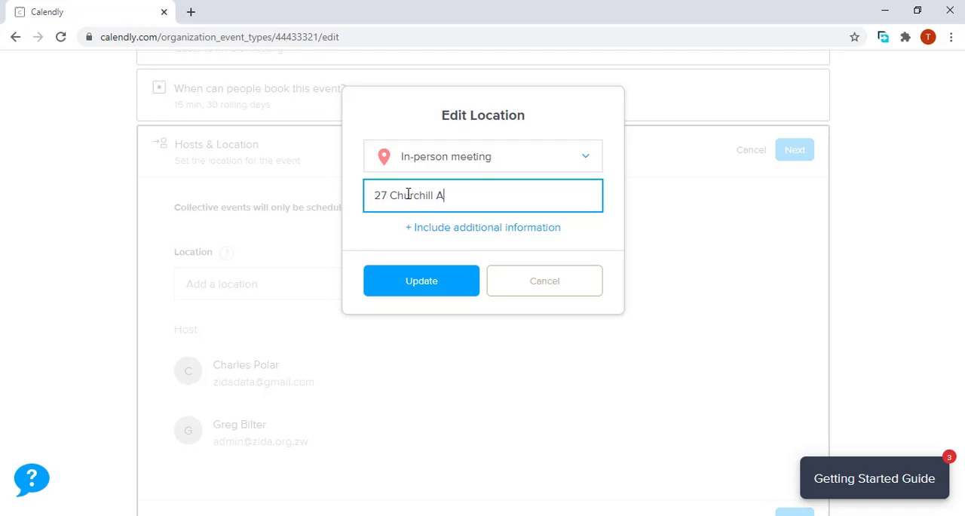
type("venue")
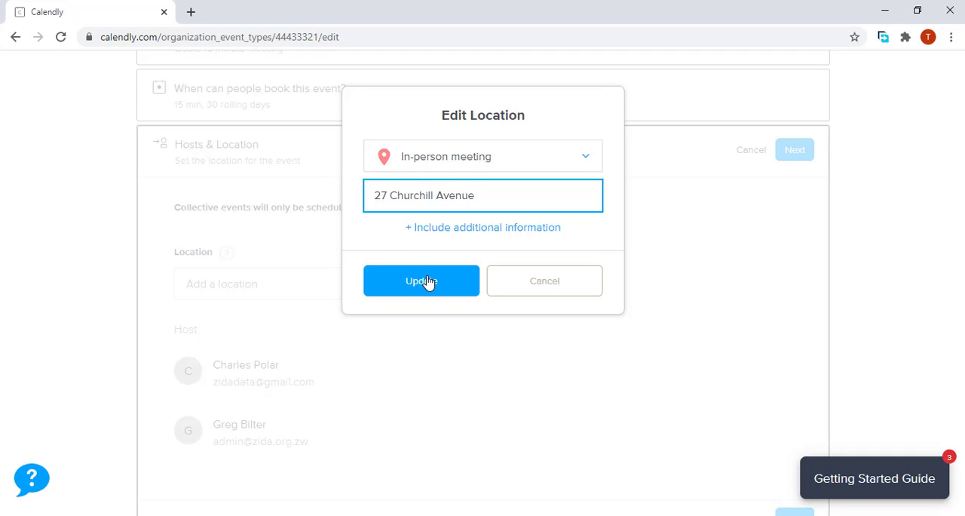
left_click(421, 280)
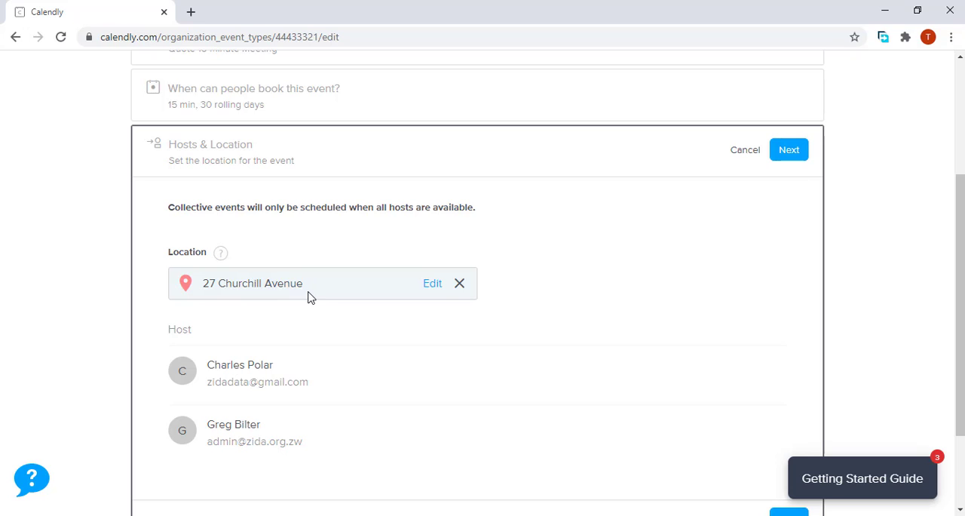
- Confirm the Hosts & Location settings so Quote 15 minute Meeting is ready to accept bookings
scroll("down", 3)
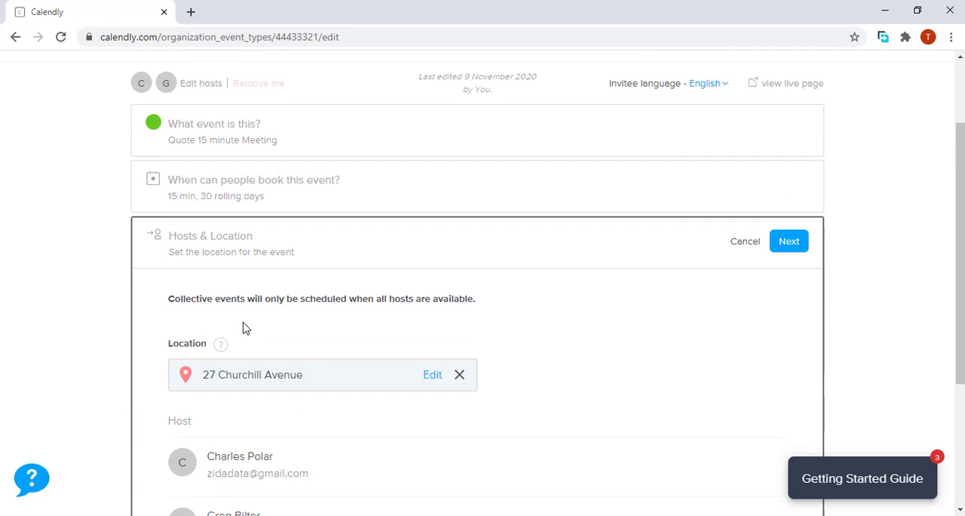
scroll("down", 3)
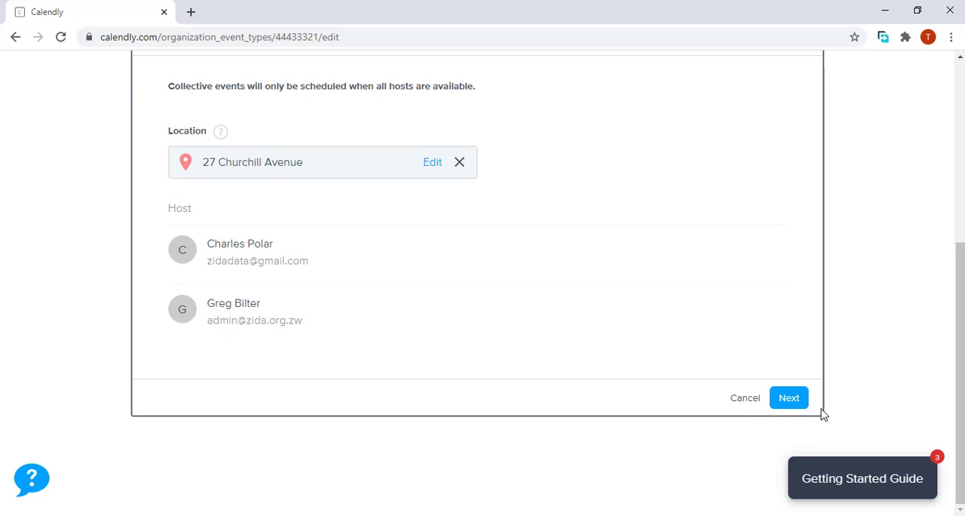
left_click(787, 398)
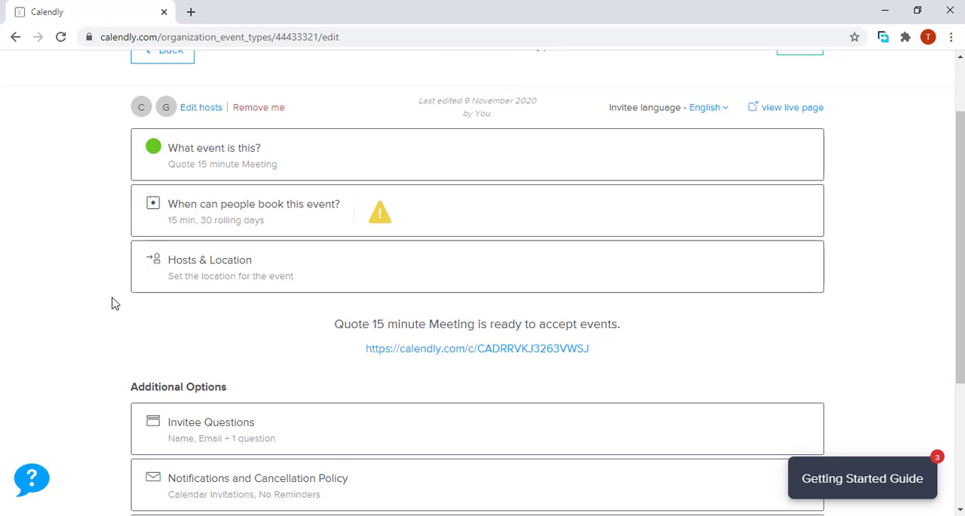
scroll("down", 3)
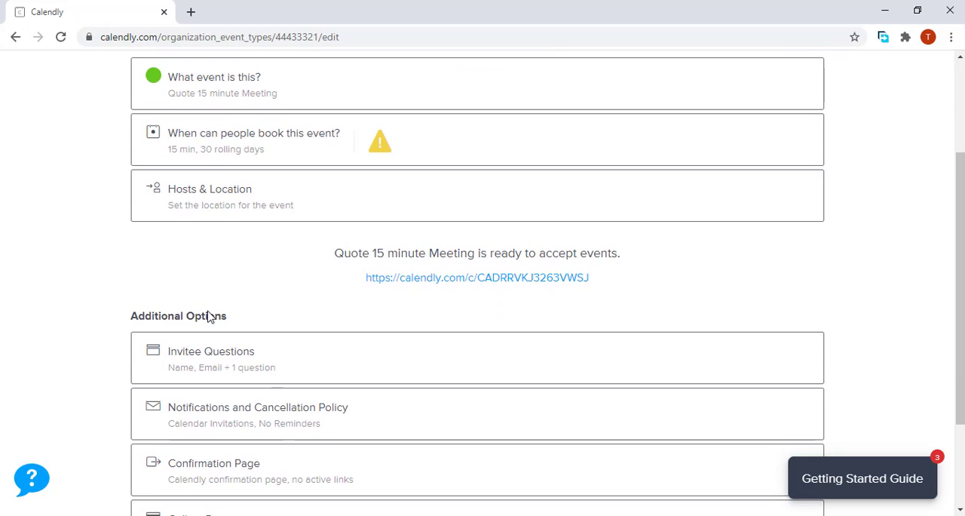
mouse_move(235, 320)
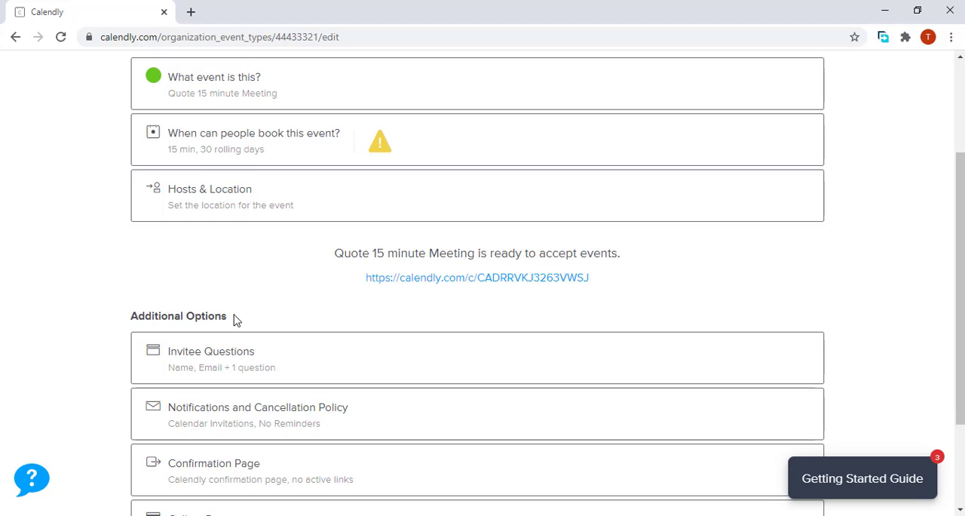